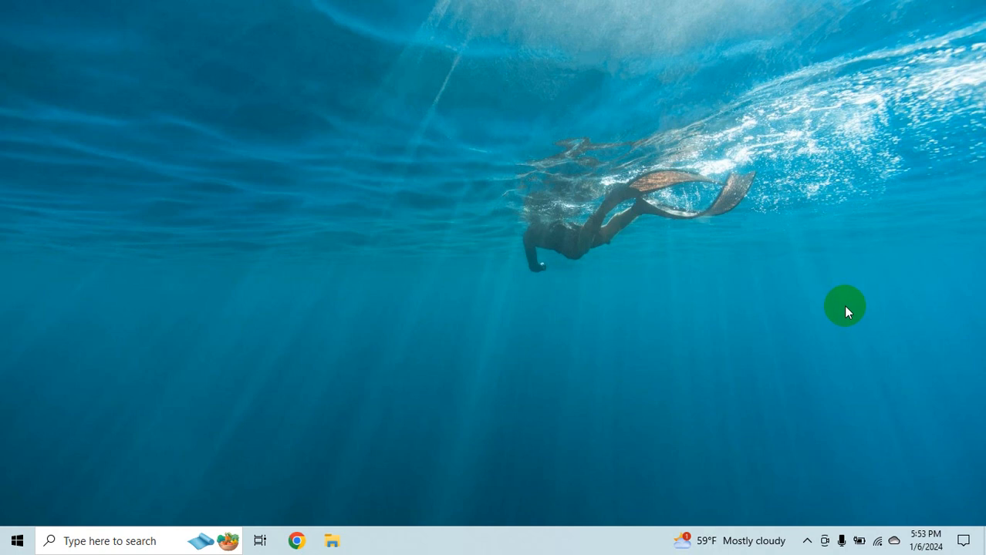
# Search Windows for 'xampp', launch XAMPP Control Panel and drag its window onto the desktop
pyautogui.click(108, 540)
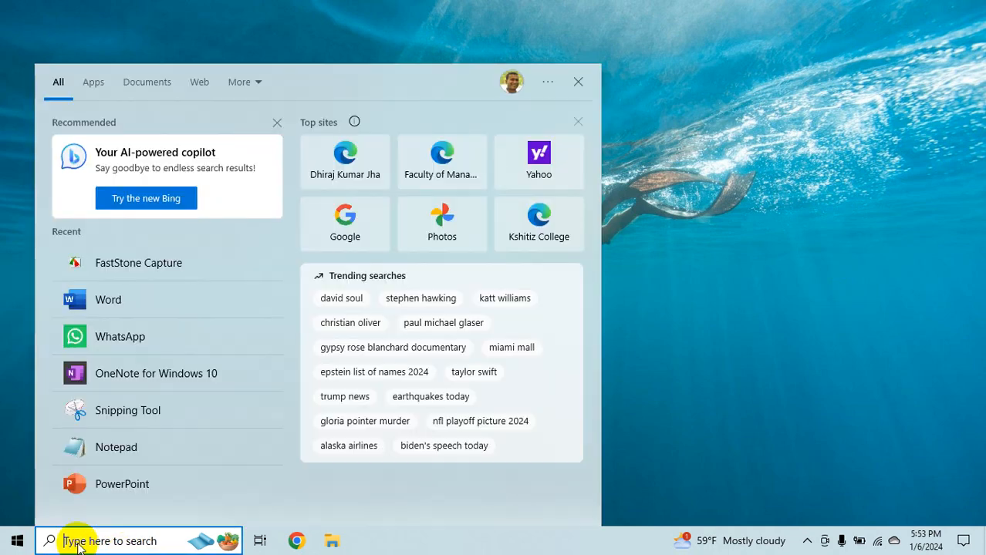
pyautogui.write('xampp')
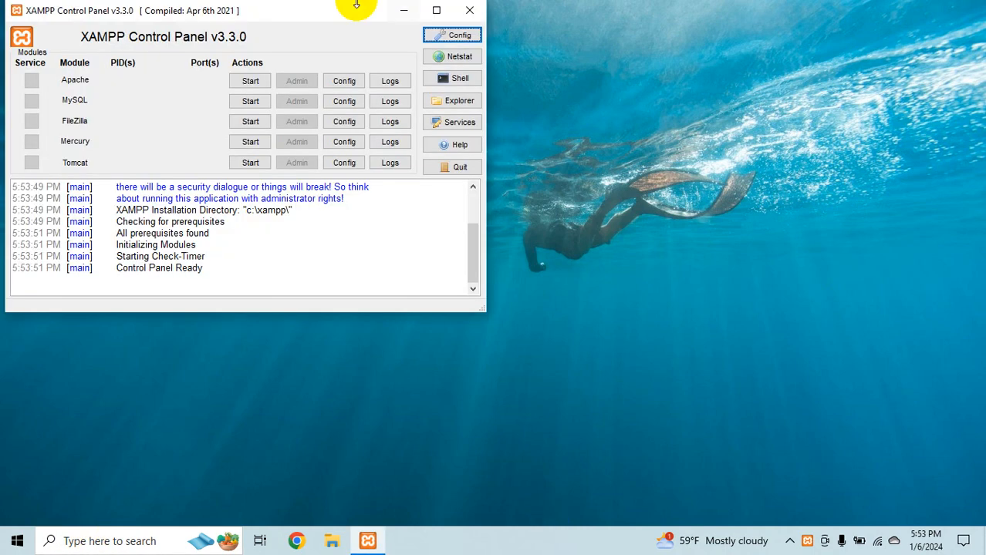
pyautogui.moveTo(355, 9); pyautogui.dragTo(411, 44)
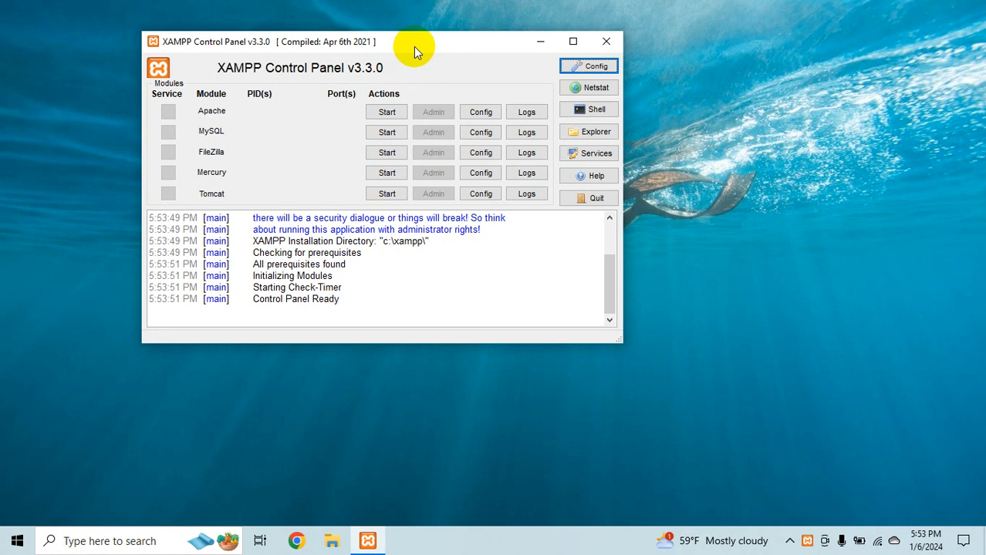
pyautogui.moveTo(409, 51)
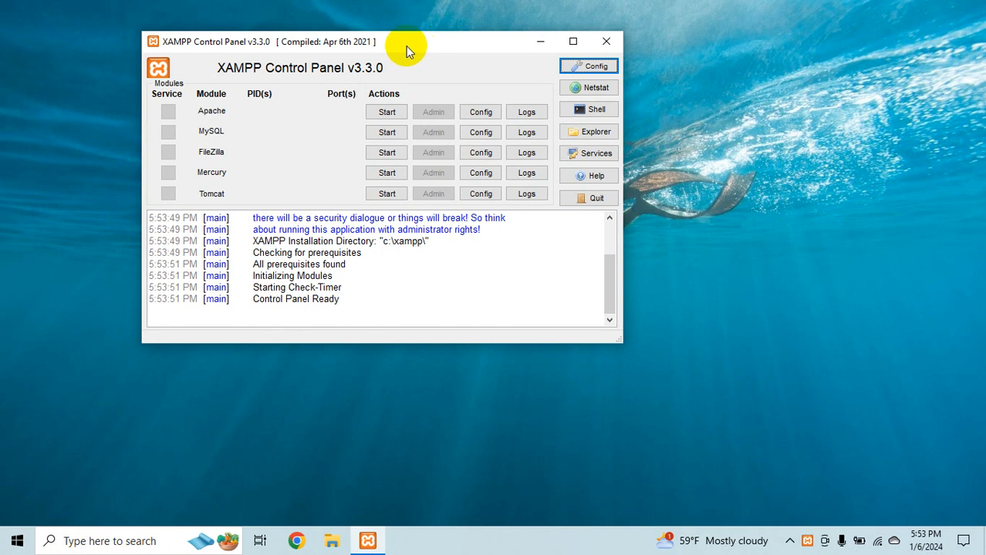
pyautogui.moveTo(234, 69)
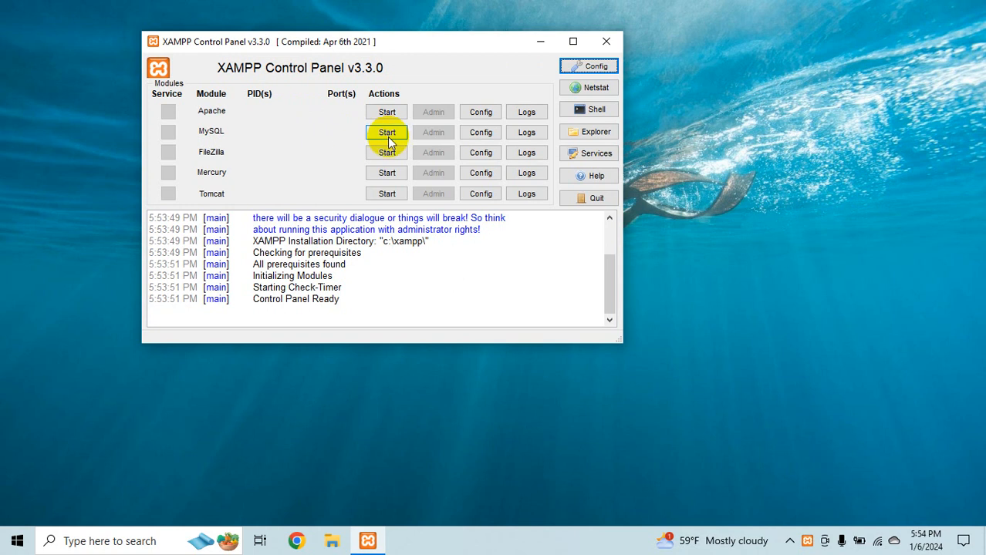
# Start the MySQL module on port 3306 and allow it through the Windows firewall
pyautogui.click(386, 132)
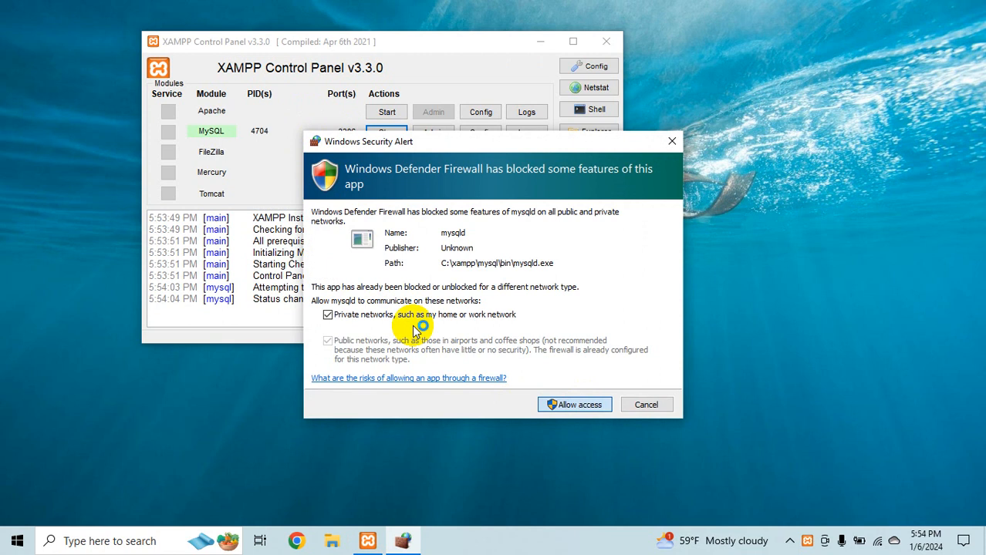
pyautogui.click(574, 404)
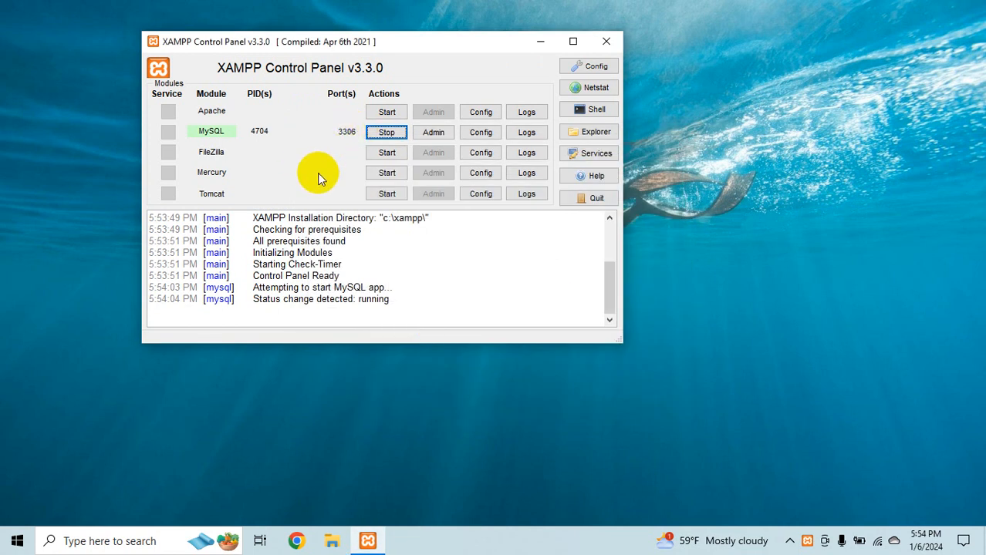
pyautogui.moveTo(284, 161)
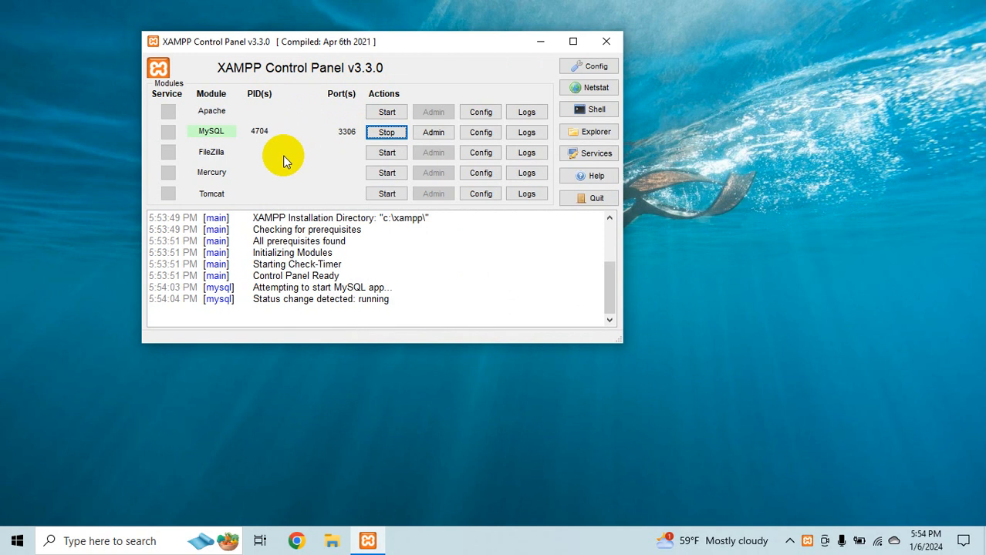
# Log in to the MariaDB monitor from the XAMPP shell with mysql -u root -p and an empty password
pyautogui.click(587, 108)
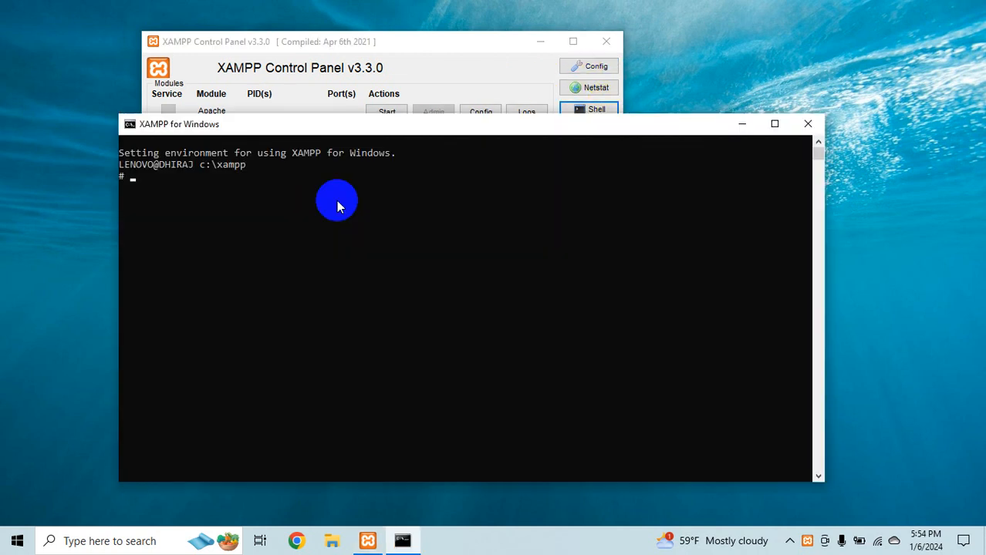
pyautogui.write('m')
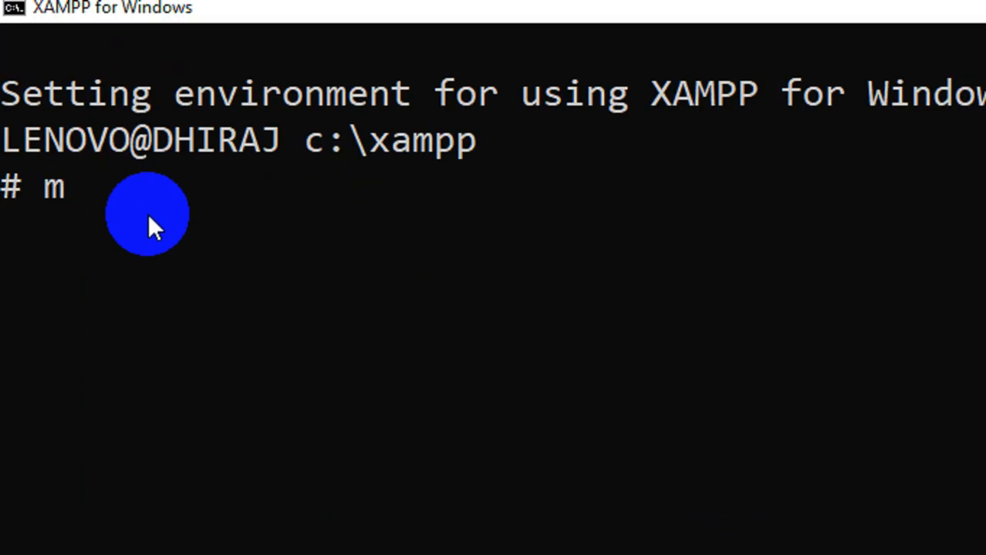
pyautogui.write('ysql')
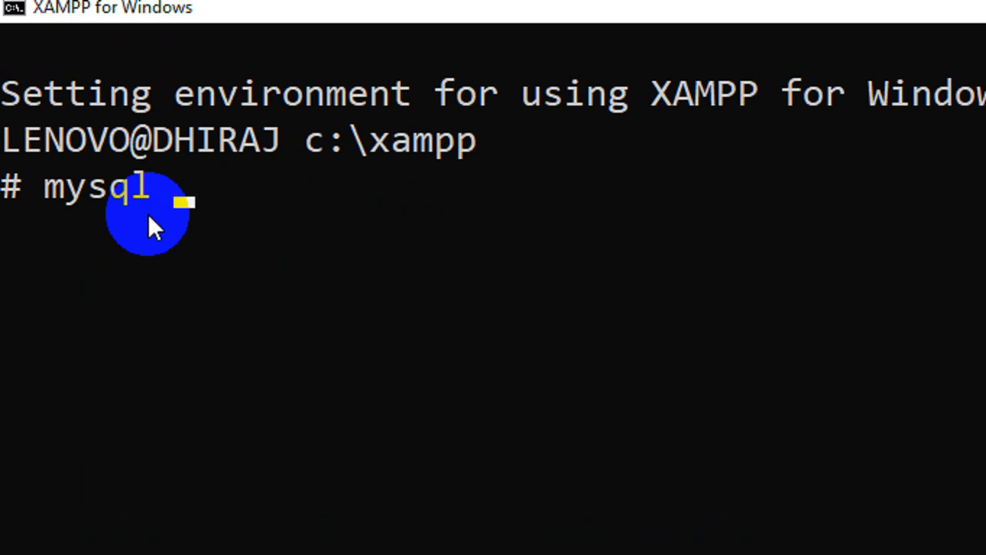
pyautogui.write('-u')
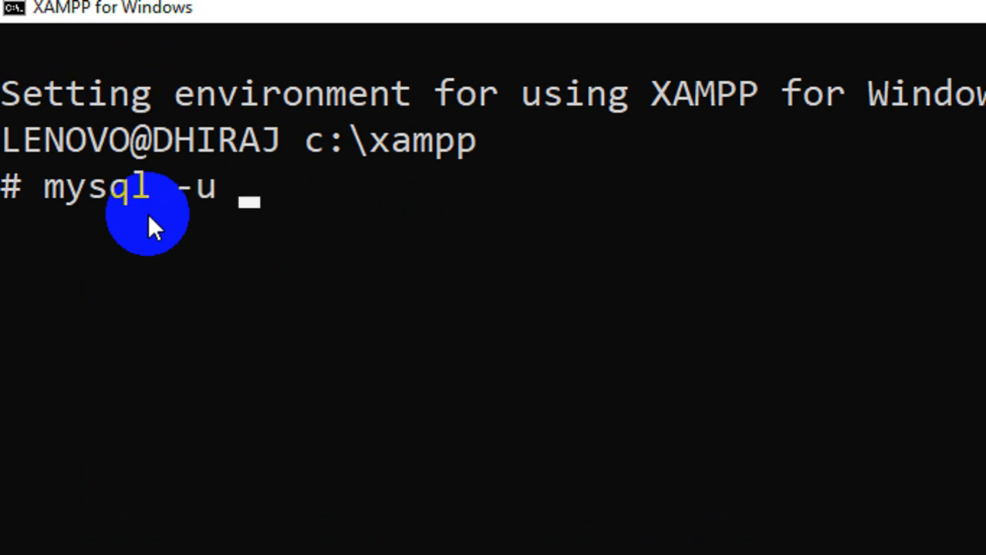
pyautogui.write('root')
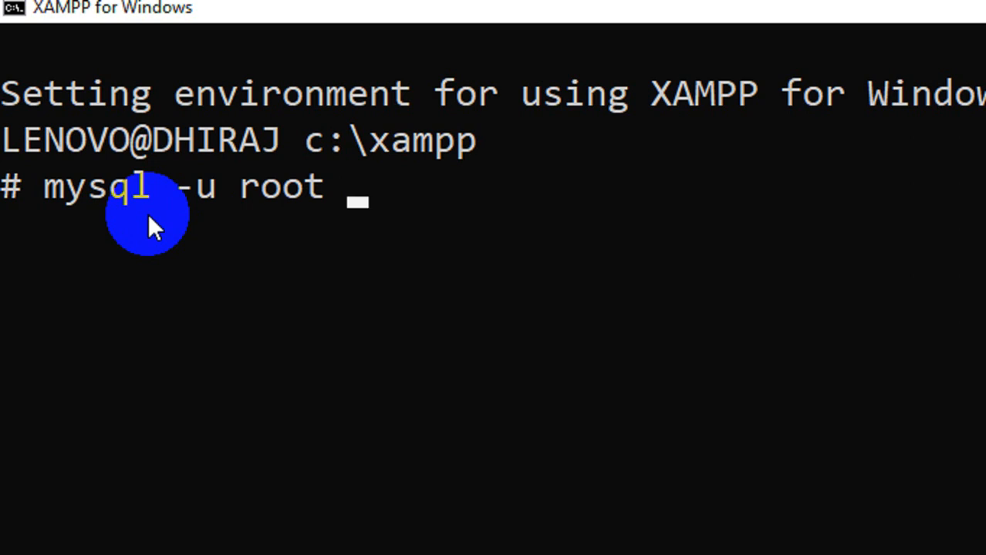
pyautogui.write('-p')
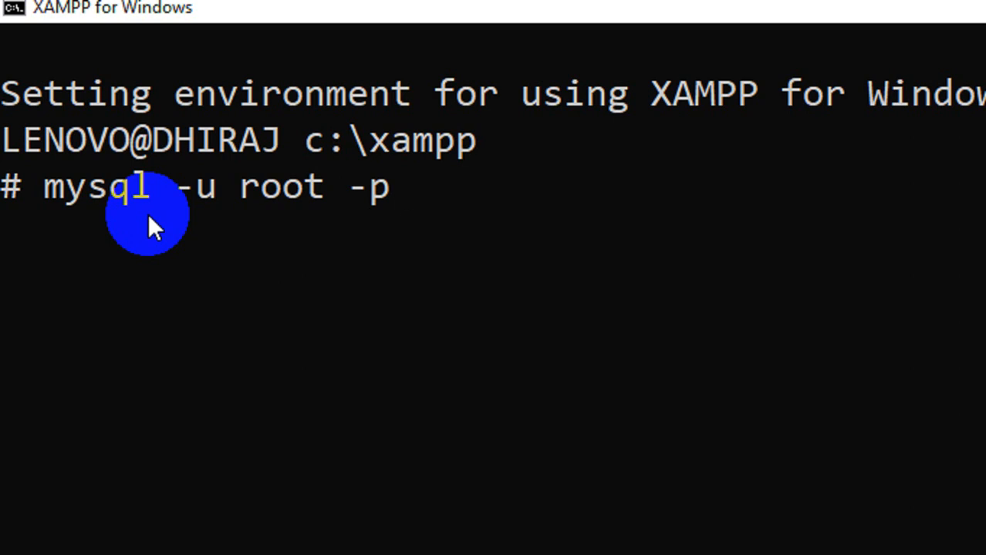
pyautogui.press('enter')
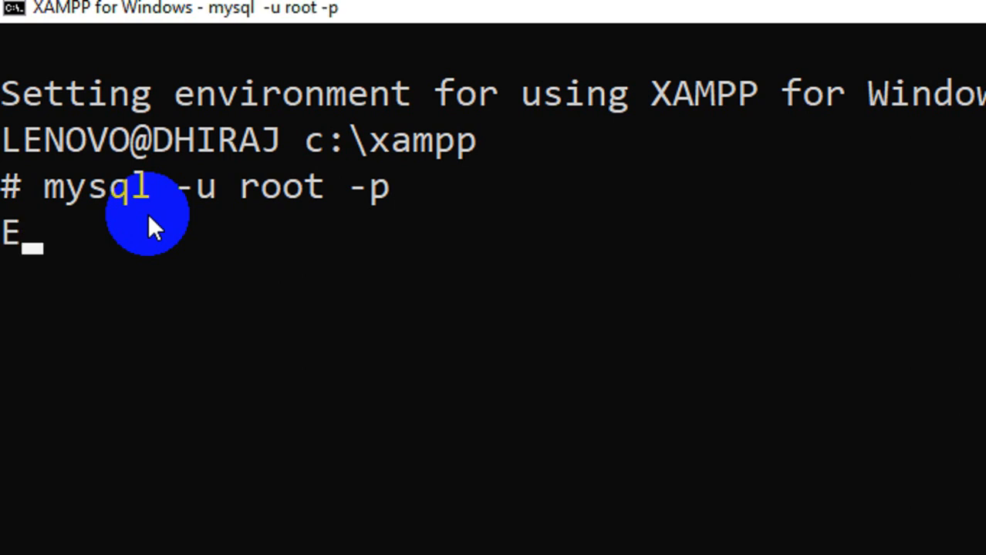
pyautogui.press('enter')
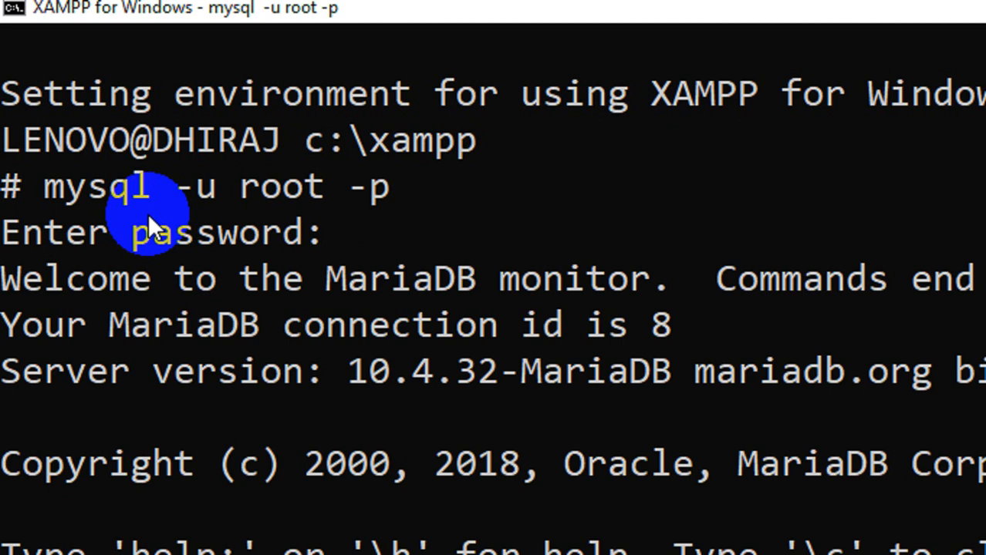
pyautogui.moveTo(23, 188)
pyautogui.write('SELECT USER();')
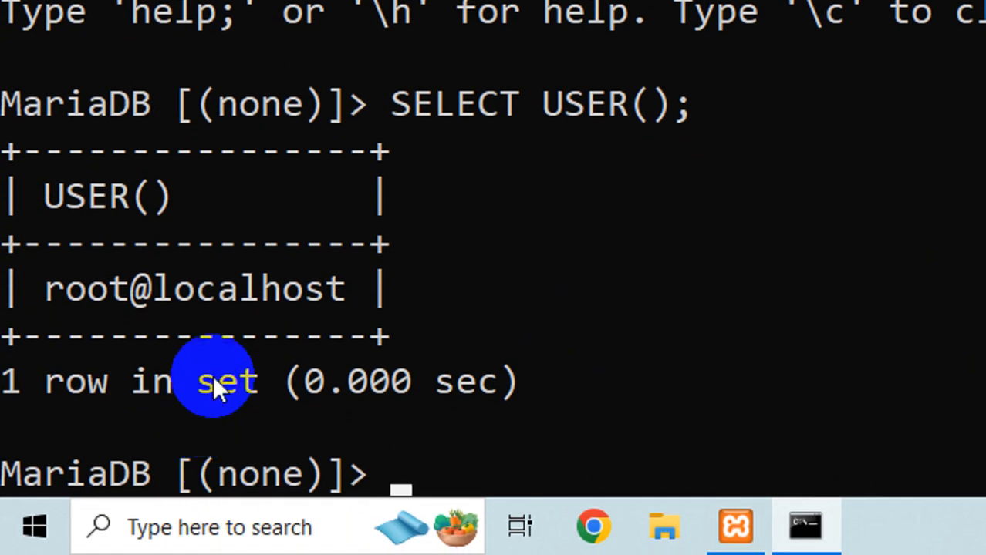
pyautogui.moveTo(185, 327)
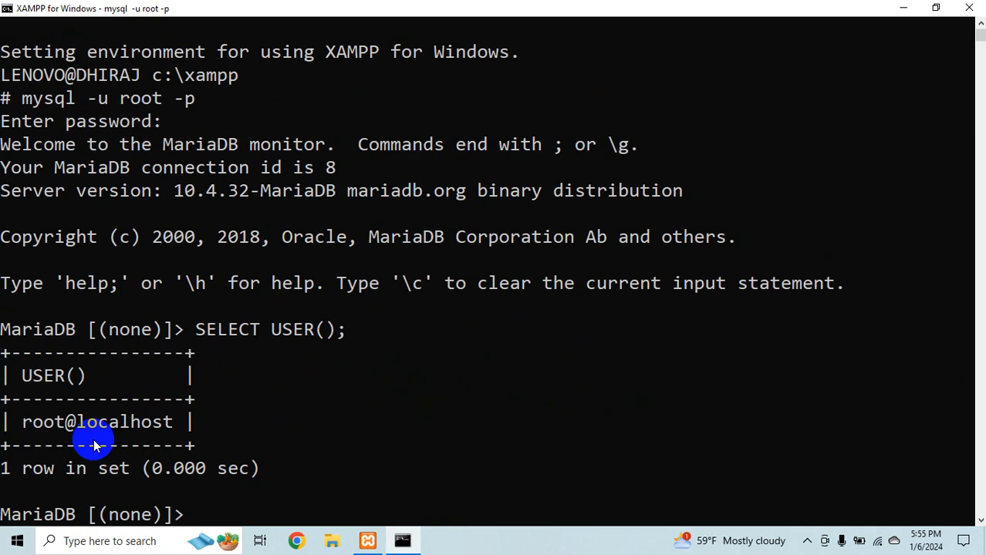
# Add a '-- to see the list of databases' comment and run SHOW DATABASES to list the five databases
pyautogui.write('--')
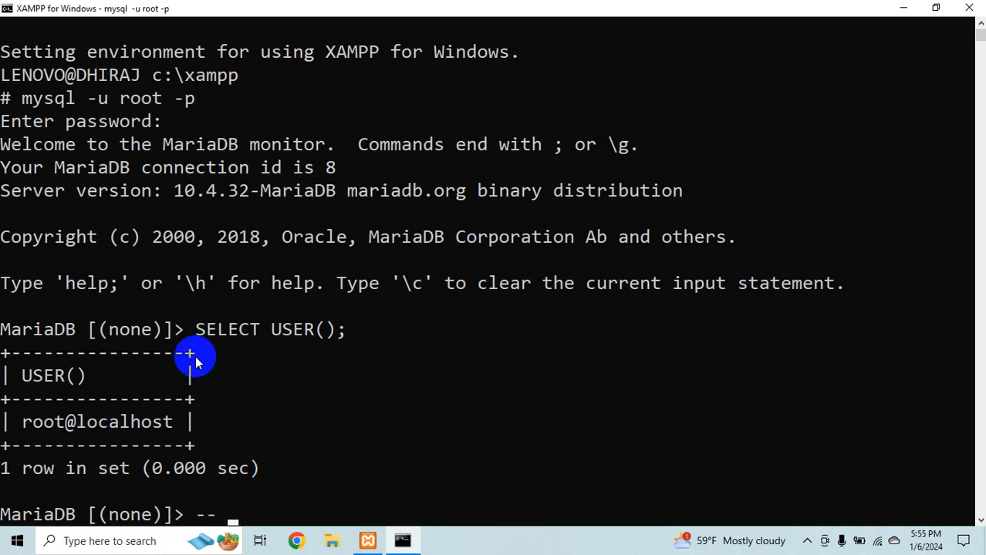
pyautogui.write('to see the li')
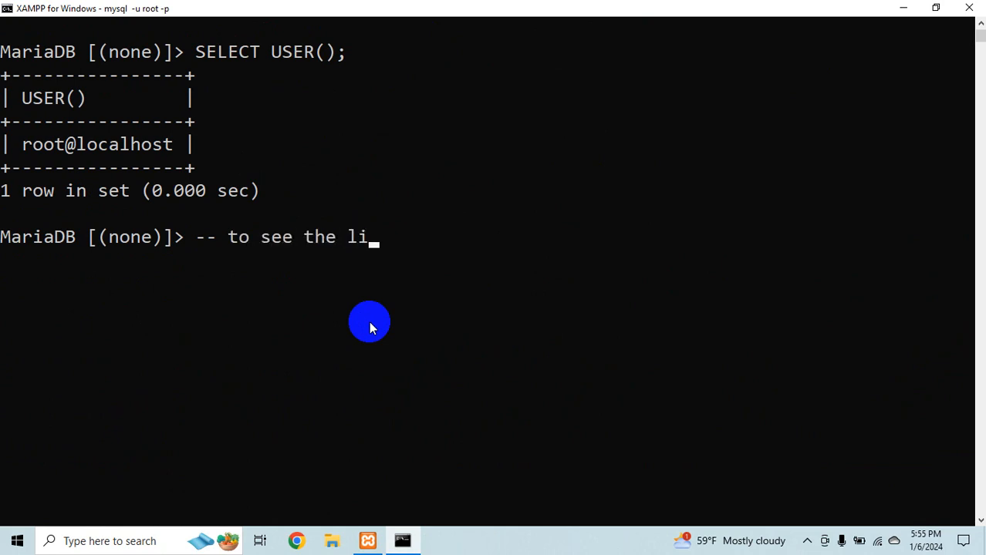
pyautogui.write('st of databases')
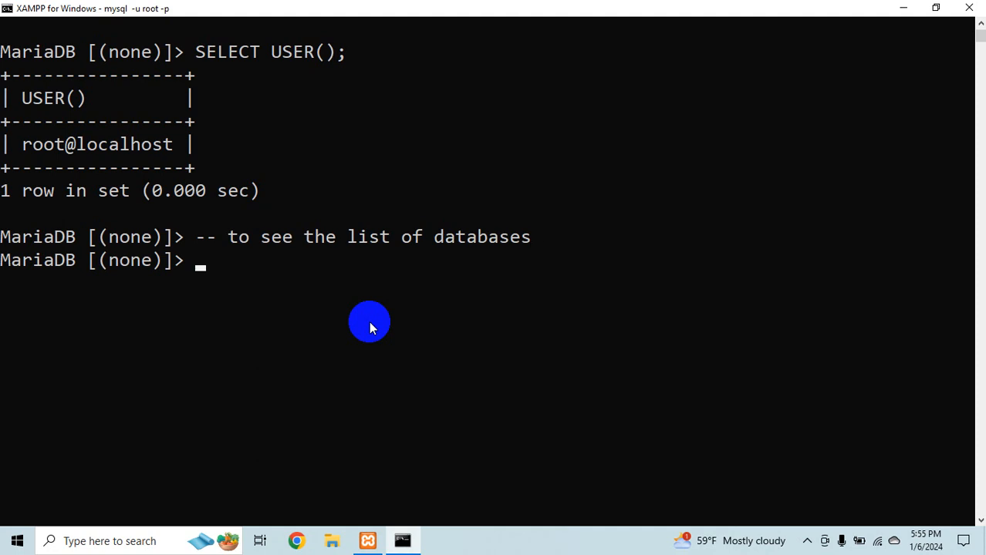
pyautogui.write('SHOW')
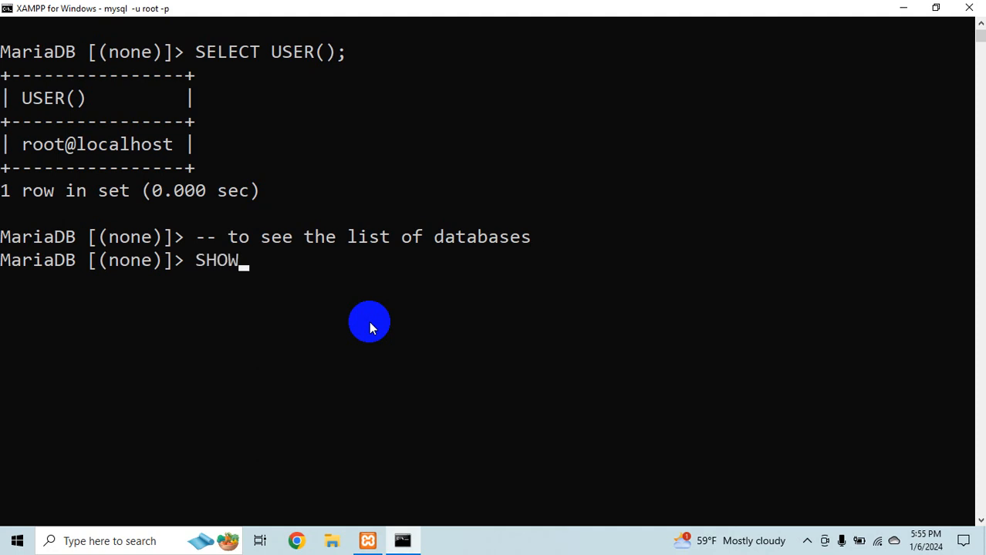
pyautogui.write('DATABASES;')
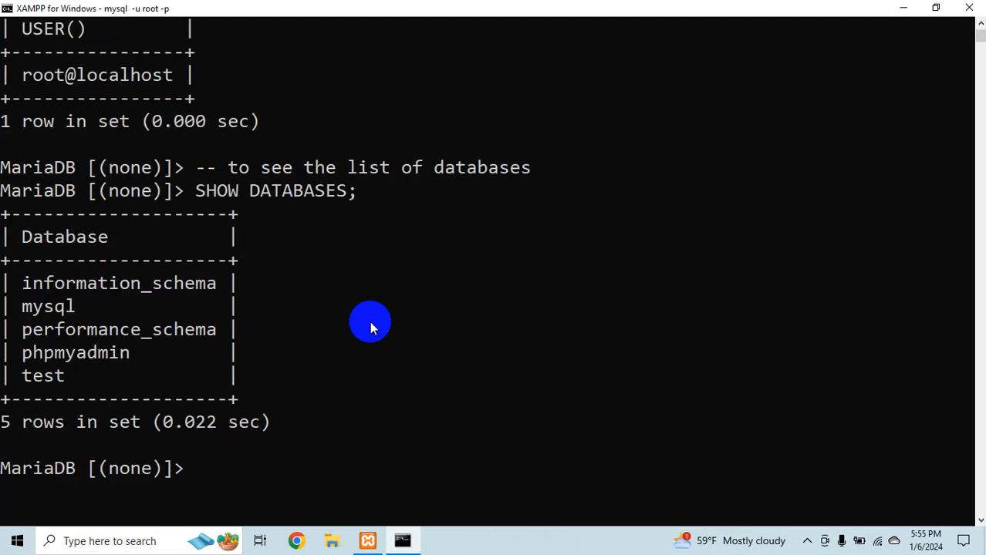
# Run CREATE DATABASE oic, then USE oic with a '-- to load the database' comment
pyautogui.write('CREATE')
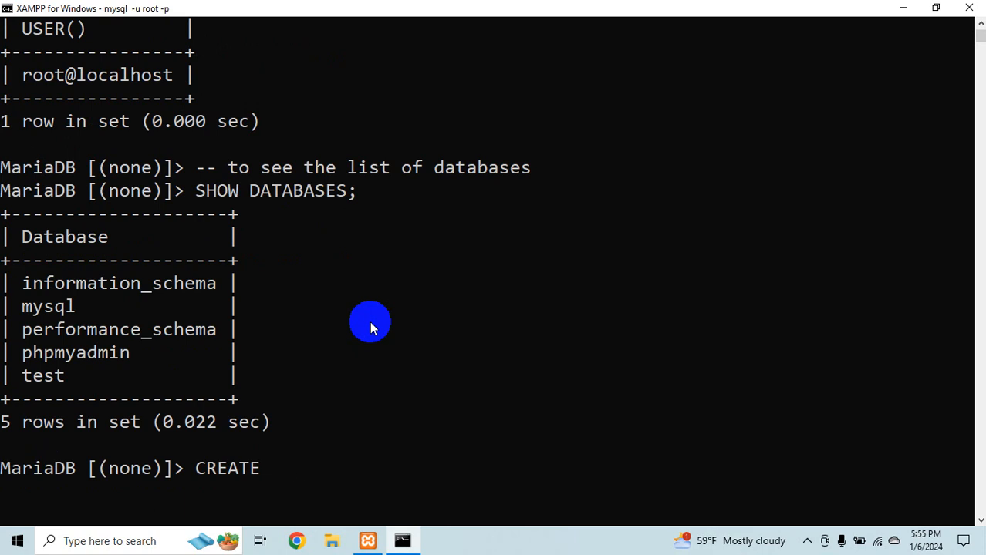
pyautogui.write('DATABASE')
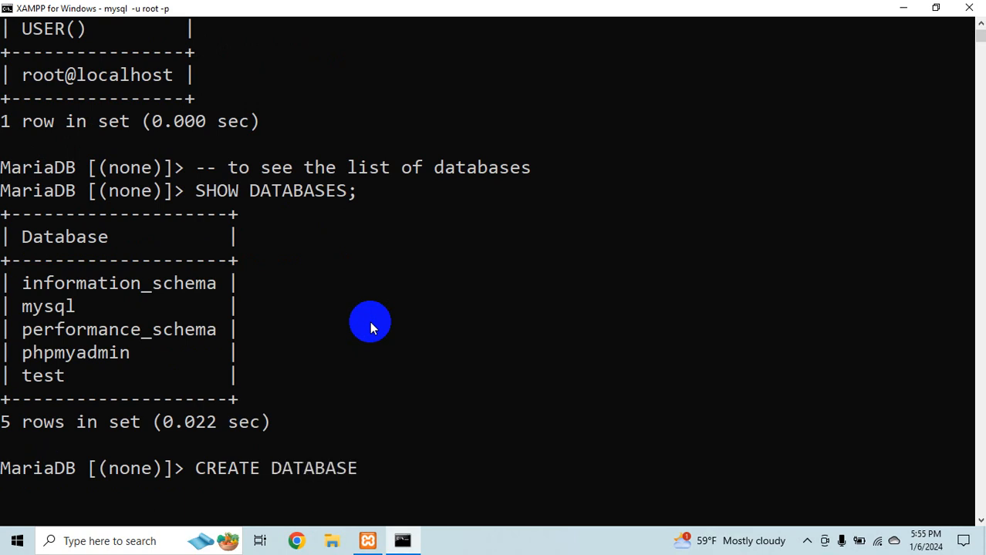
pyautogui.write('oic;')
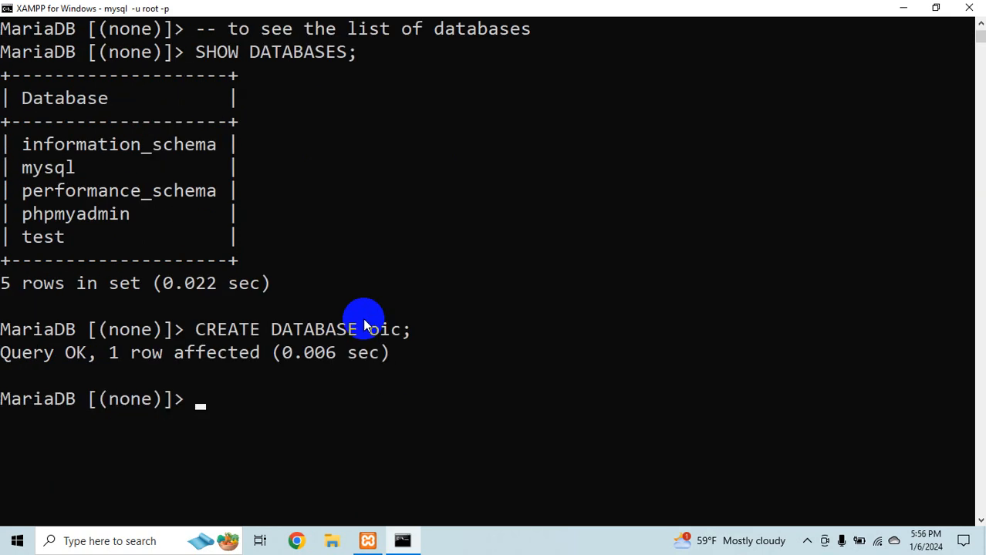
pyautogui.write('-- to load')
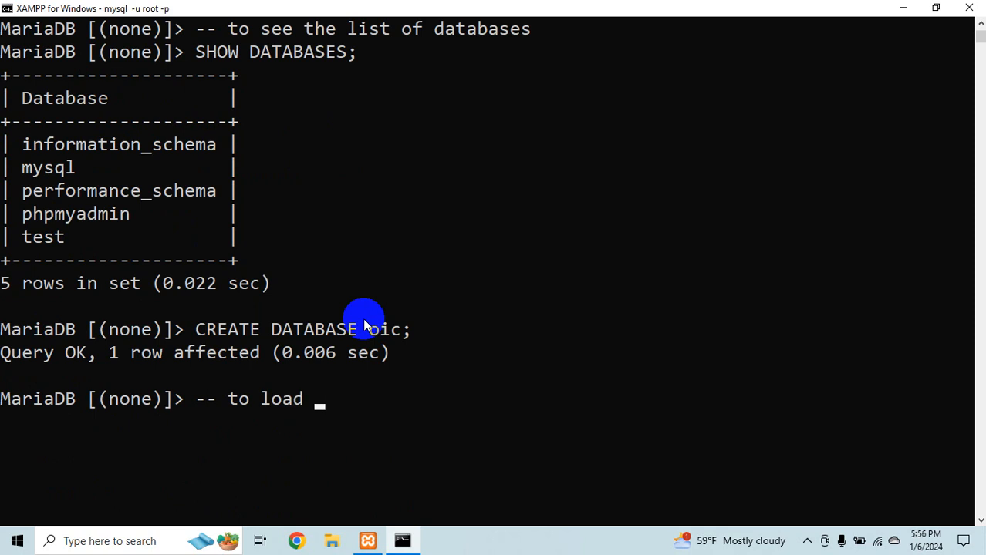
pyautogui.write('the dat')
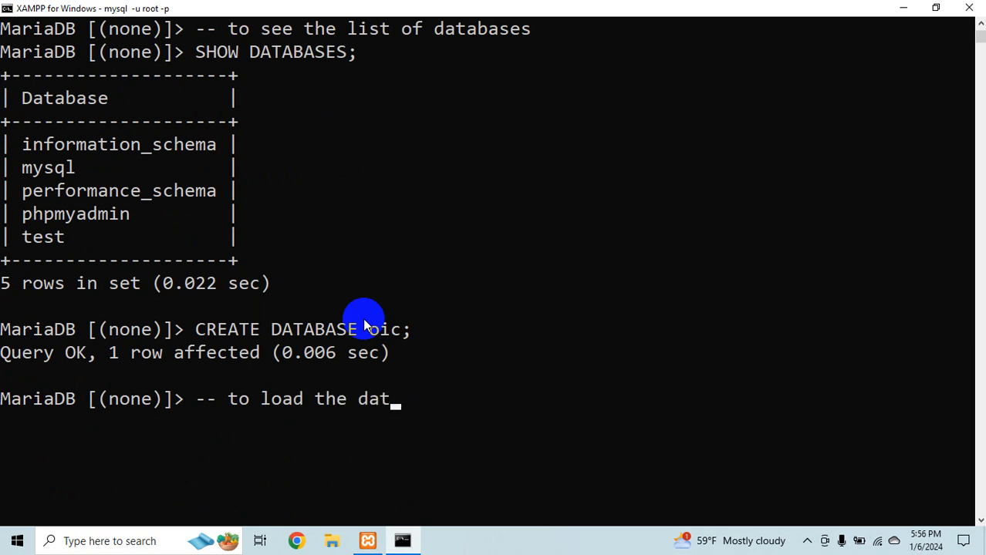
pyautogui.write('abase')
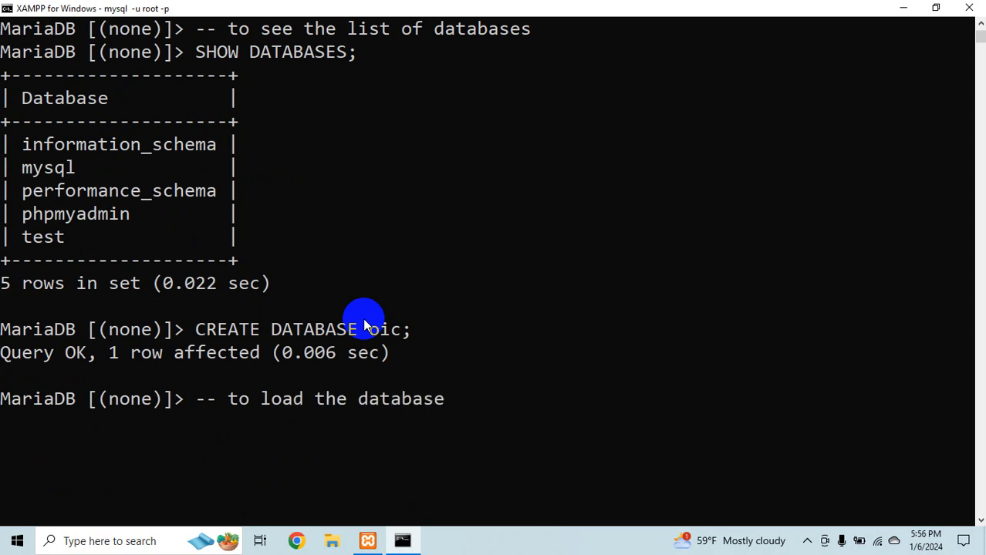
pyautogui.write('USE')
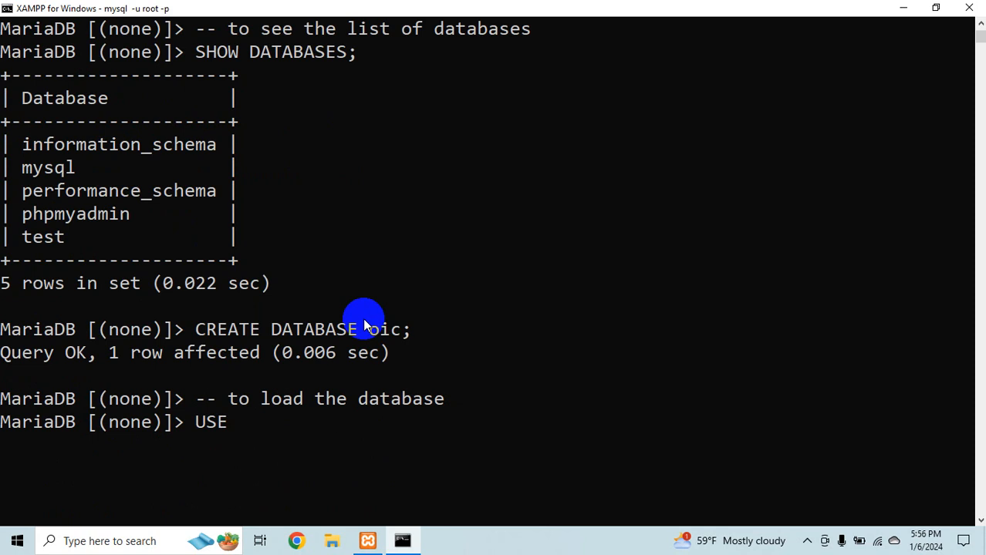
pyautogui.write('oic;')
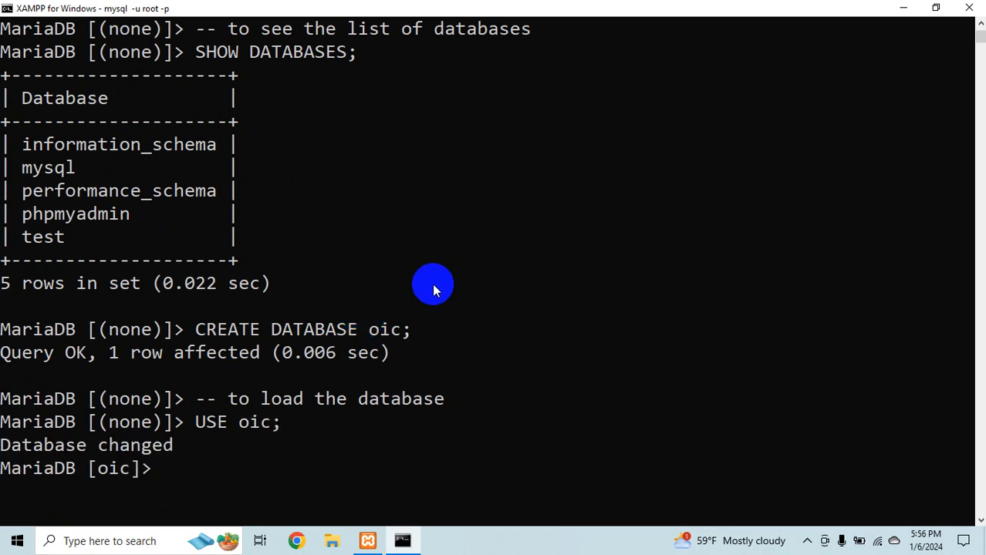
# Run SHOW TABLES on oic to confirm it returns an empty set
pyautogui.scroll(-3)
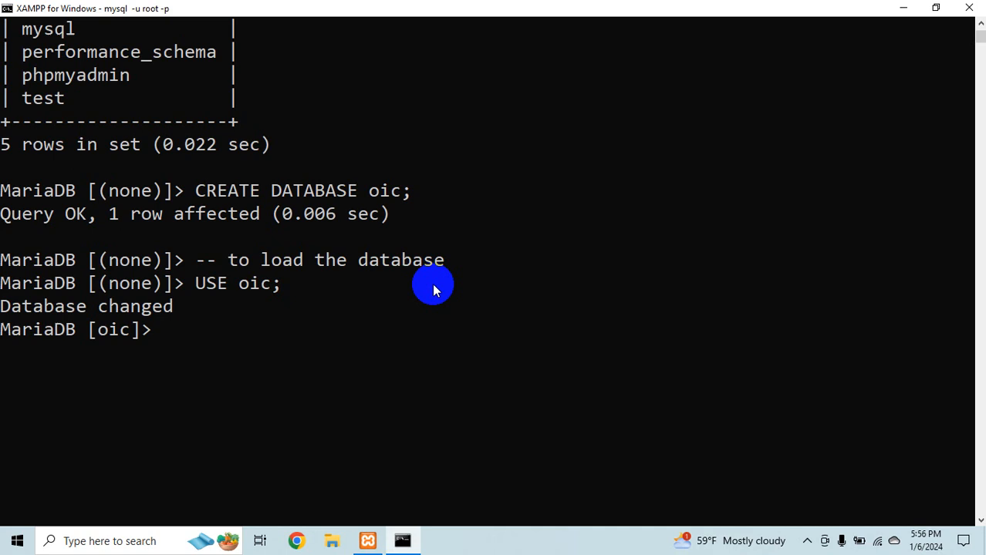
pyautogui.write('--')
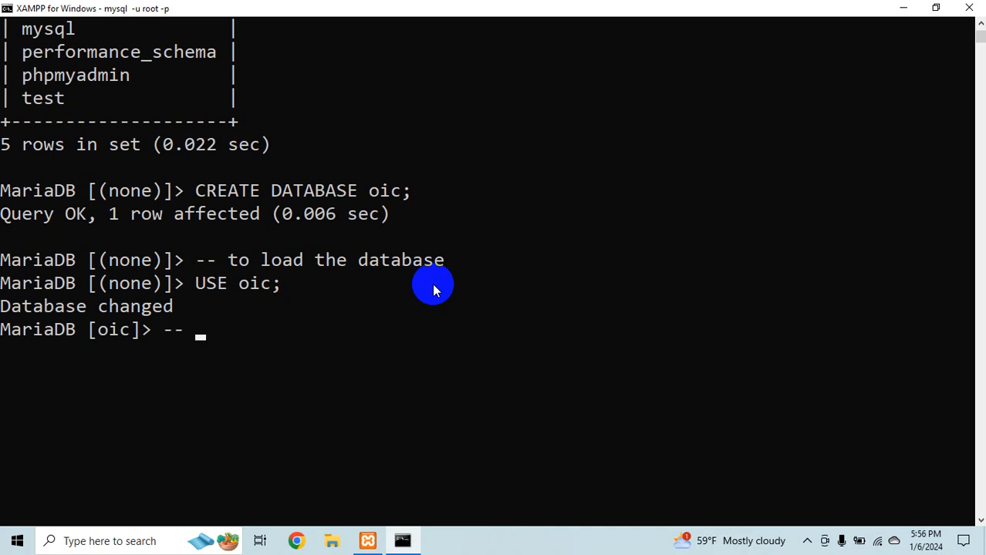
pyautogui.write('to see the list of tables')
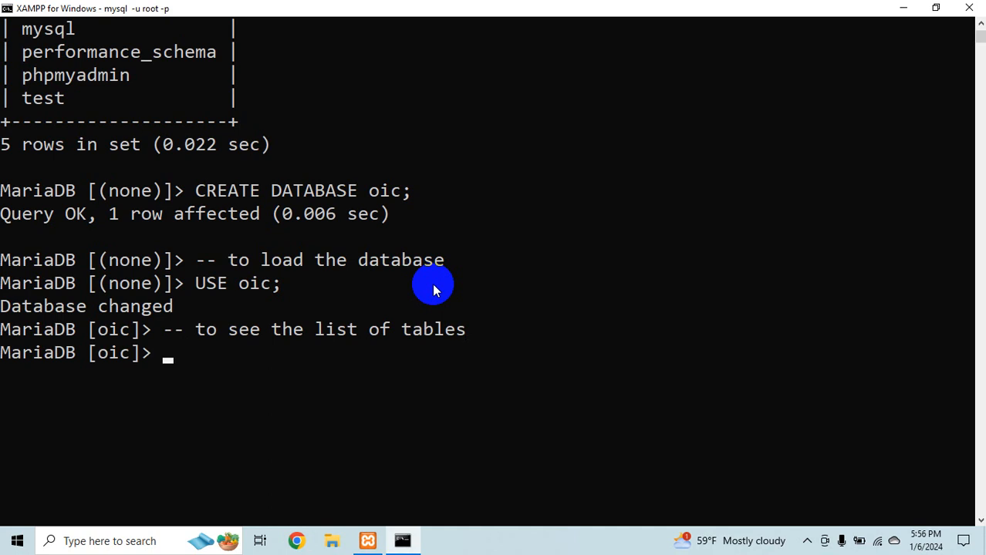
pyautogui.write('SHOW TABALE')
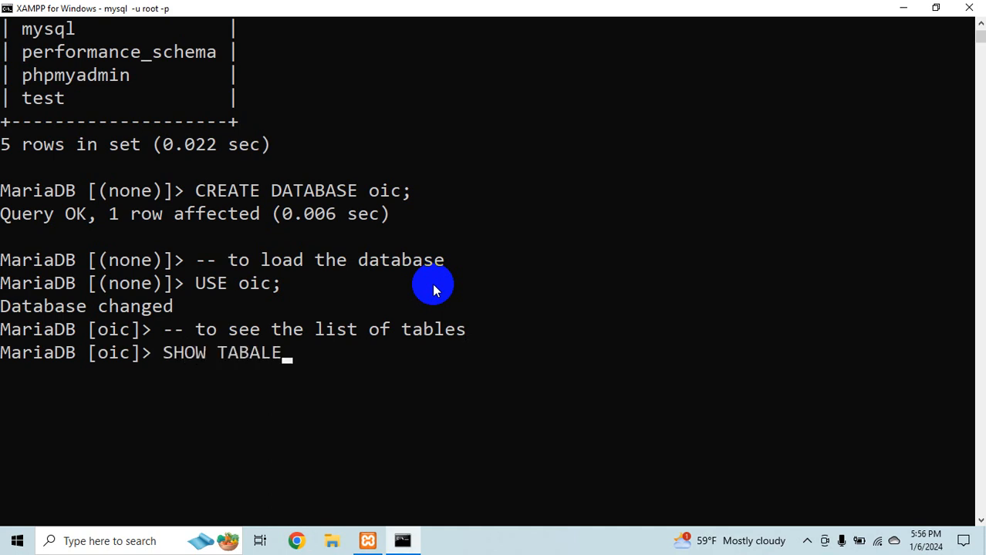
pyautogui.write('TABLES;')
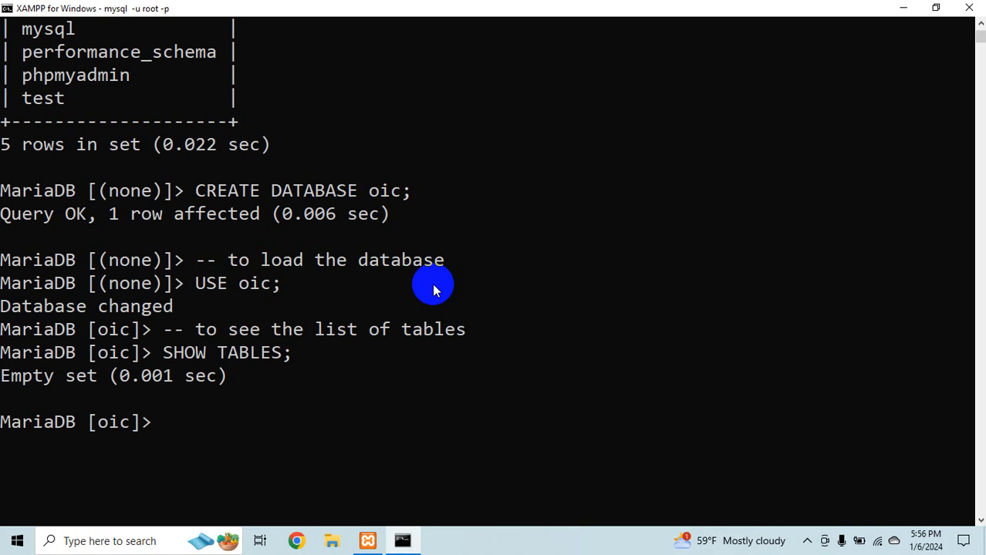
pyautogui.moveTo(86, 367)
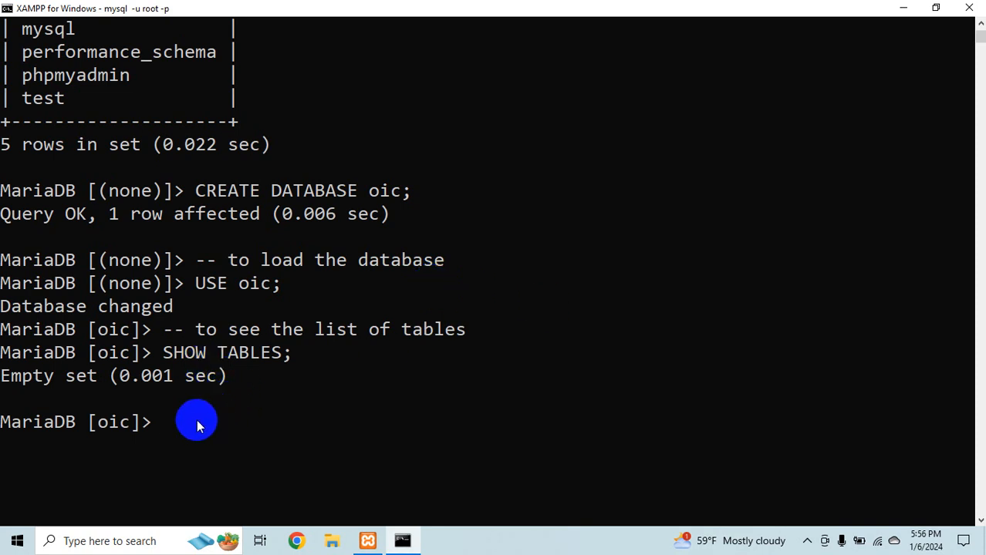
pyautogui.moveTo(195, 420)
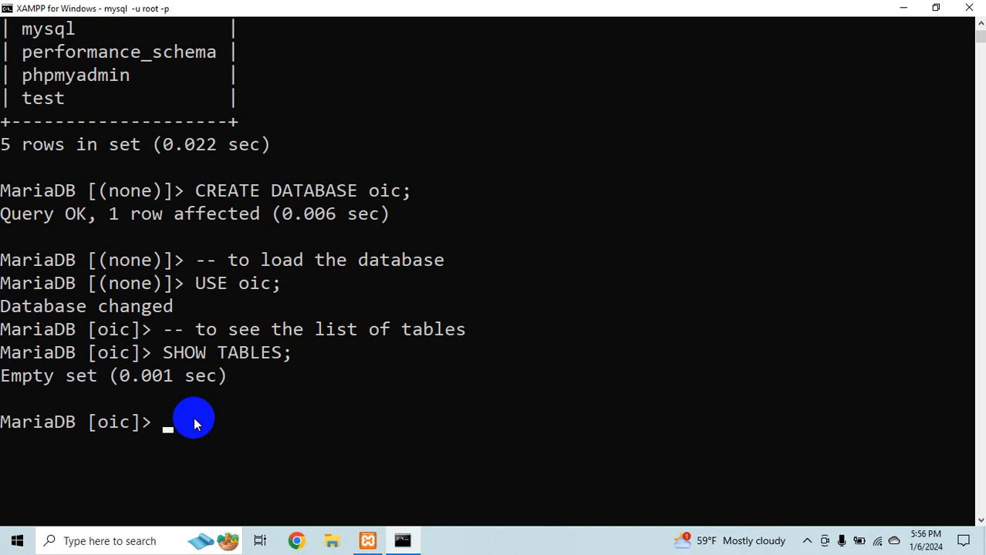
pyautogui.moveTo(903, 10)
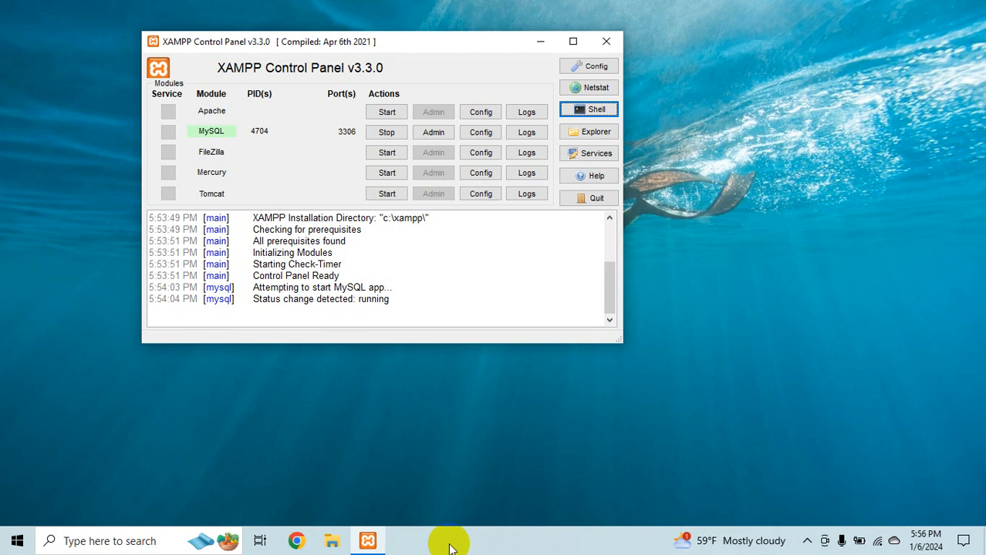
# Search Chrome for 'mysql workbench' and reach the MySQL Workbench 8.0.34 downloads page
pyautogui.click(368, 539)
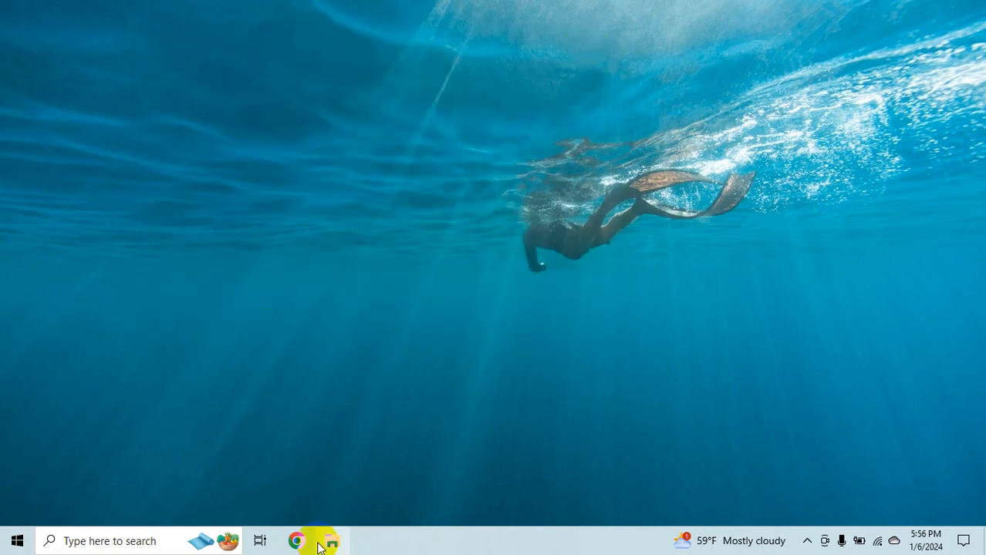
pyautogui.click(296, 539)
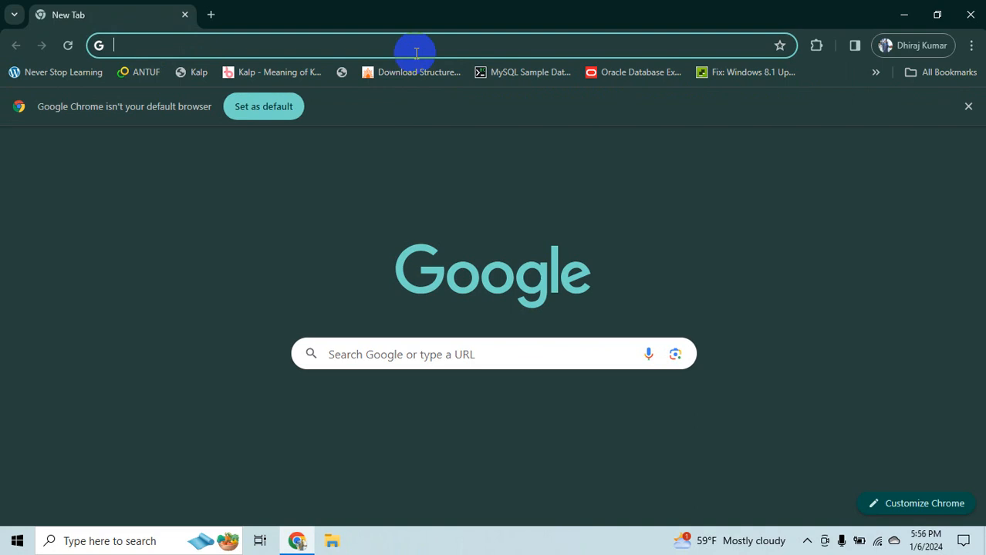
pyautogui.write('mysql workbench')
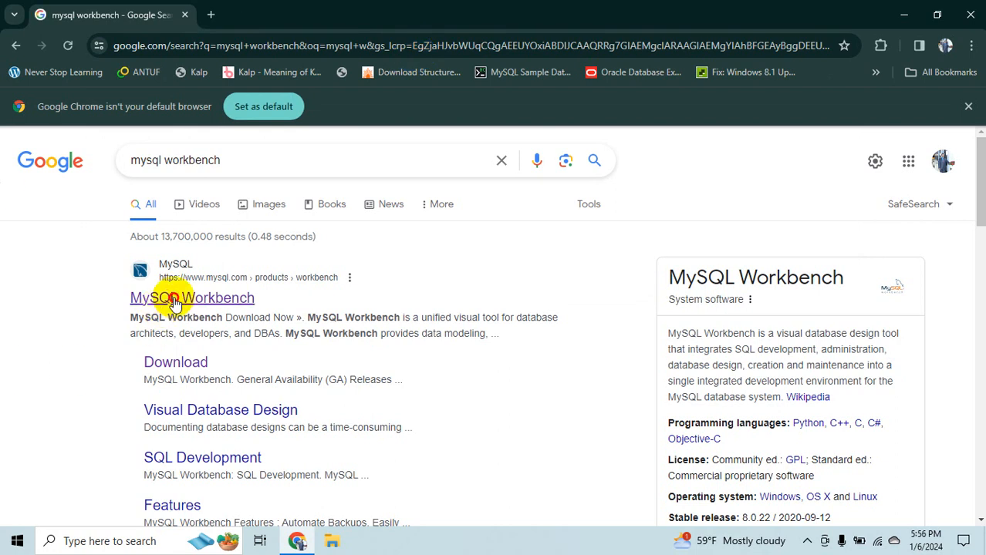
pyautogui.click(191, 298)
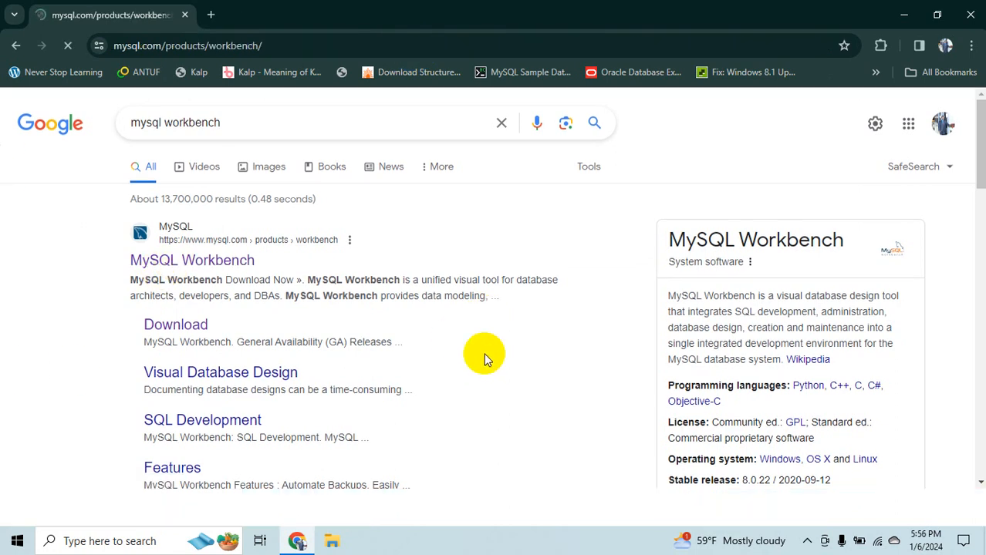
pyautogui.click(191, 259)
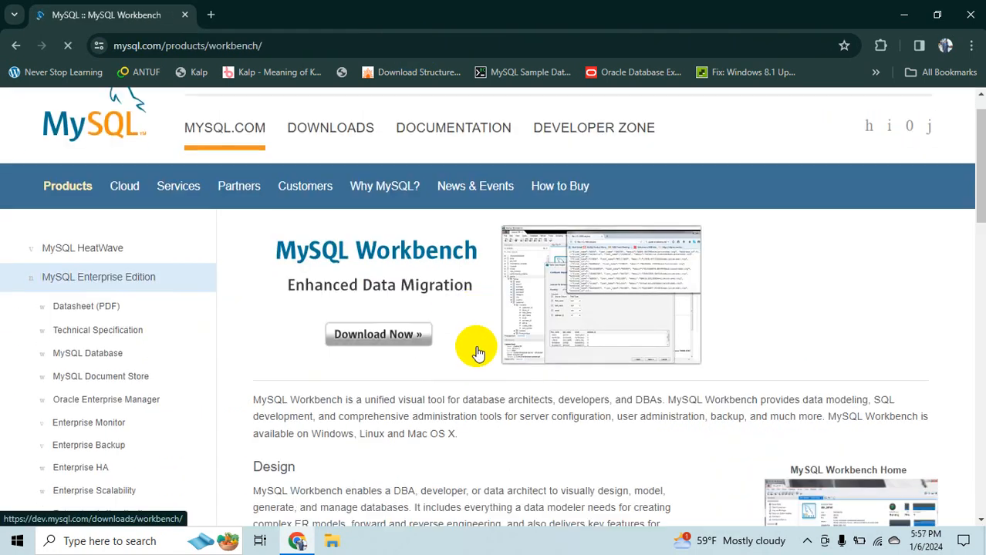
pyautogui.scroll(-3)
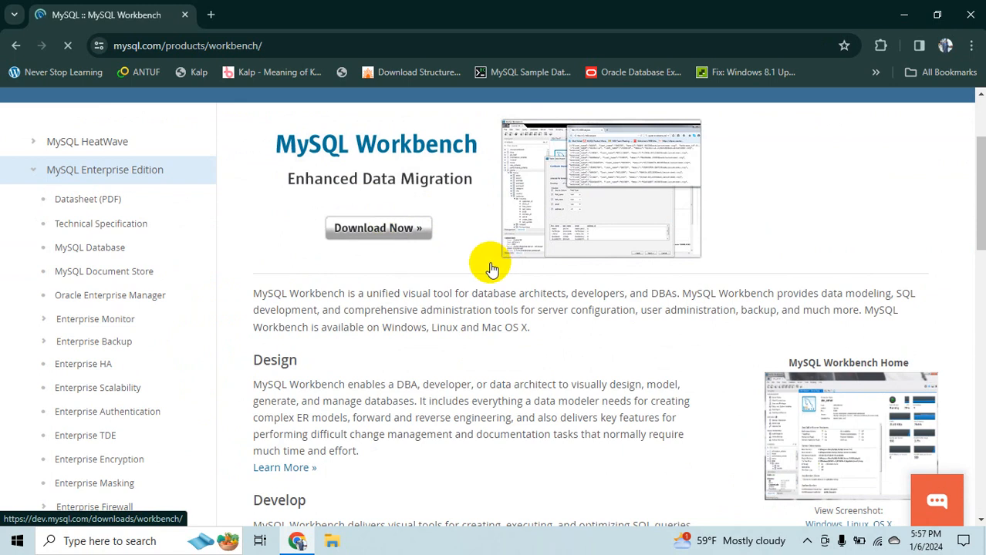
pyautogui.click(378, 228)
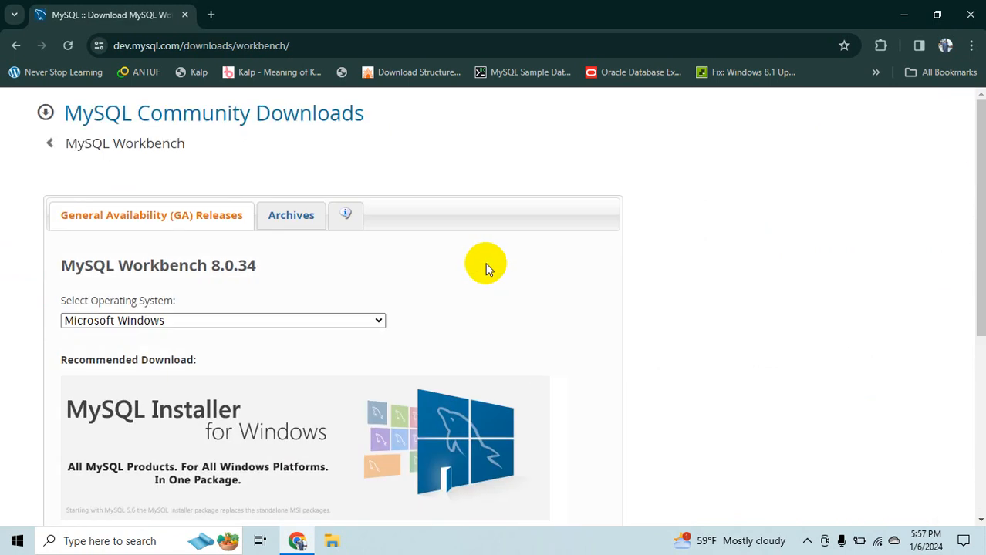
# Request the 64-bit Windows MSI installer download from the page
pyautogui.scroll(-3)
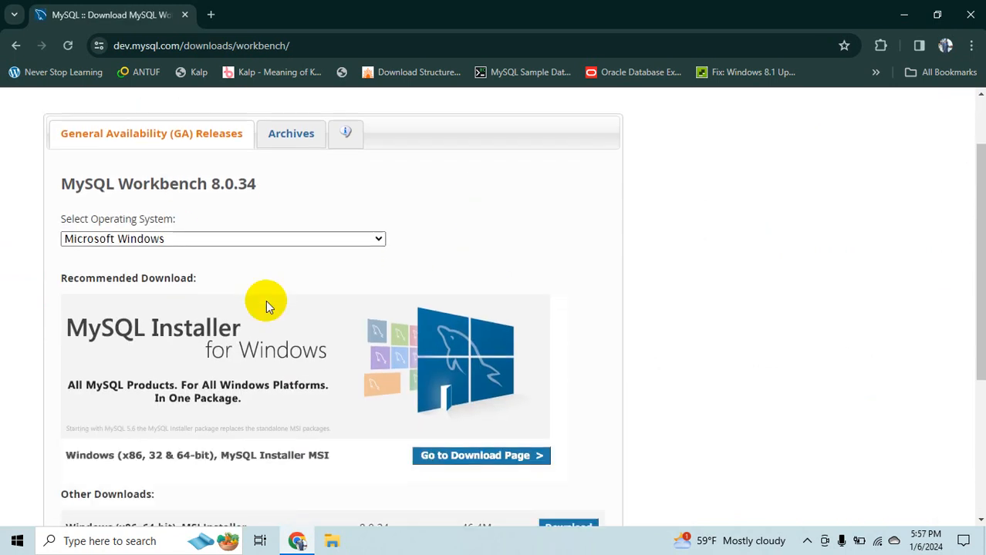
pyautogui.scroll(-3)
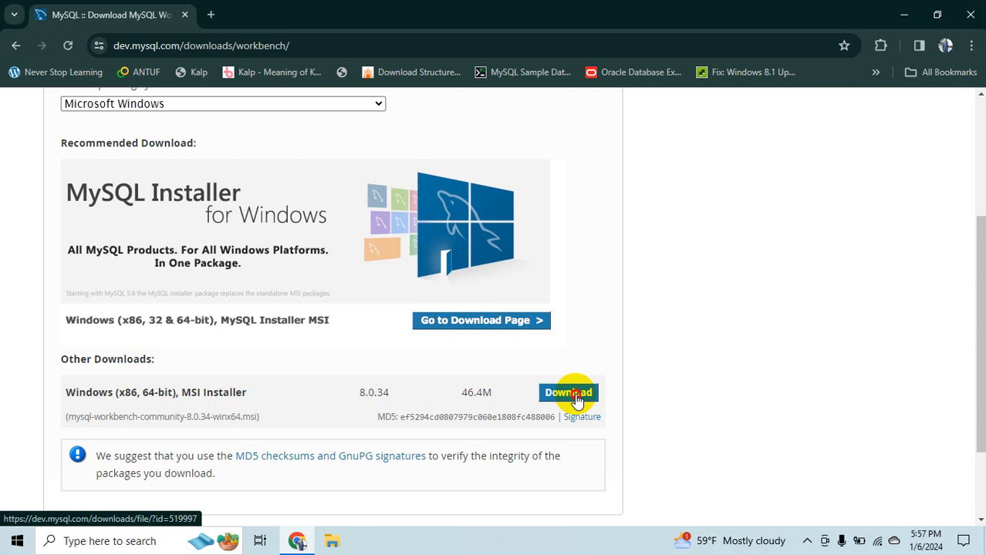
pyautogui.click(568, 393)
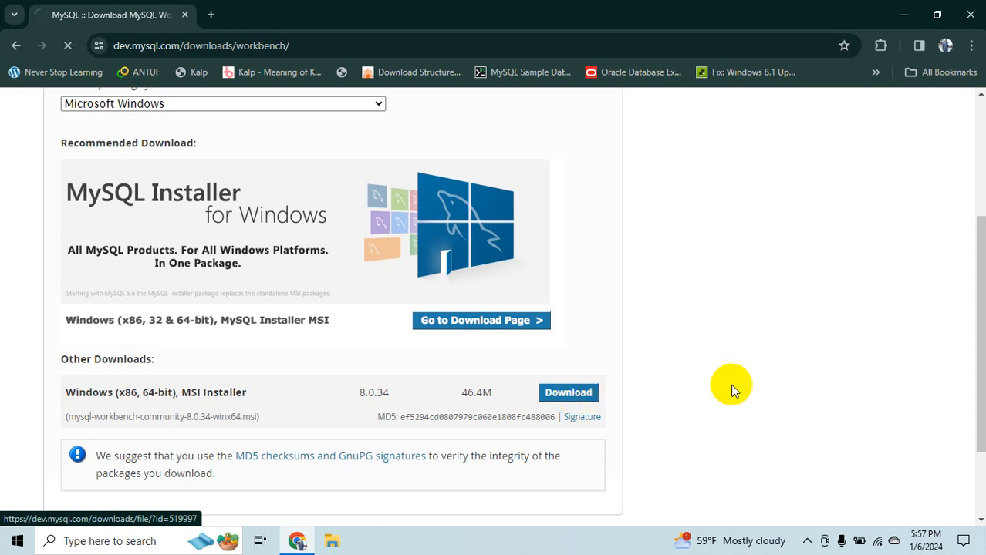
# Choose 'No thanks, just start my download' and download the 46.4 MB Workbench 8.0.34 MSI
pyautogui.click(568, 392)
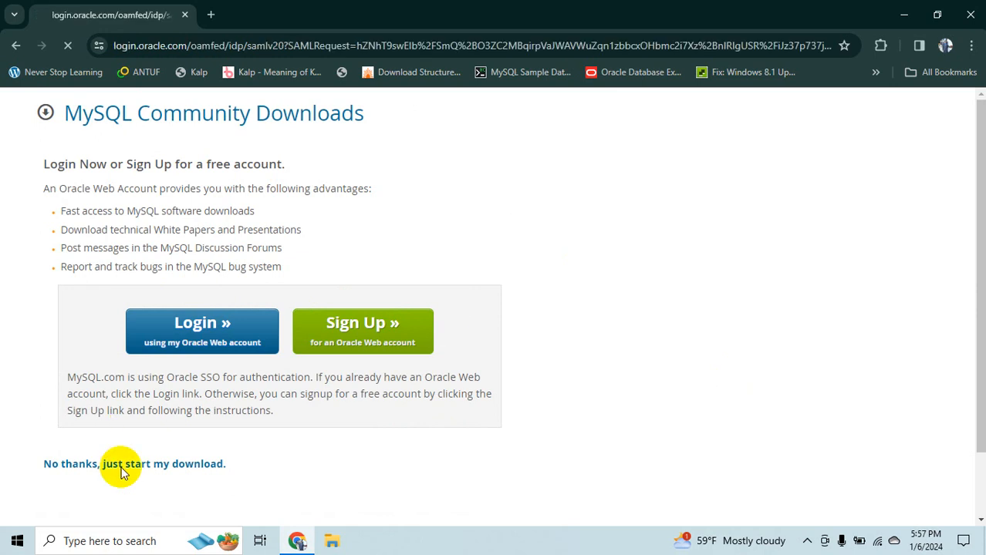
pyautogui.click(123, 462)
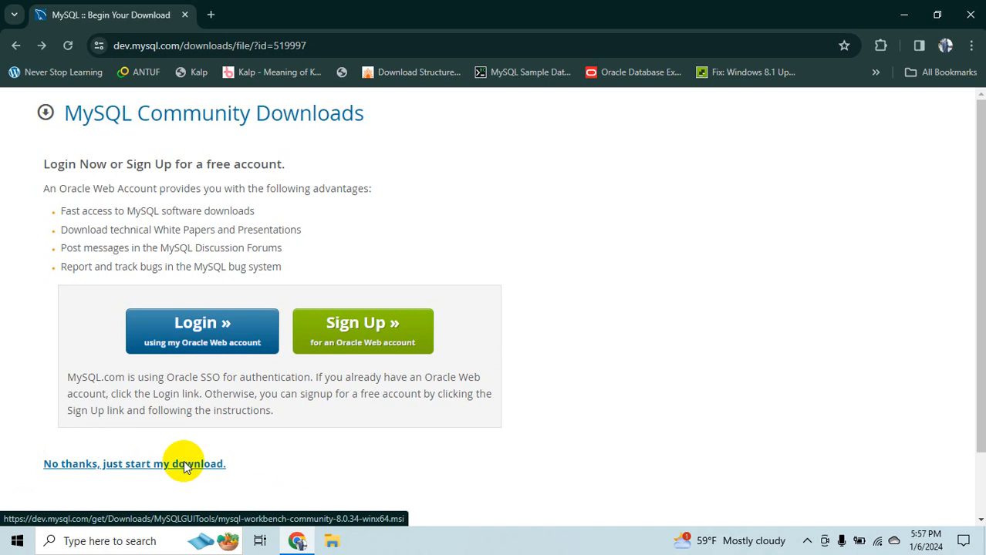
pyautogui.click(134, 462)
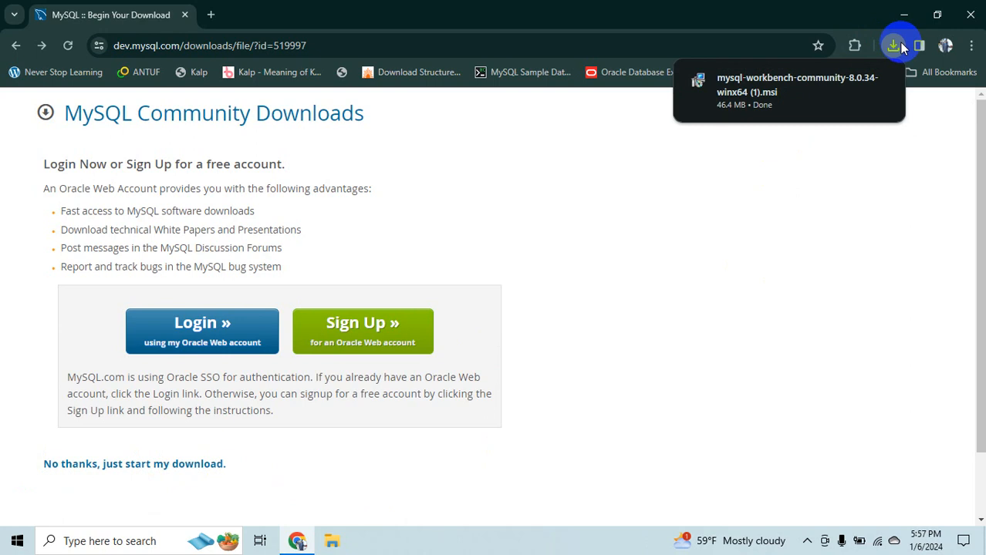
pyautogui.moveTo(858, 80)
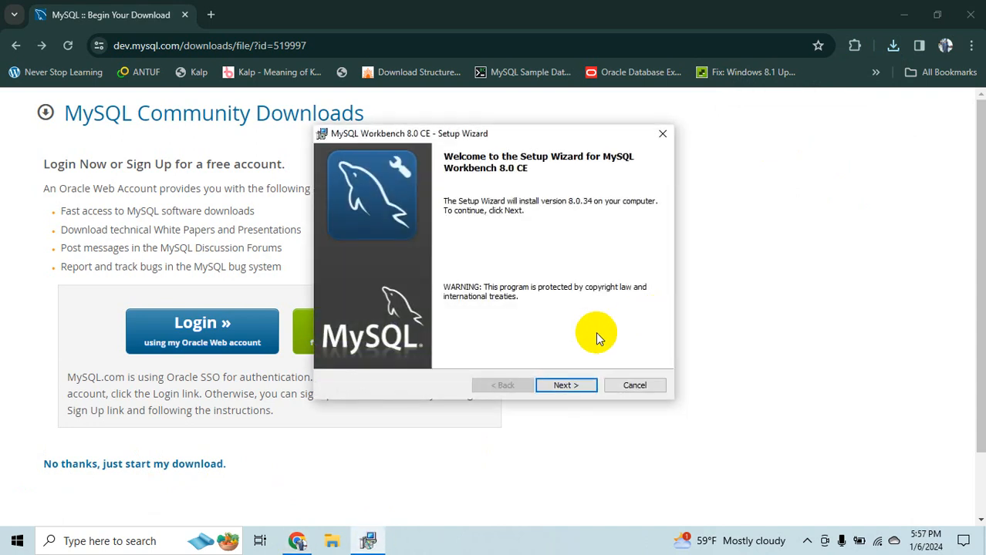
# Step through the wizard with the default folder and Complete setup, install, and accept the UAC prompt
pyautogui.click(565, 386)
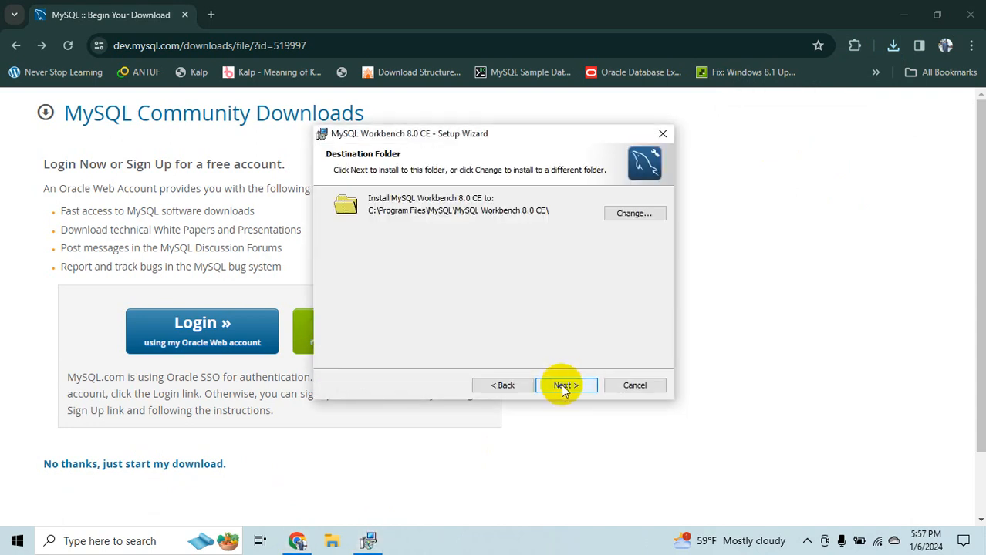
pyautogui.click(565, 386)
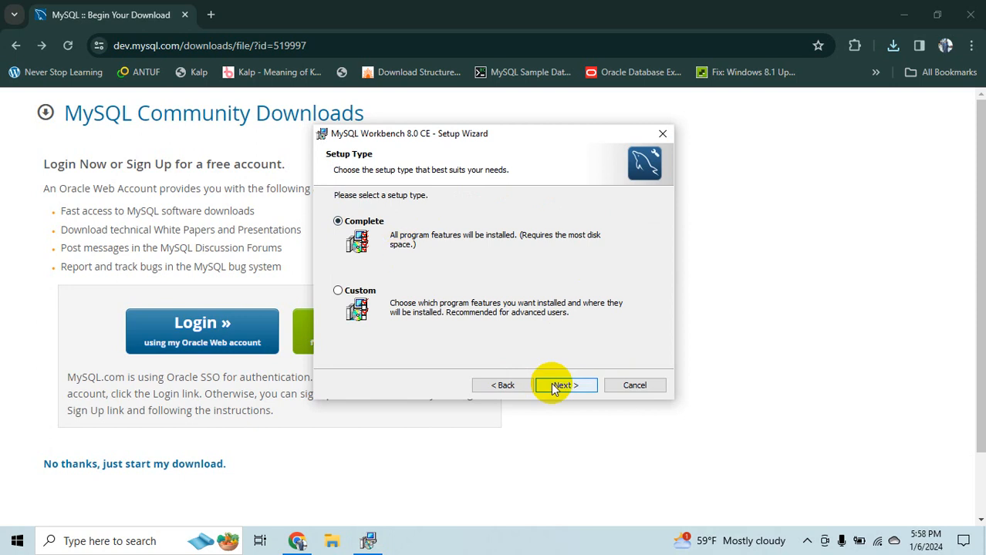
pyautogui.moveTo(517, 279)
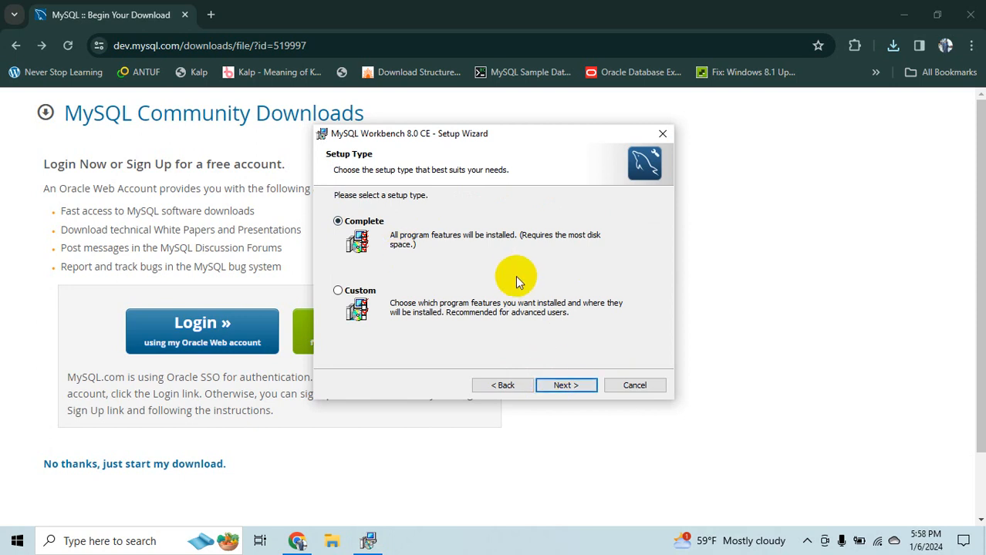
pyautogui.moveTo(503, 386)
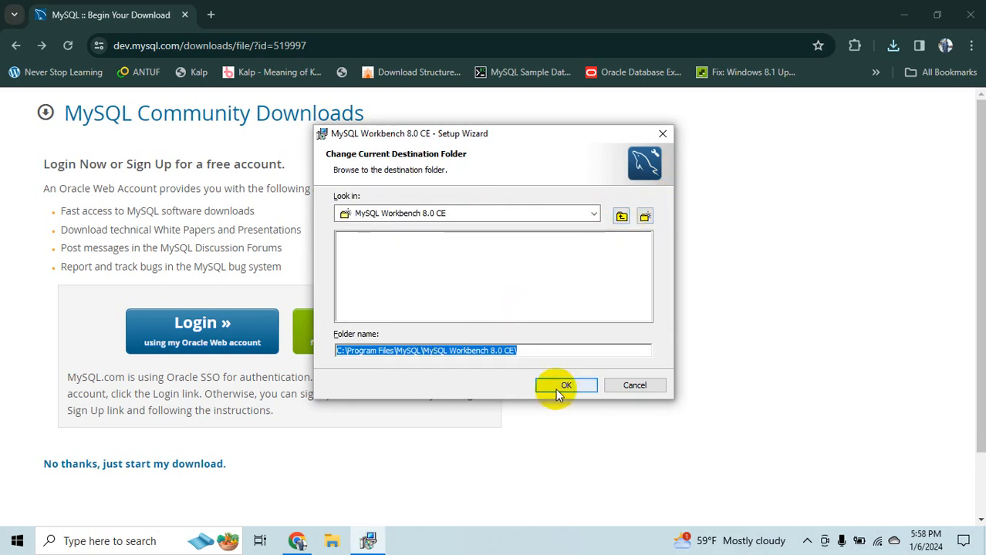
pyautogui.click(565, 386)
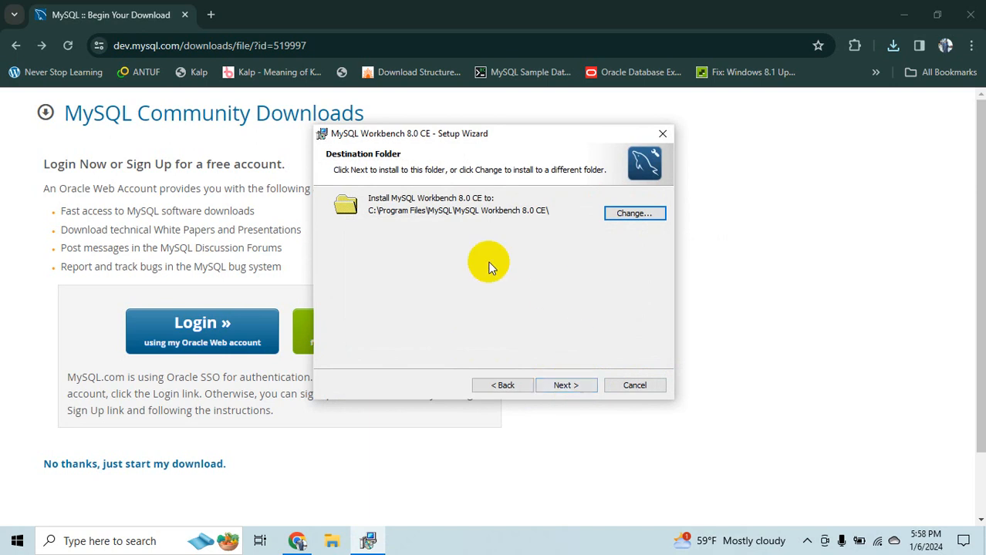
pyautogui.click(564, 386)
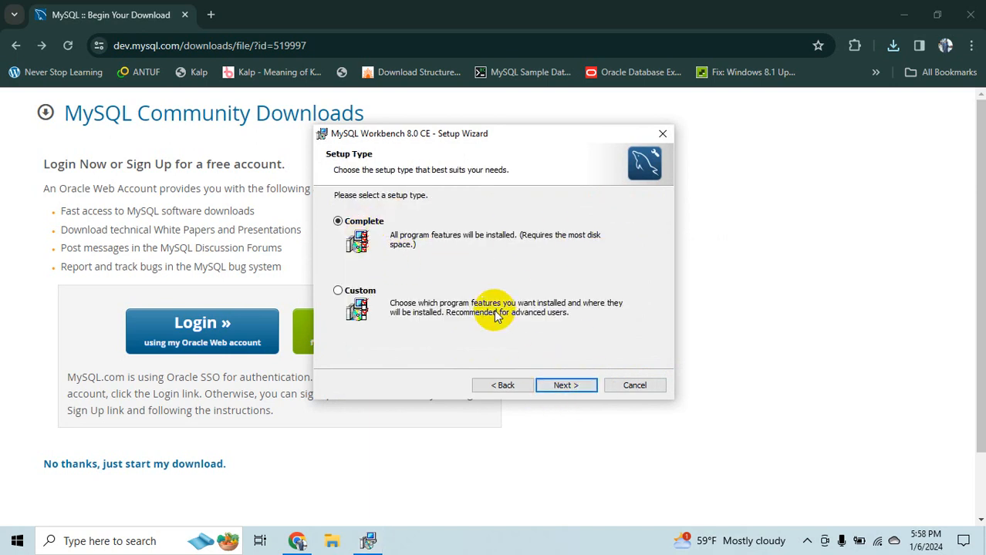
pyautogui.click(564, 385)
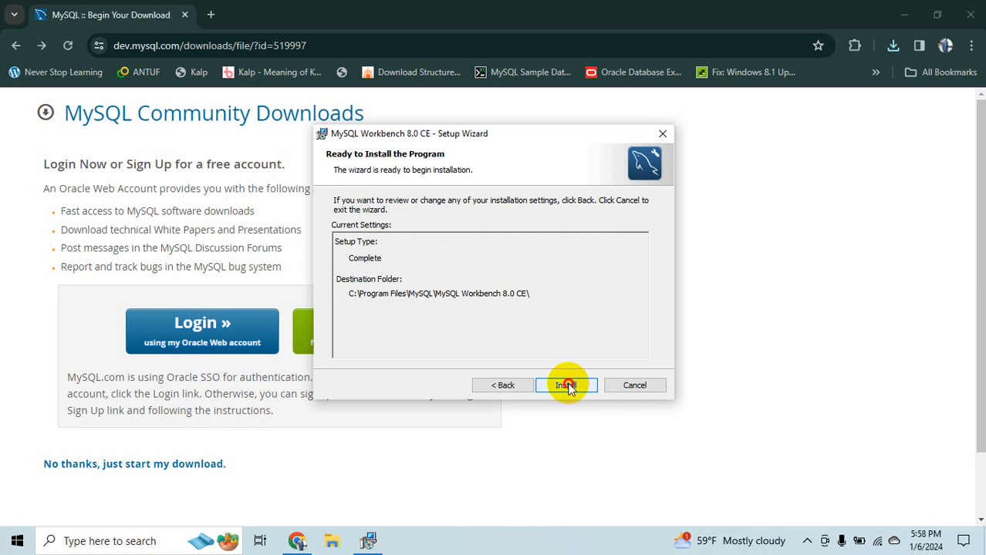
pyautogui.click(565, 385)
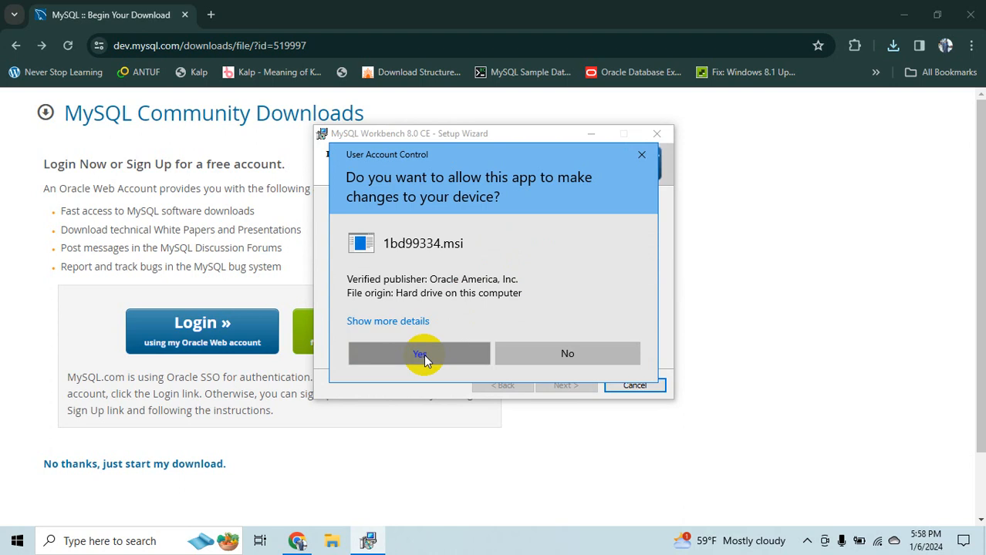
pyautogui.click(420, 353)
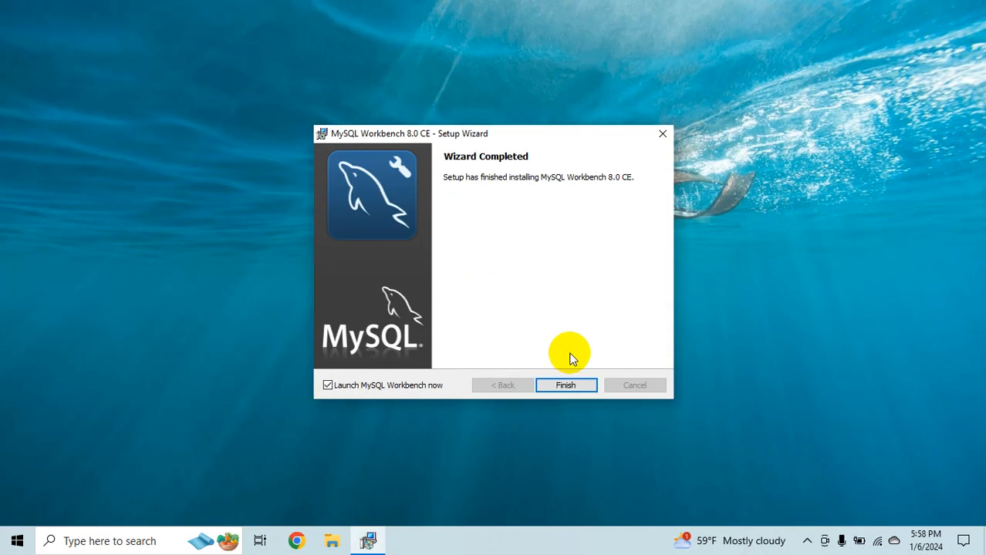
# Finish the wizard launching MySQL Workbench, maximize it and begin a new connection
pyautogui.click(565, 386)
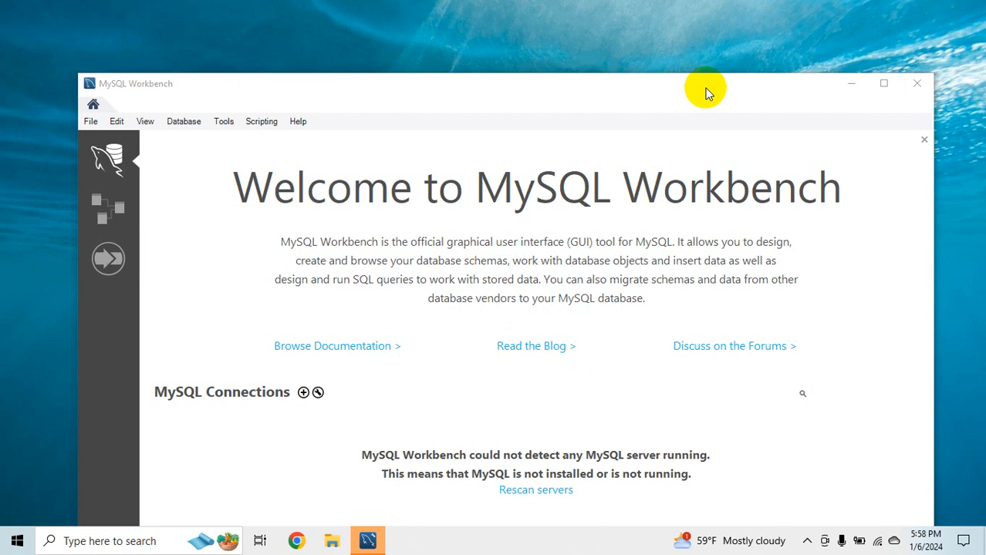
pyautogui.click(882, 83)
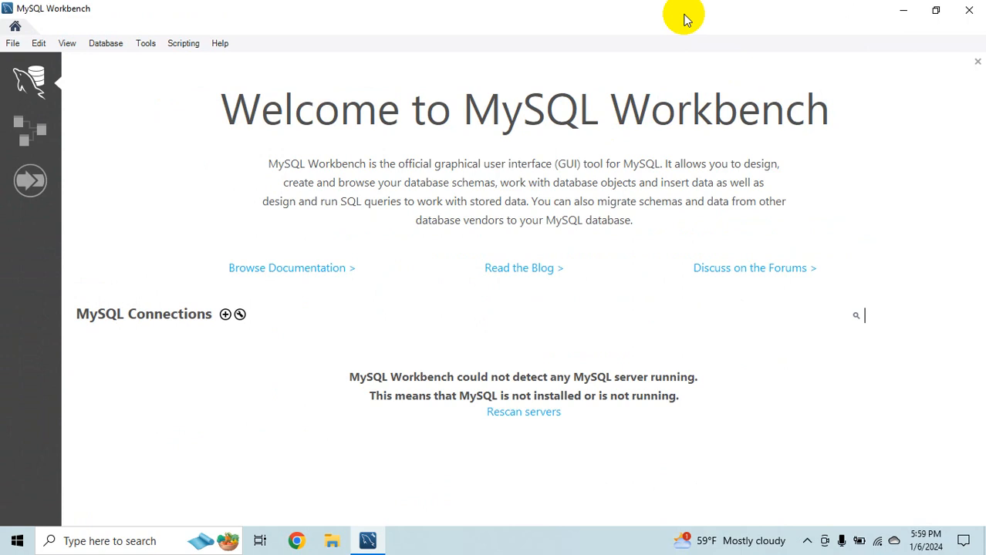
pyautogui.moveTo(158, 123)
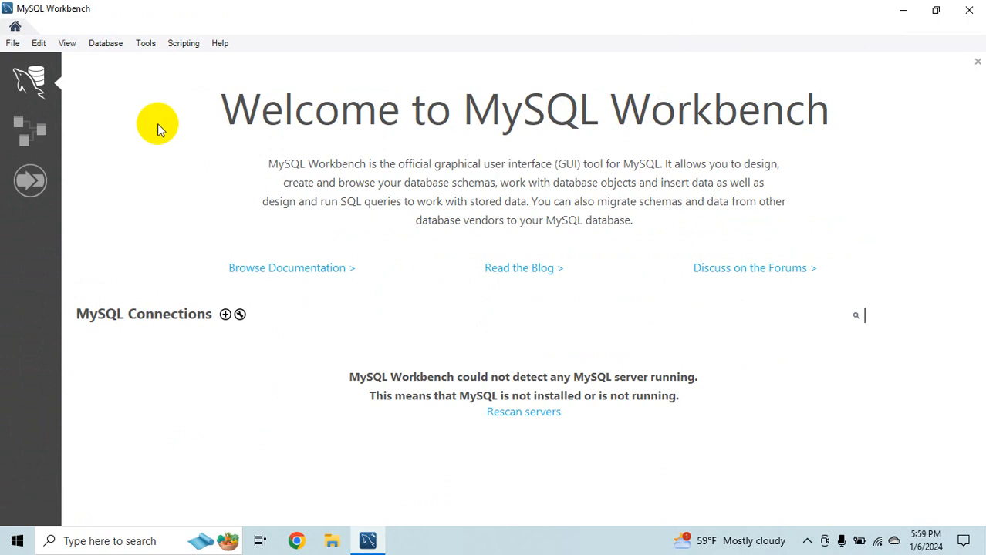
pyautogui.moveTo(185, 327)
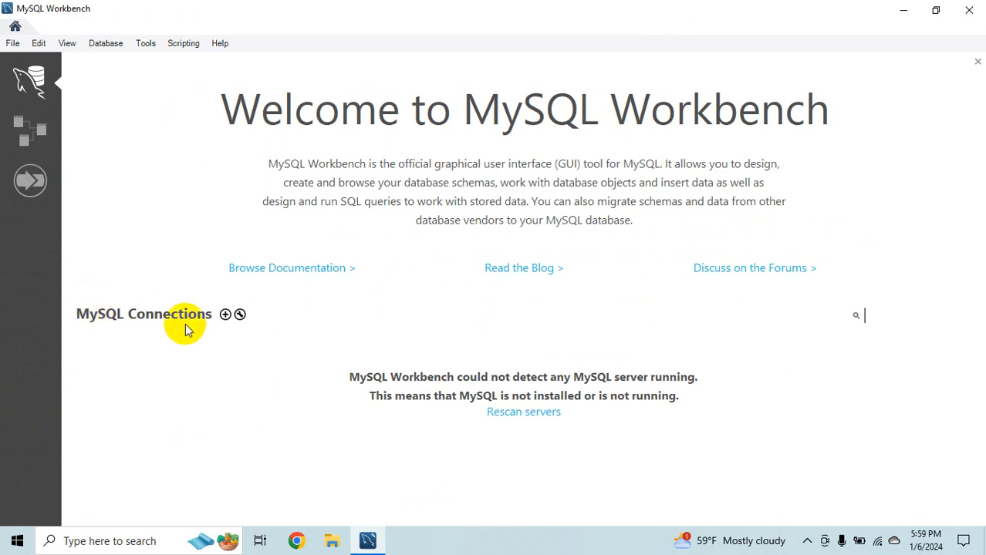
pyautogui.click(225, 315)
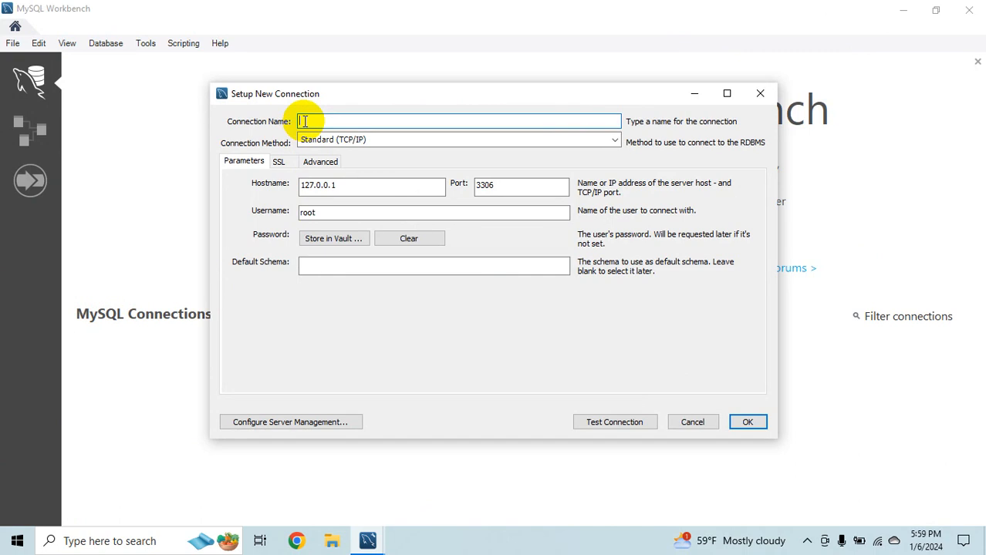
# Name the connection localhost, set hostname localhost, port 3306, and store the root password
pyautogui.write('local')
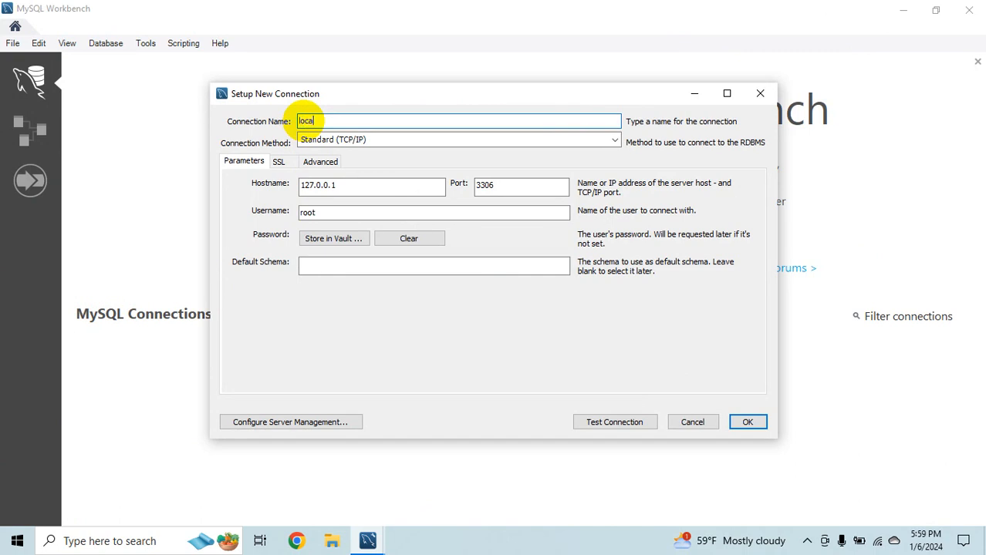
pyautogui.write('host')
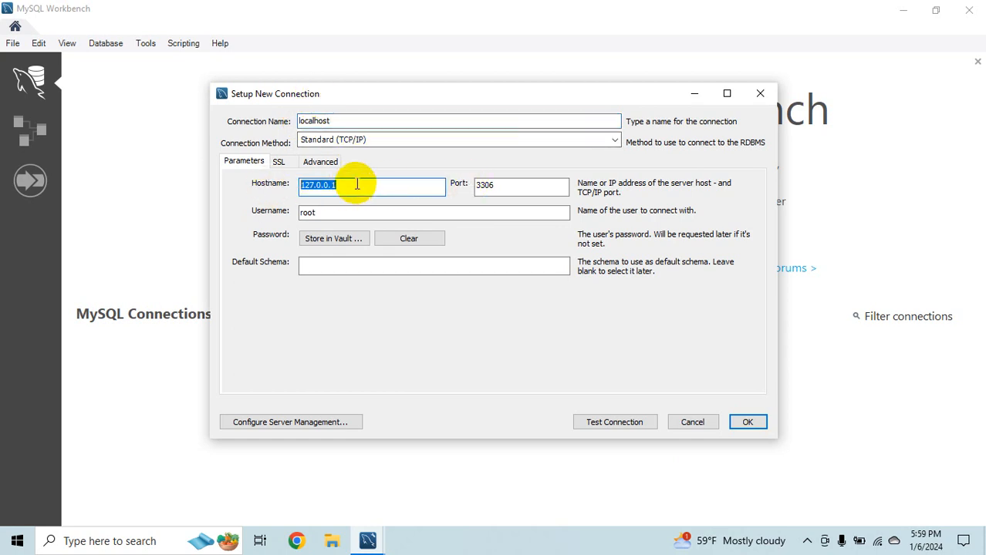
pyautogui.write('localhost')
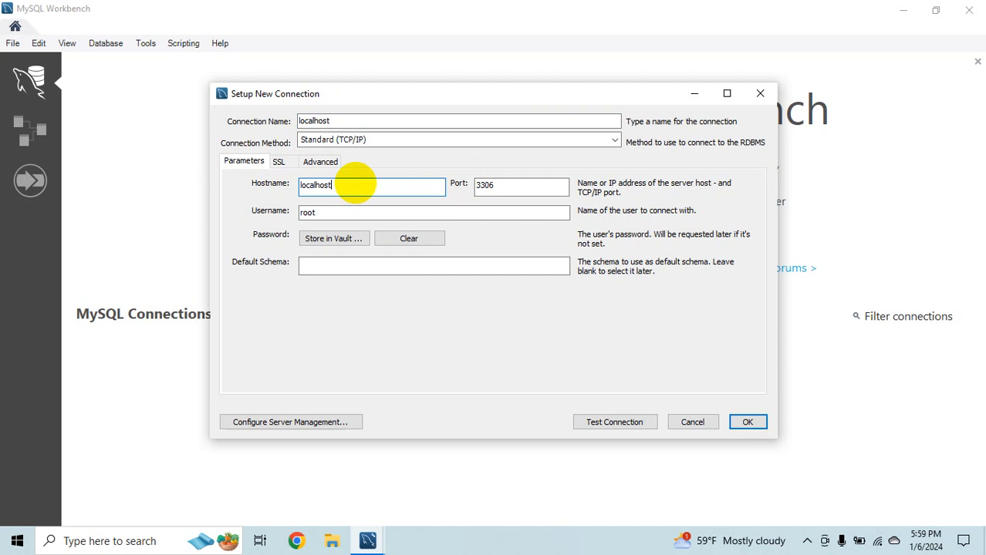
pyautogui.click(521, 185)
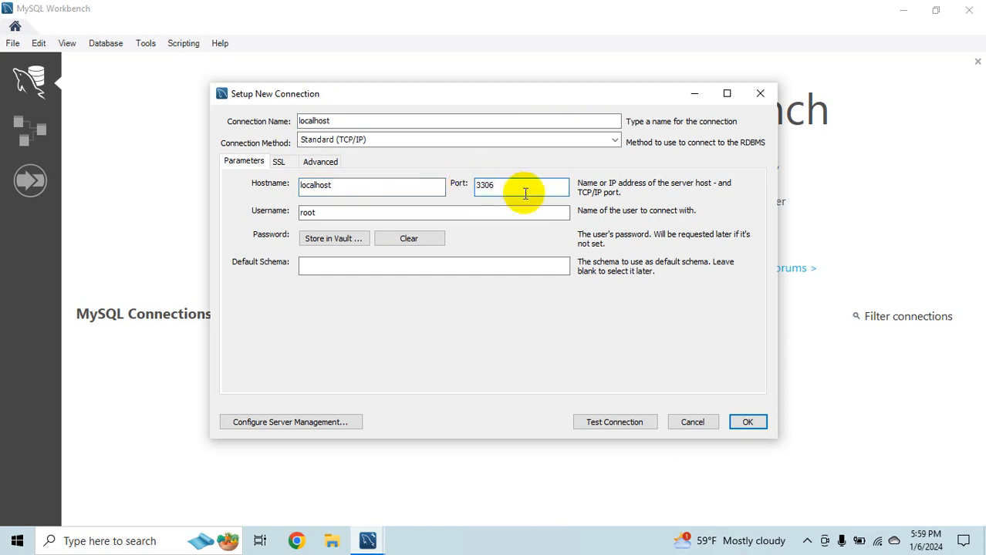
pyautogui.moveTo(515, 192)
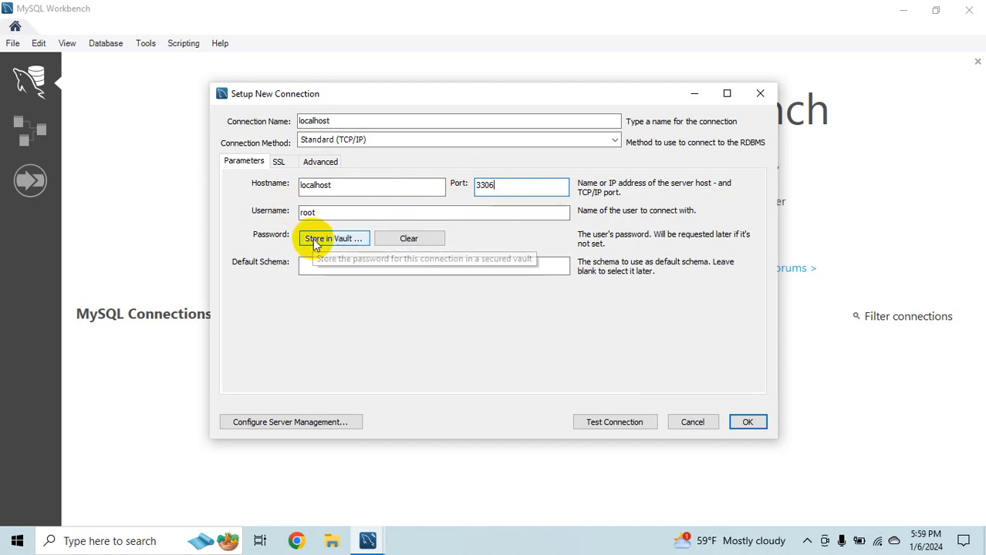
pyautogui.click(333, 237)
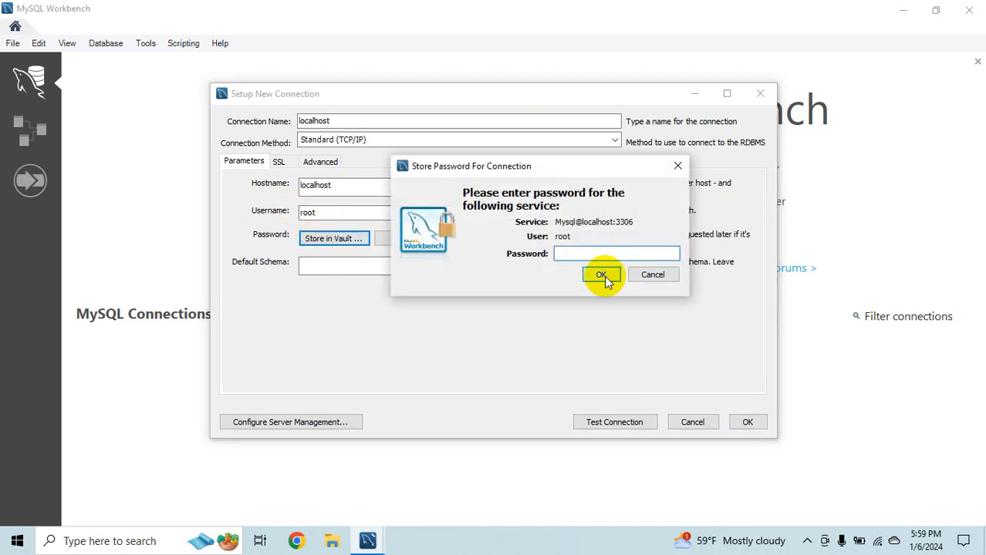
pyautogui.click(602, 275)
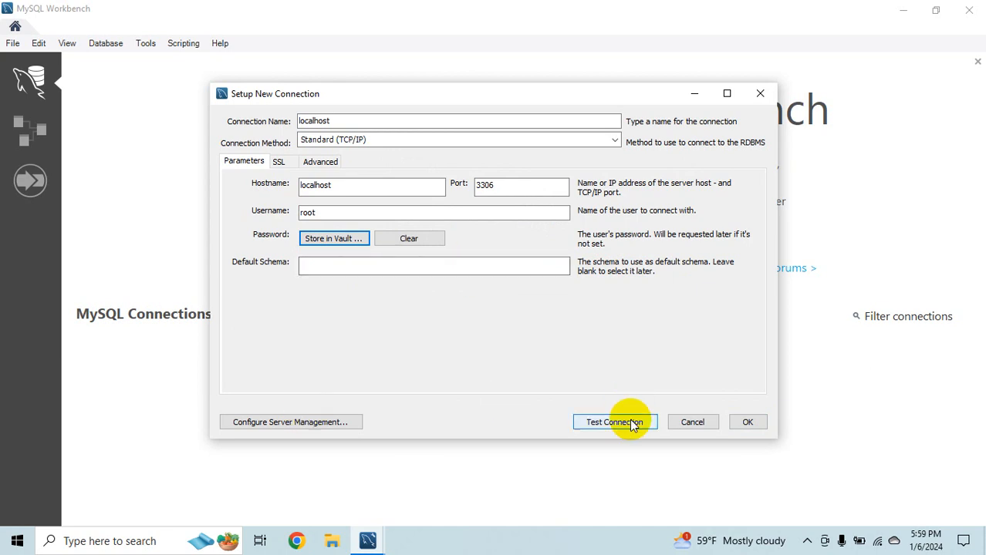
# Test the connection, continue past the version warning, and save the localhost connection
pyautogui.click(614, 423)
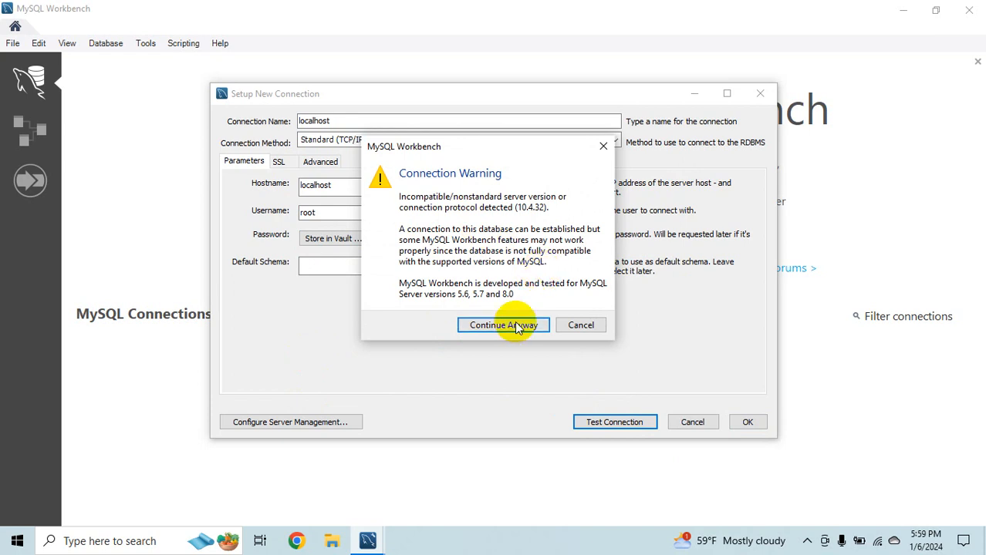
pyautogui.click(503, 324)
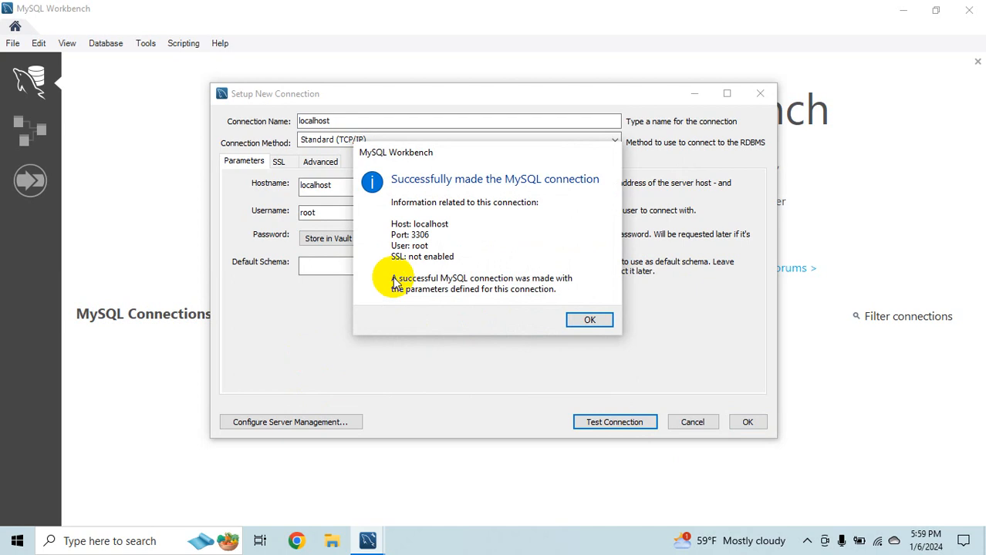
pyautogui.click(590, 319)
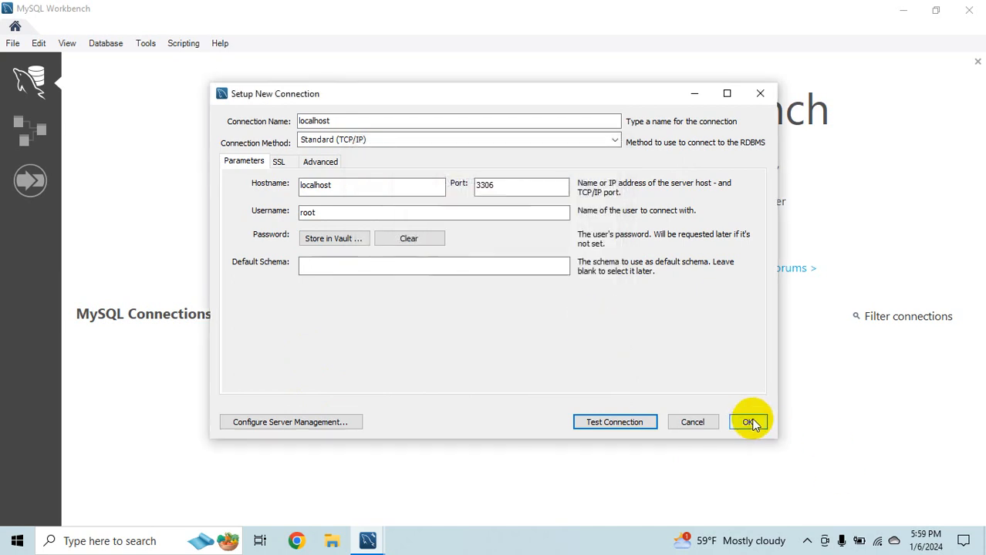
pyautogui.click(746, 423)
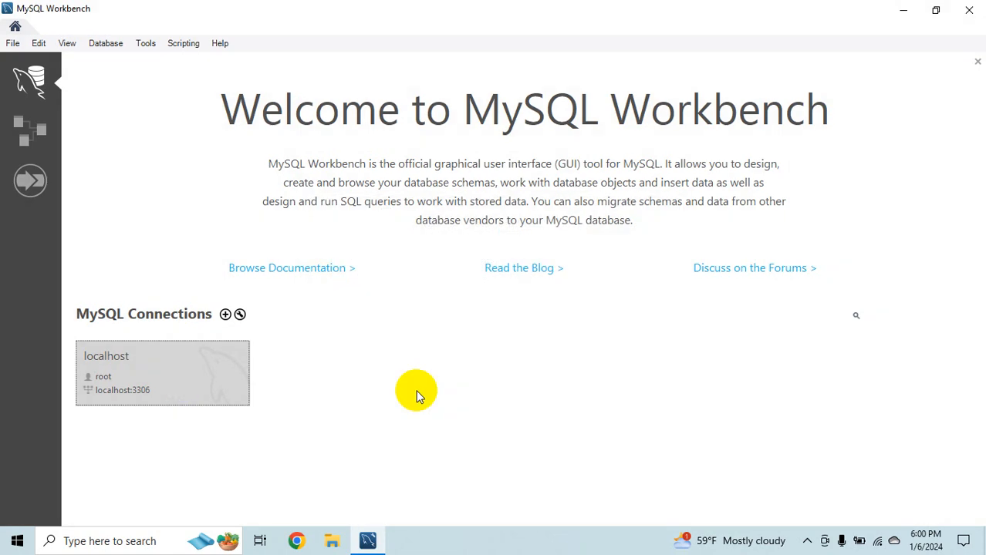
# Connect to localhost past the version warning and begin a '--' comment in the query editor
pyautogui.doubleClick(162, 371)
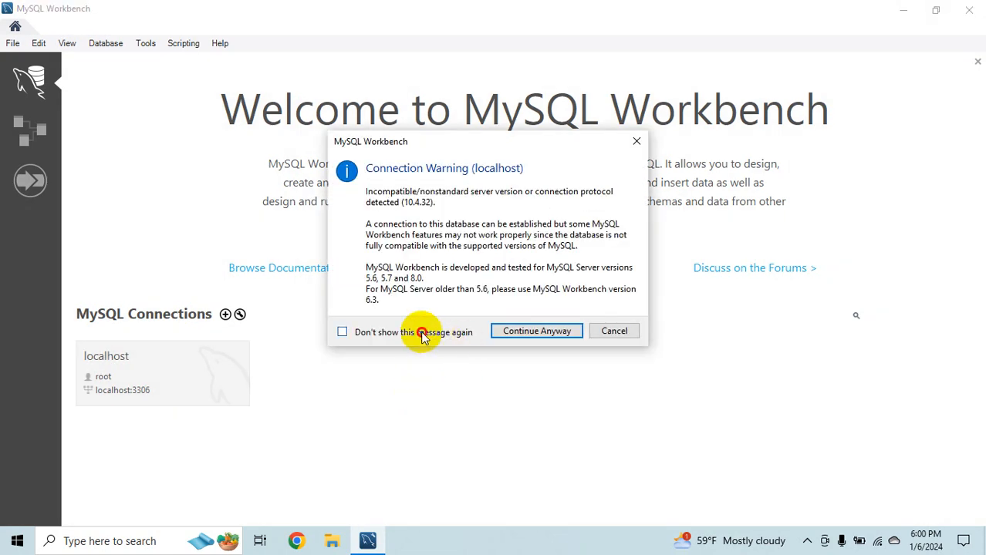
pyautogui.click(537, 330)
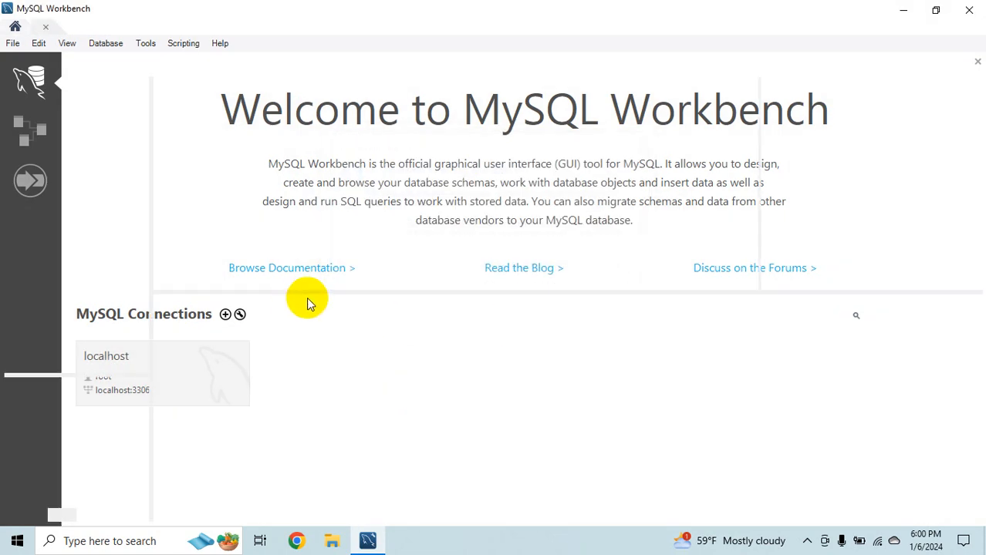
pyautogui.doubleClick(105, 355)
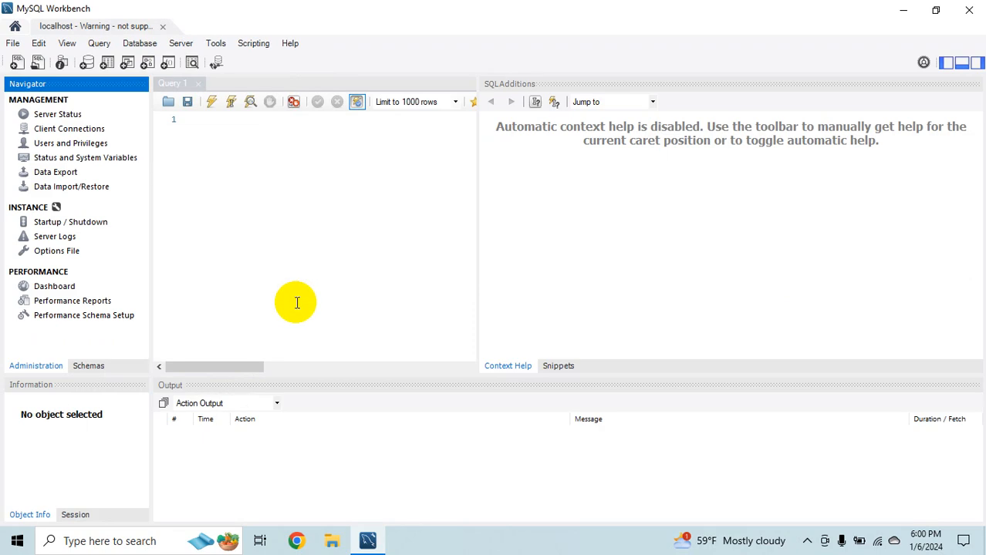
pyautogui.moveTo(970, 83)
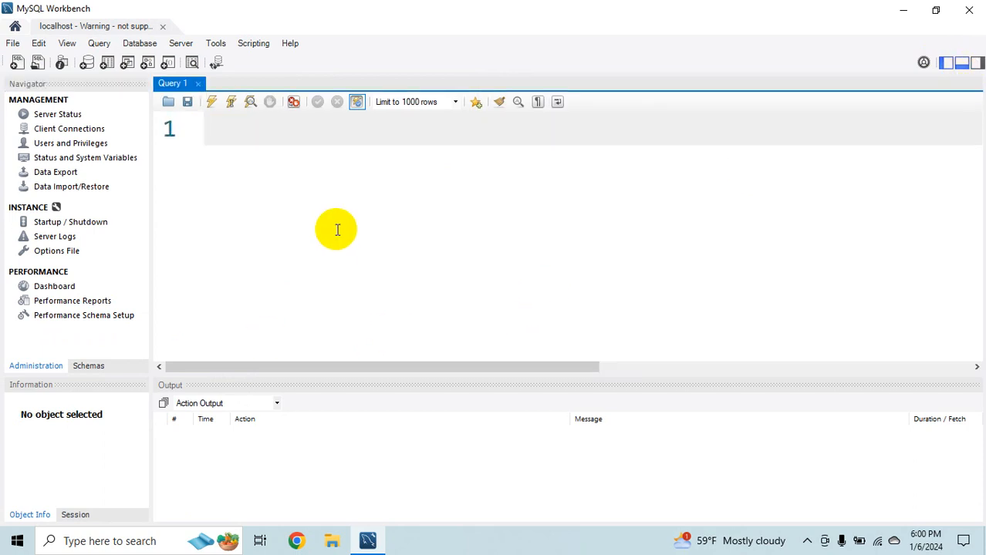
pyautogui.moveTo(333, 232)
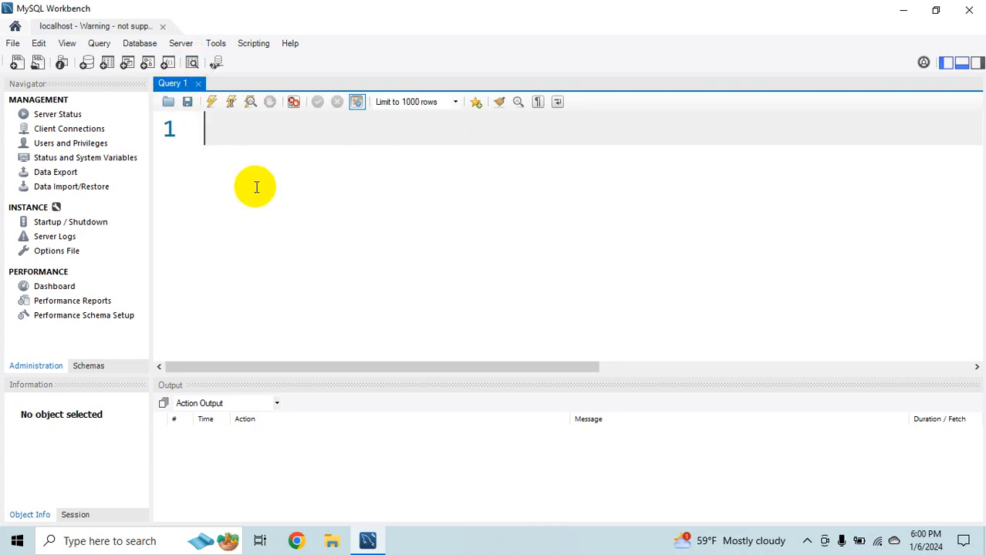
pyautogui.write('--')
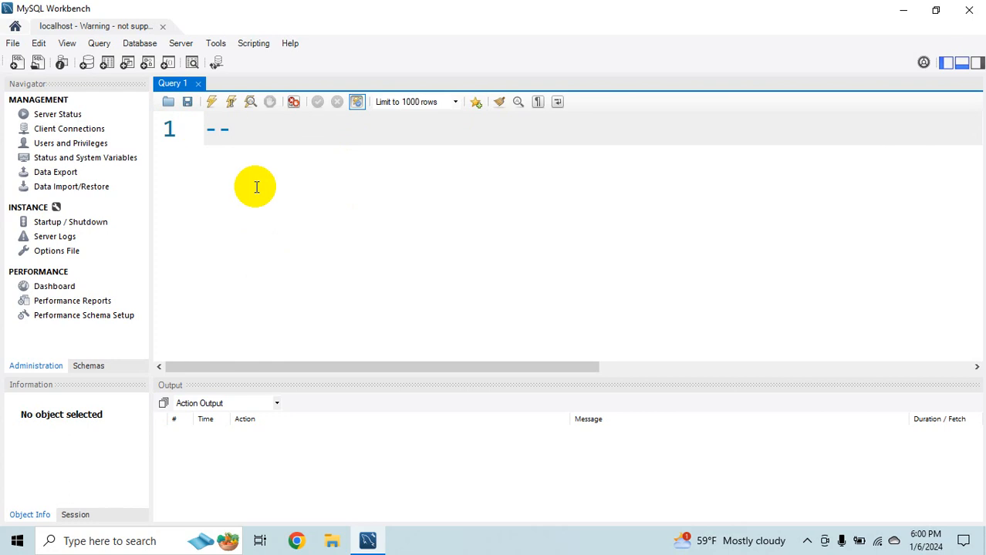
# Write the comment 'this is the section where all our commands are written'
pyautogui.write('thios is t')
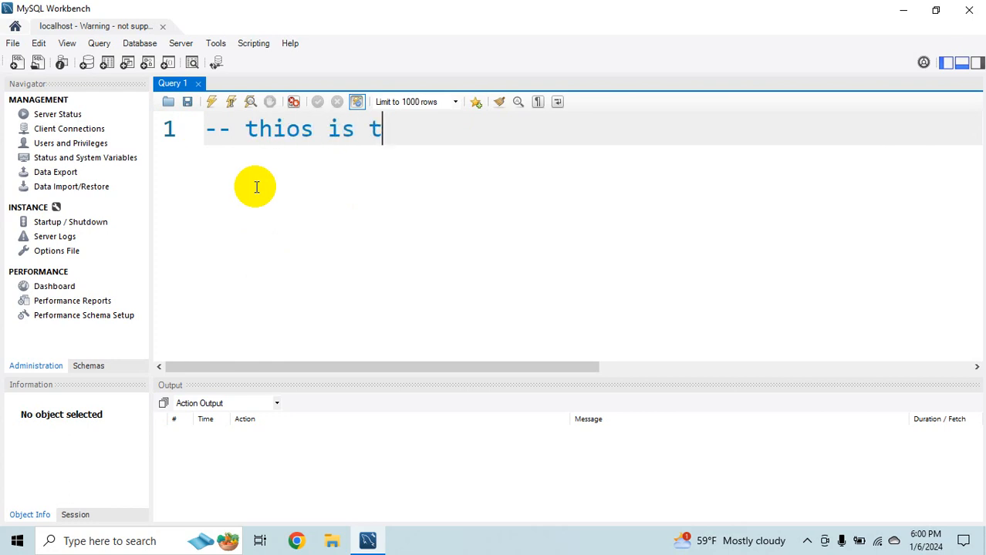
pyautogui.write('he section w')
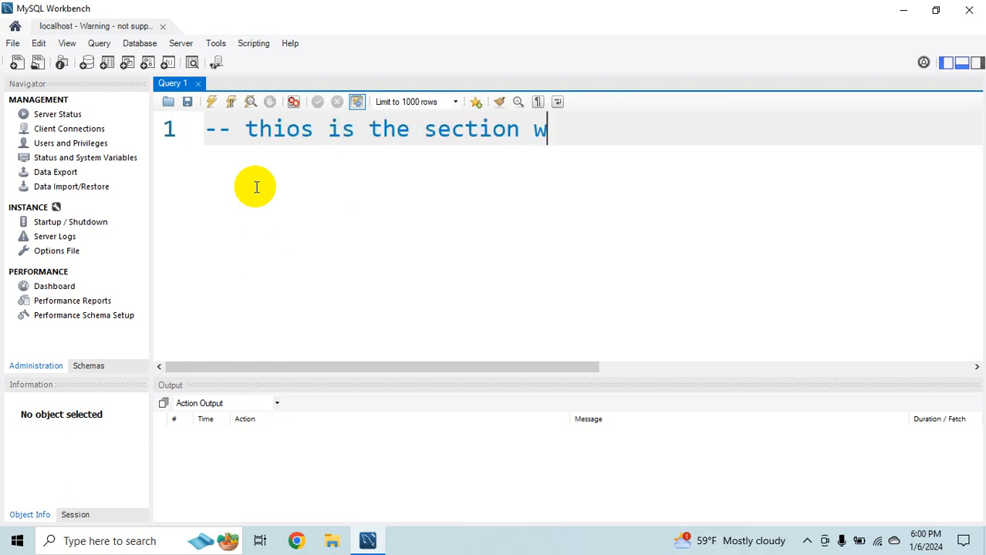
pyautogui.write('here all')
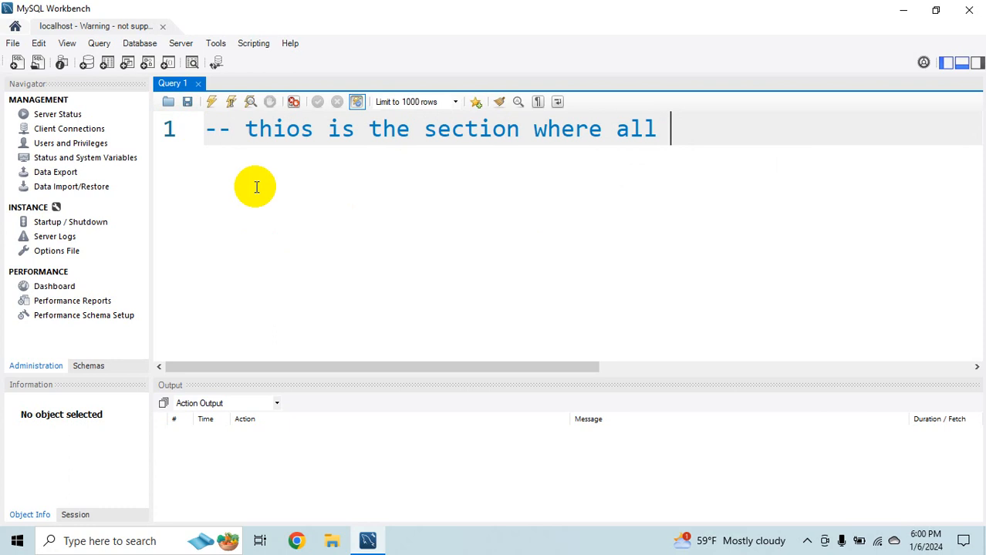
pyautogui.write('our')
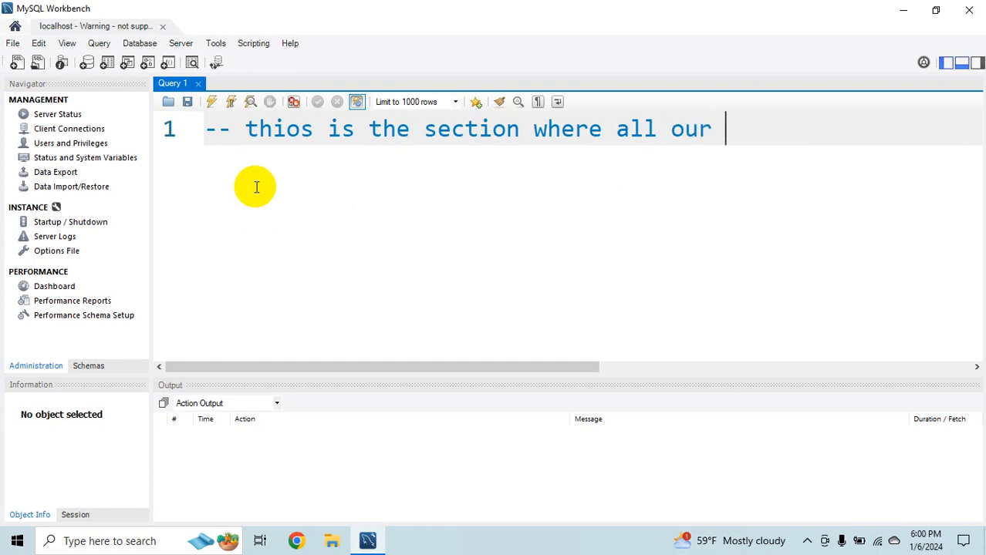
pyautogui.write('commands')
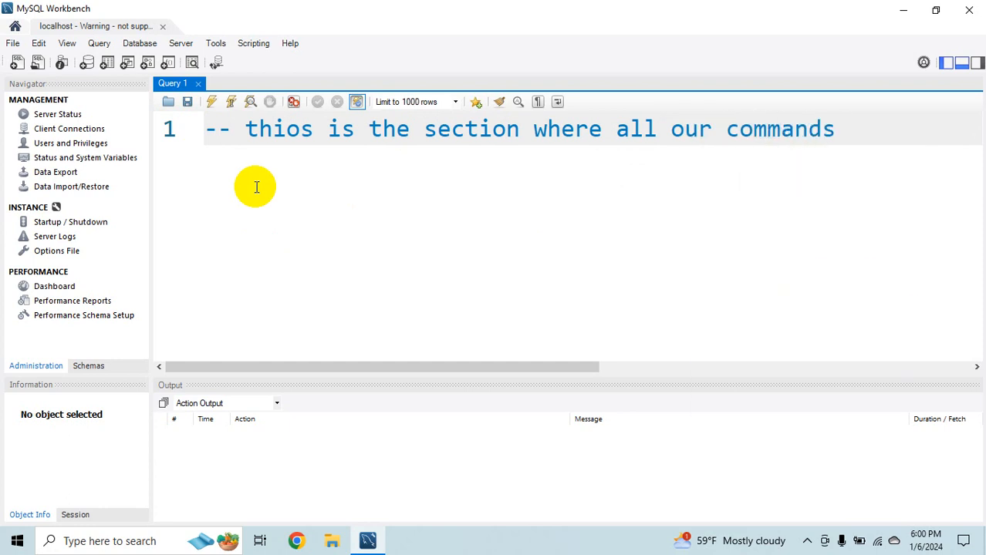
pyautogui.write('are')
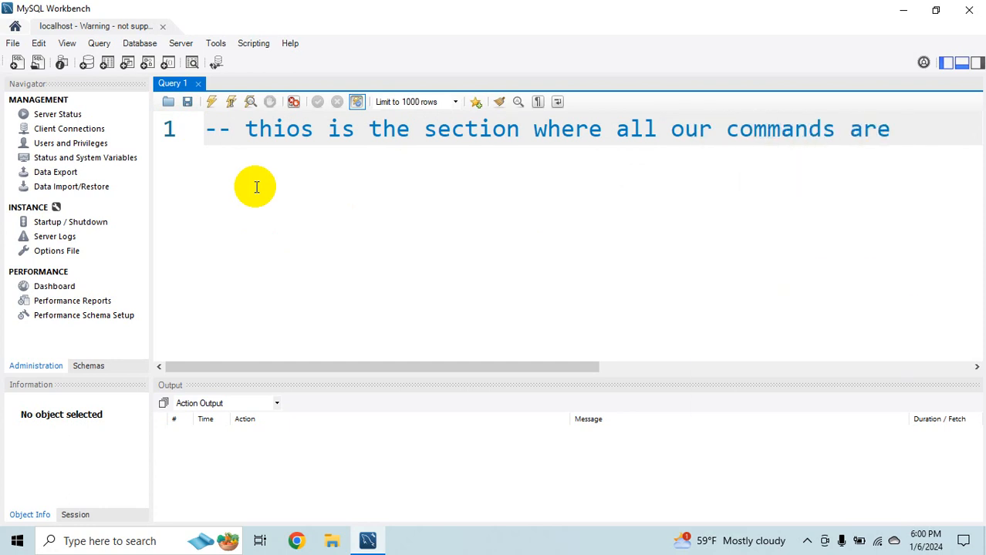
pyautogui.write('written')
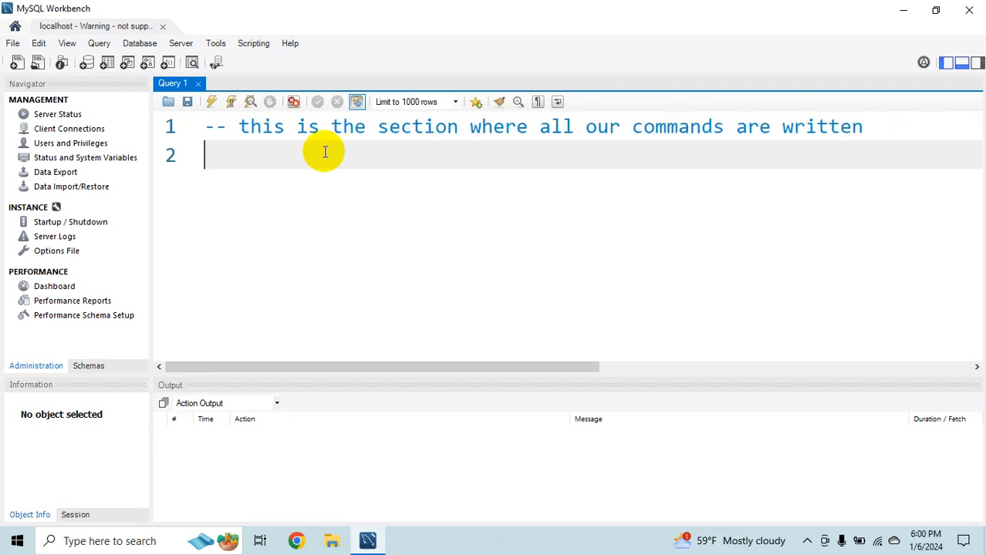
pyautogui.moveTo(43, 338)
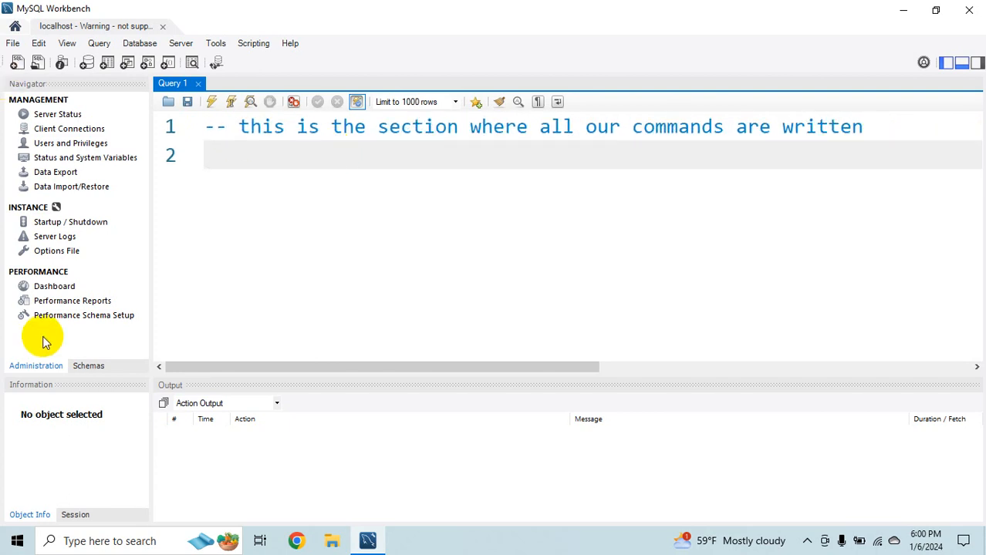
# Set oic as the default schema from the Schemas navigator
pyautogui.click(88, 366)
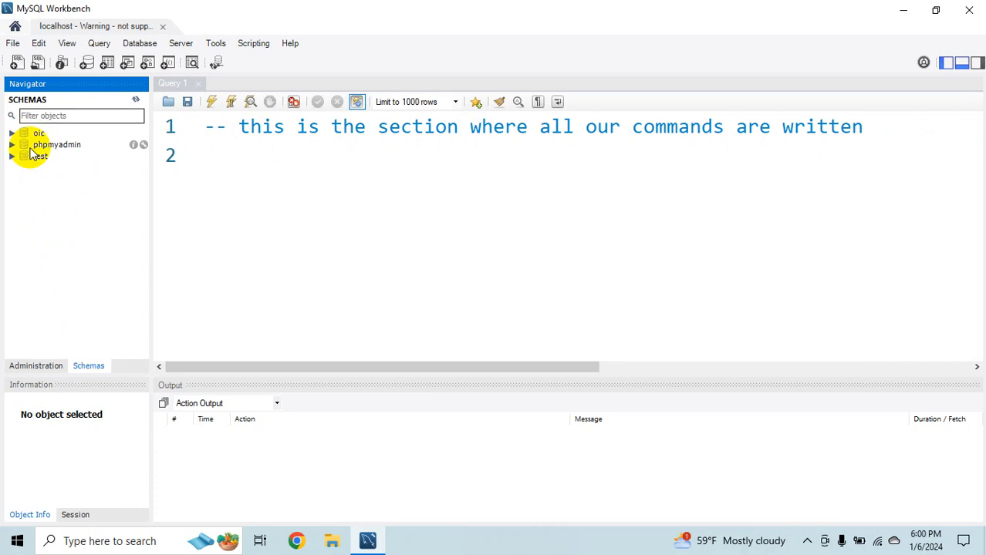
pyautogui.rightClick(37, 133)
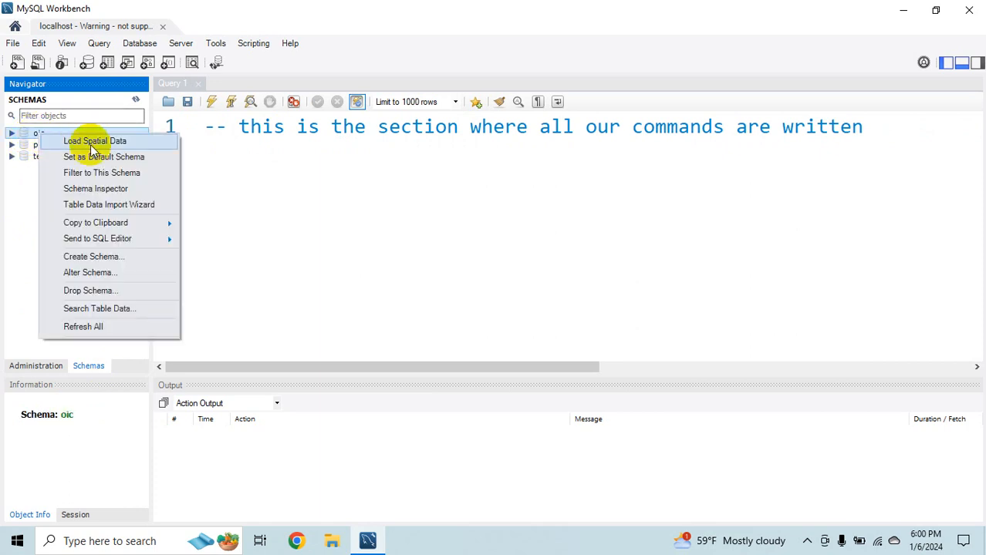
pyautogui.moveTo(93, 157)
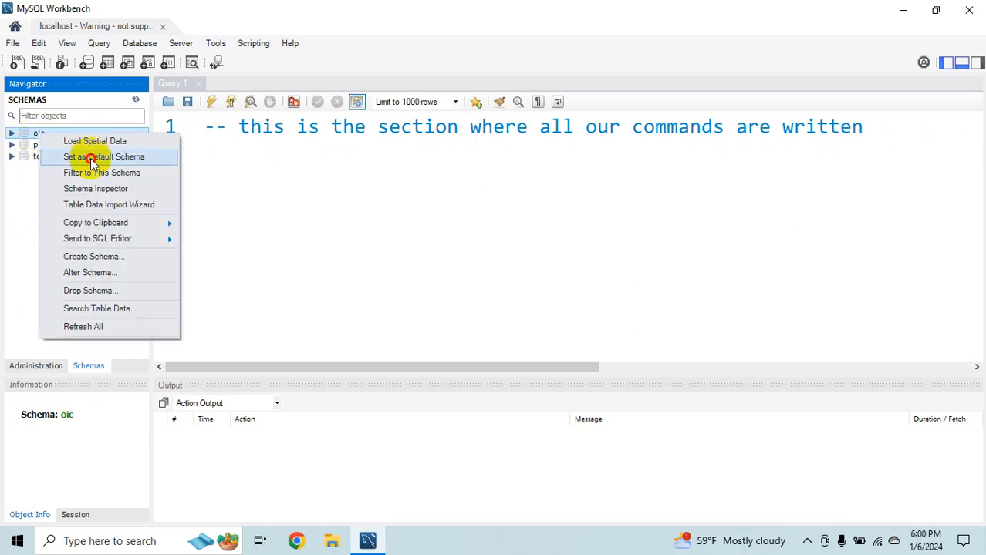
pyautogui.click(103, 157)
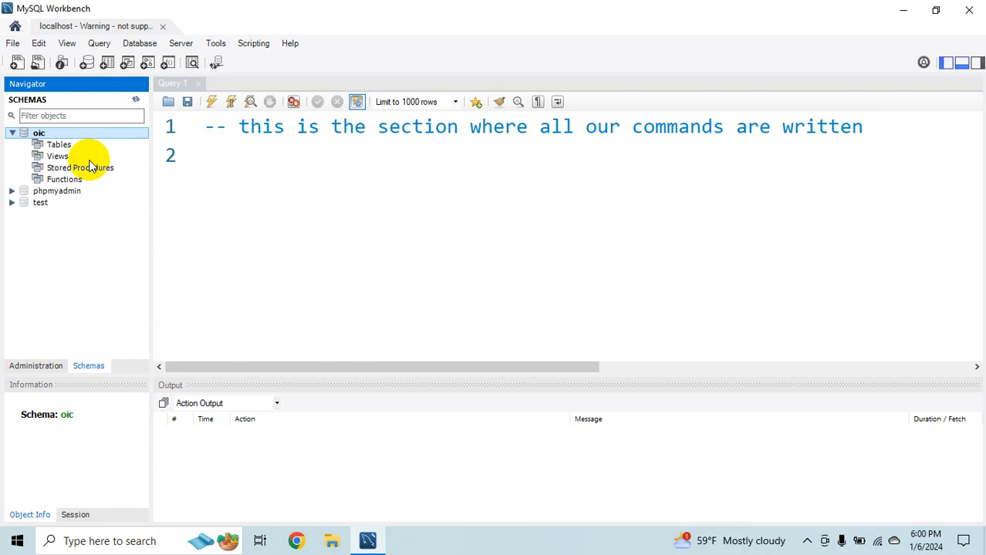
pyautogui.moveTo(89, 172)
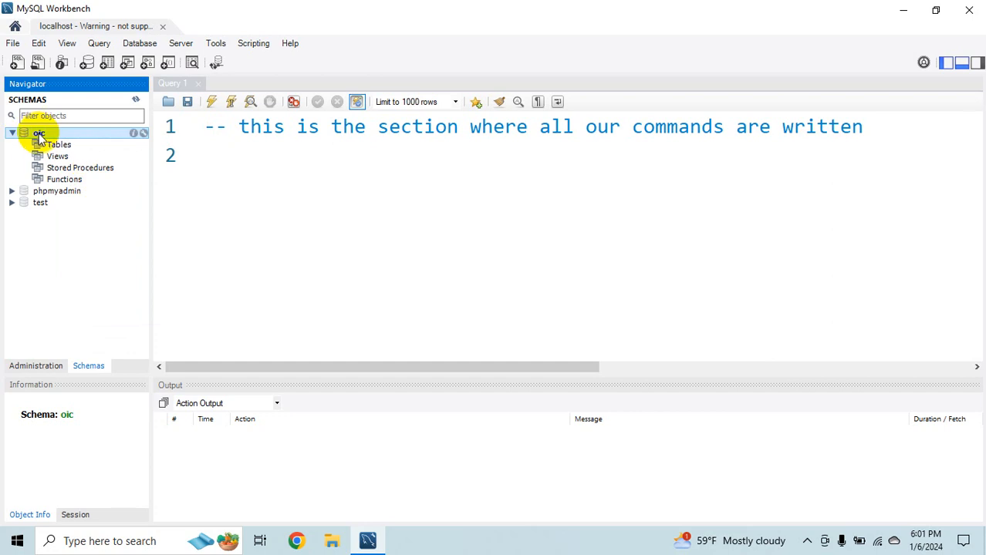
# Expand oic to show its Tables, Views, Stored Procedures and Functions
pyautogui.click(38, 133)
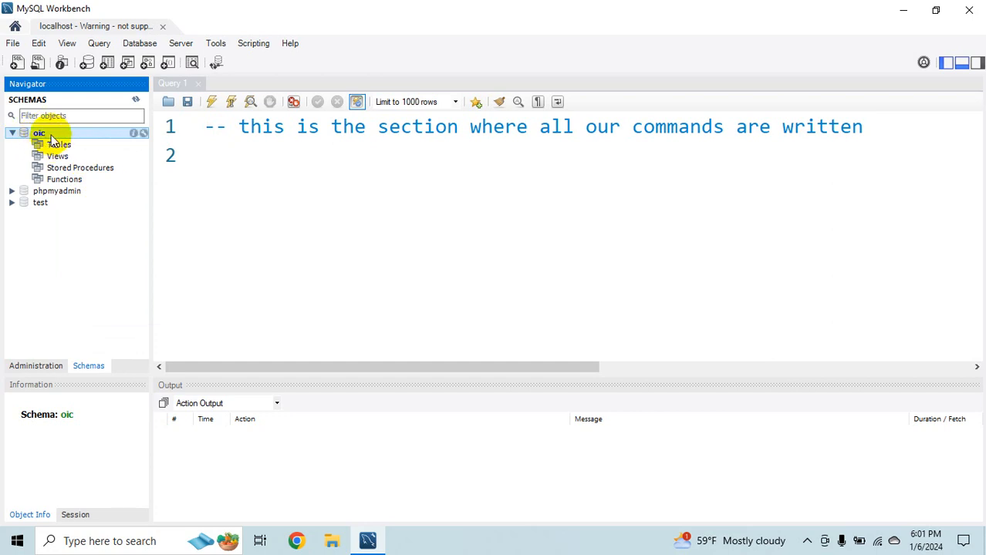
pyautogui.click(80, 167)
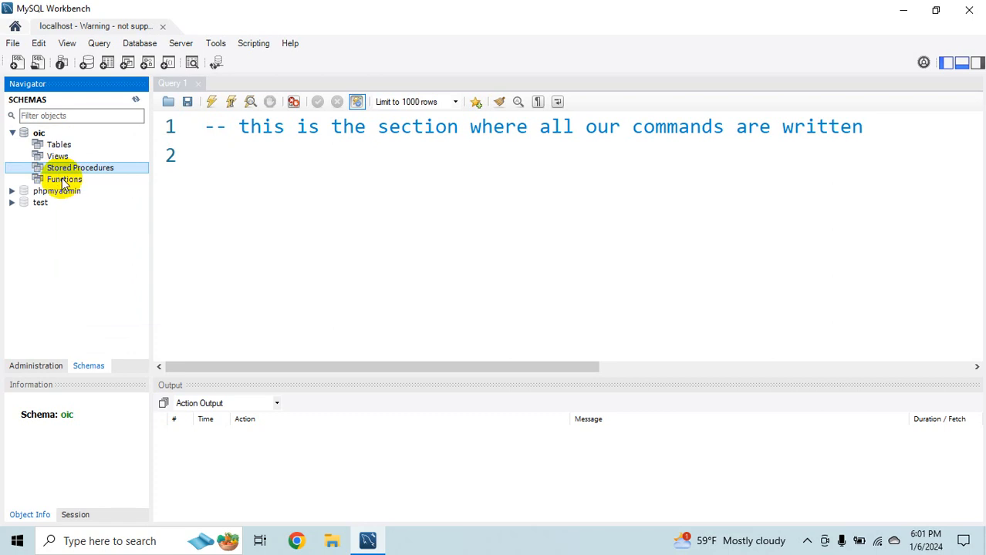
pyautogui.click(59, 145)
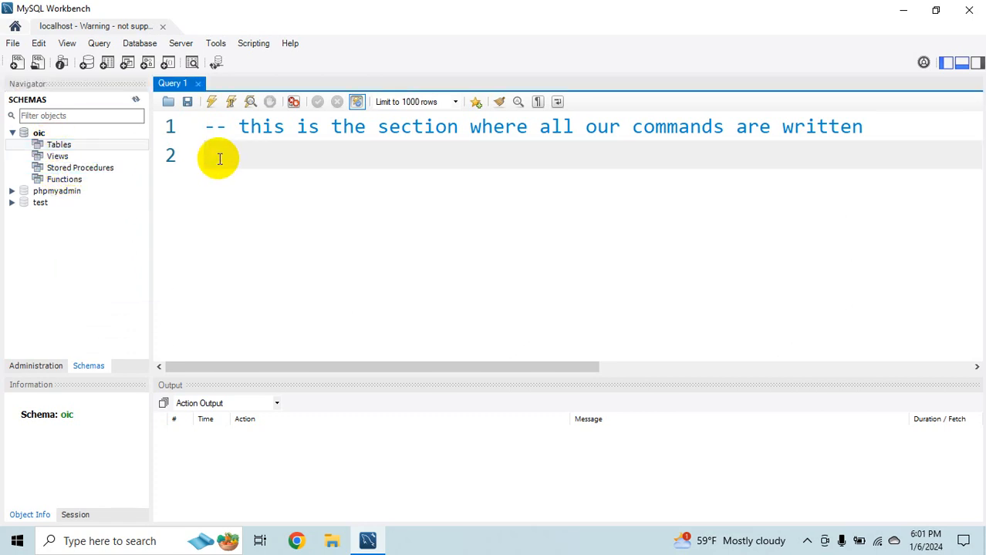
# Begin CREATE TABLE users with user_id INT PRIMARY KEY
pyautogui.write('C')
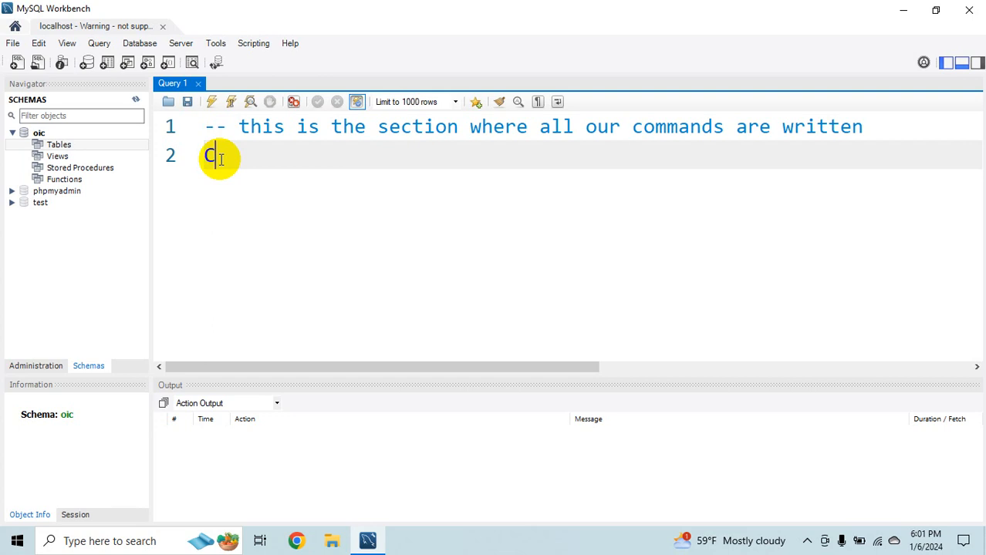
pyautogui.write('REATE T')
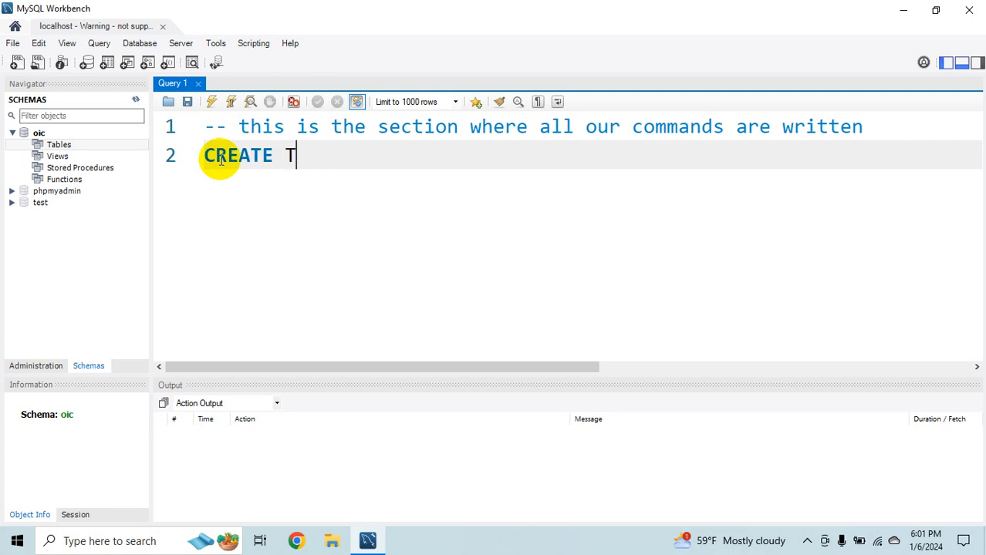
pyautogui.write('ABLE users')
pyautogui.write('(')
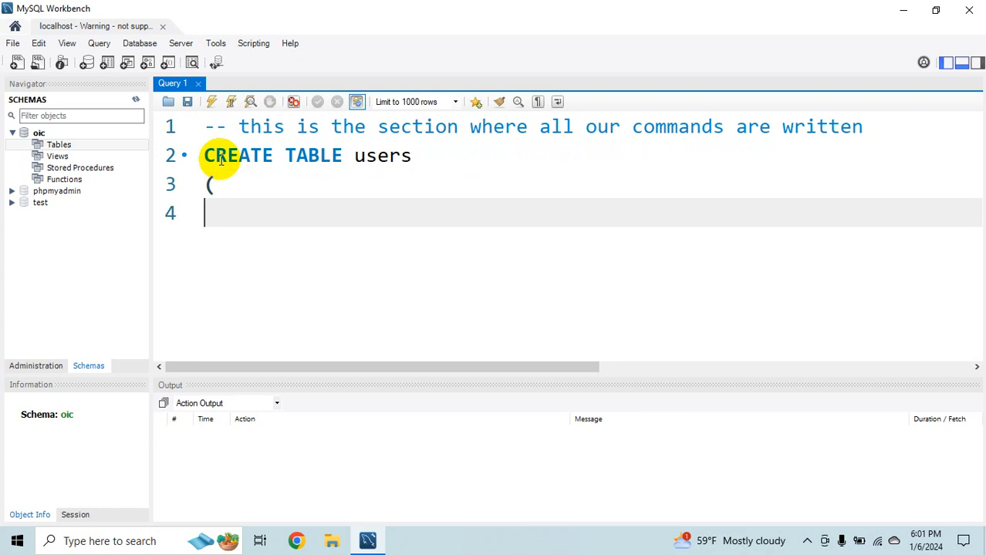
pyautogui.write('user_id INT P')
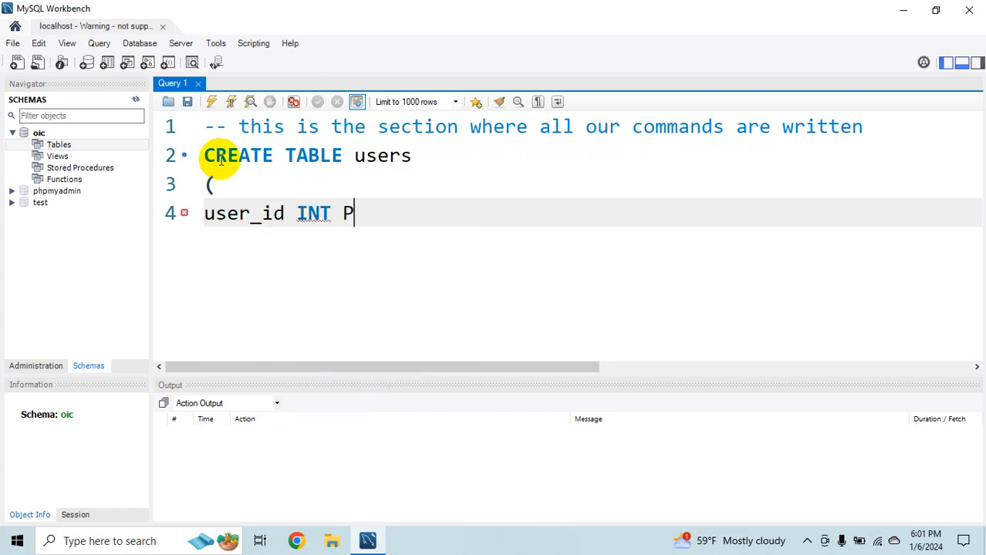
pyautogui.write('RIMARY KEY,')
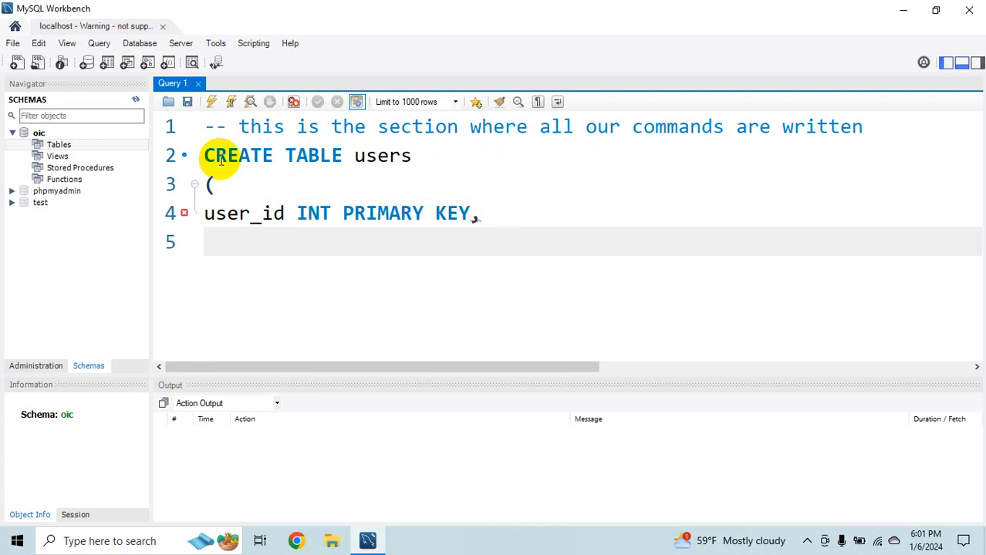
# Add the username VARCHAR(25) NOT NULL UNIQUE column
pyautogui.write('user')
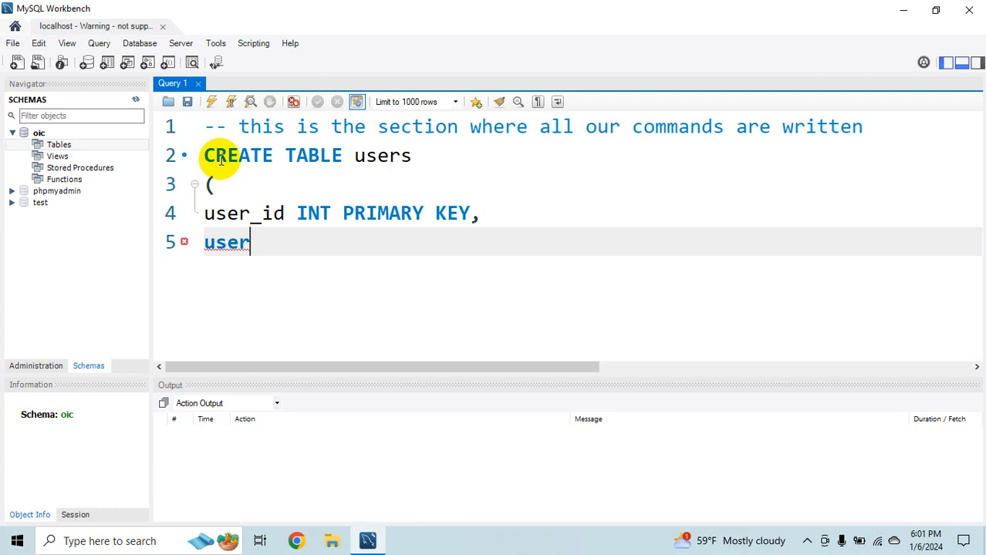
pyautogui.write('name VAERCHA')
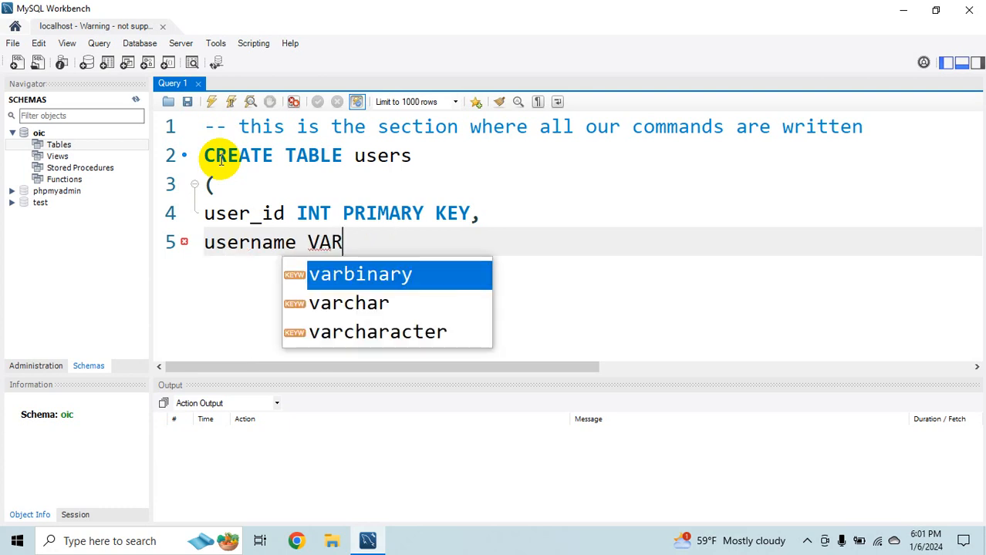
pyautogui.press('Down')
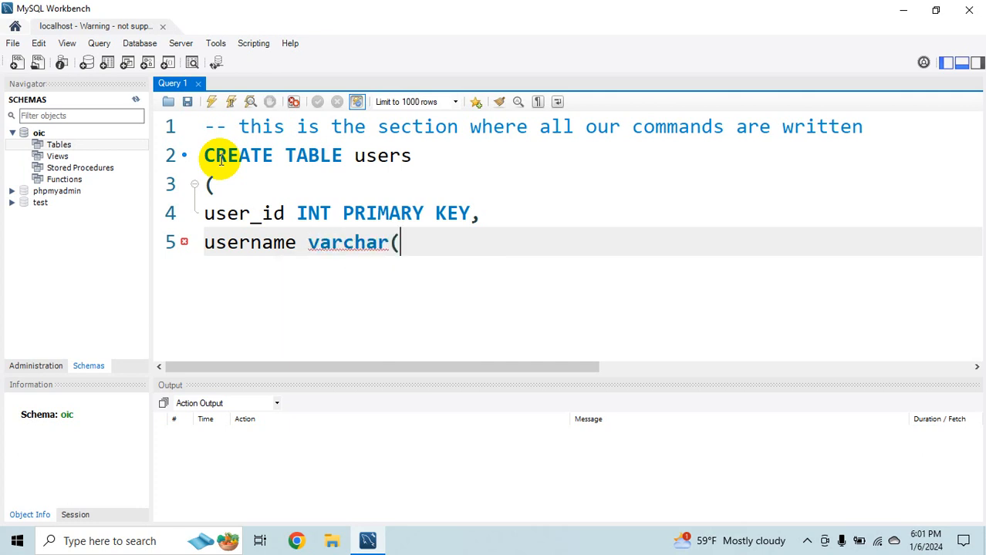
pyautogui.write('25) NOT NULL')
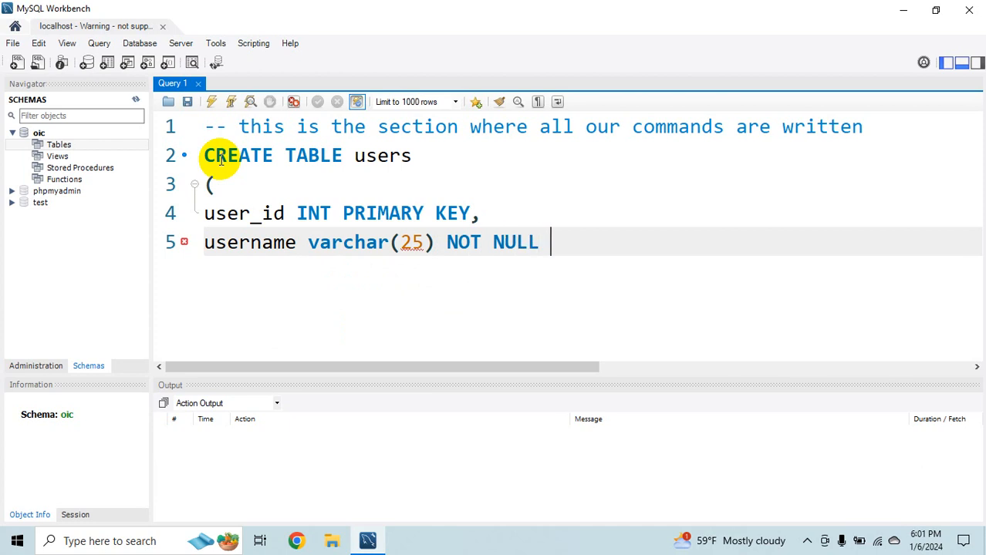
pyautogui.write('unique')
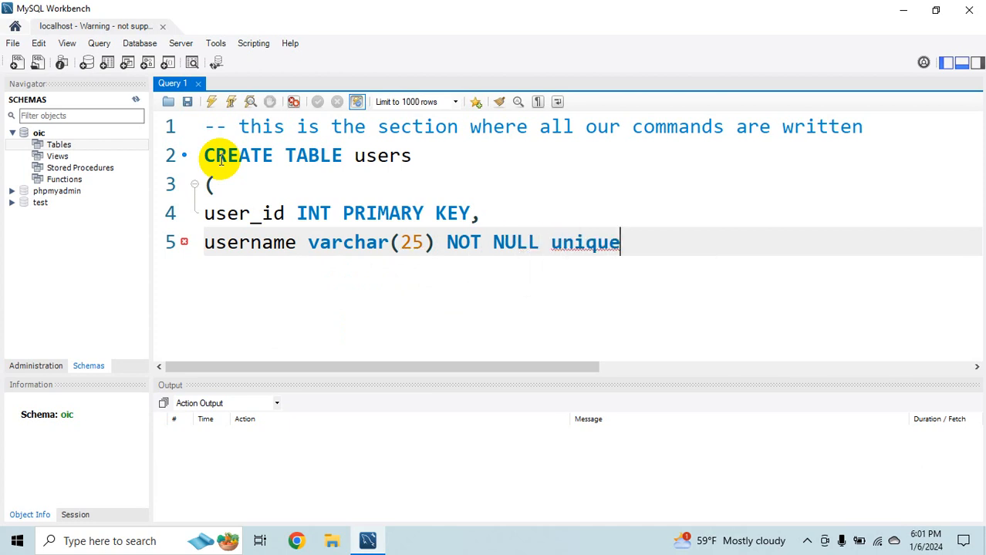
pyautogui.write(',')
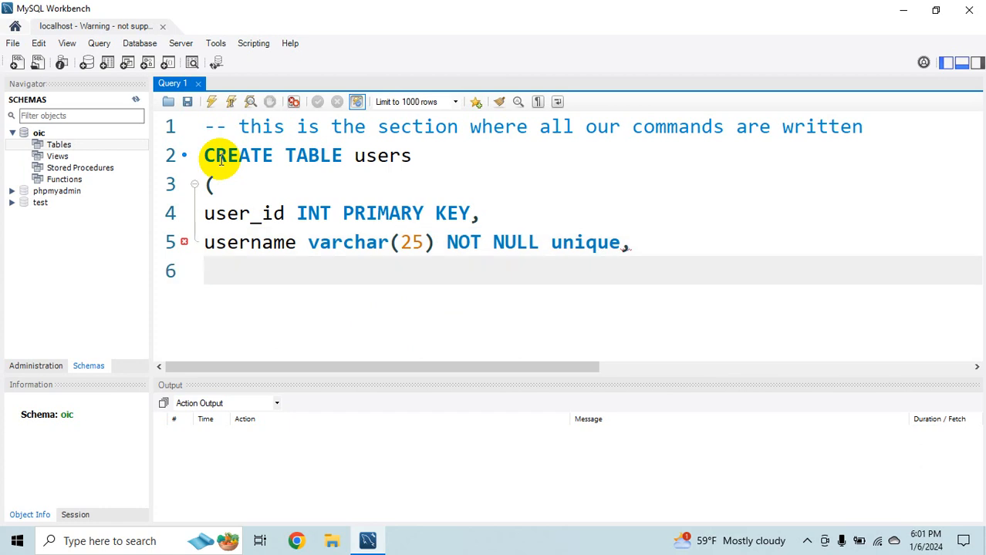
# Start the user_password VARCHAR column
pyautogui.write('password')
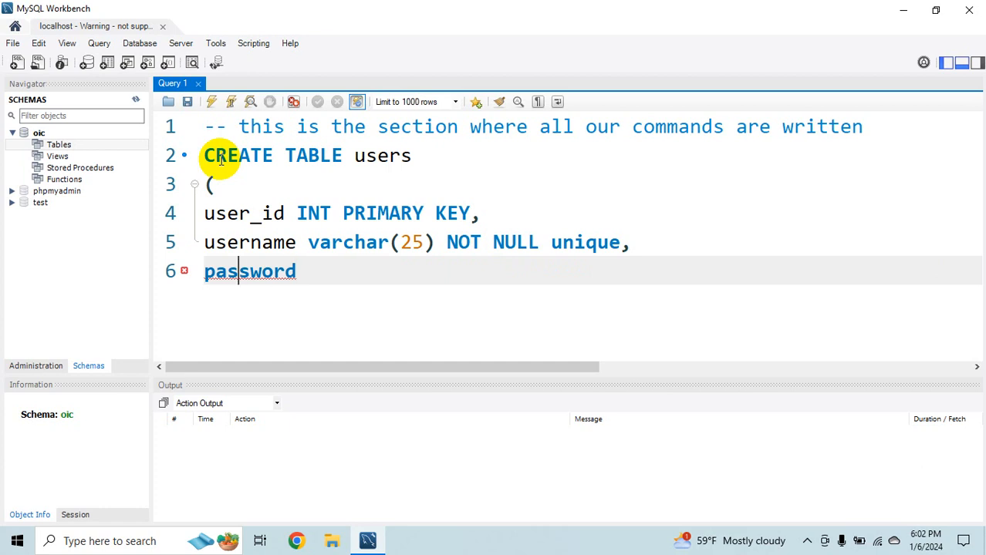
pyautogui.write('user')
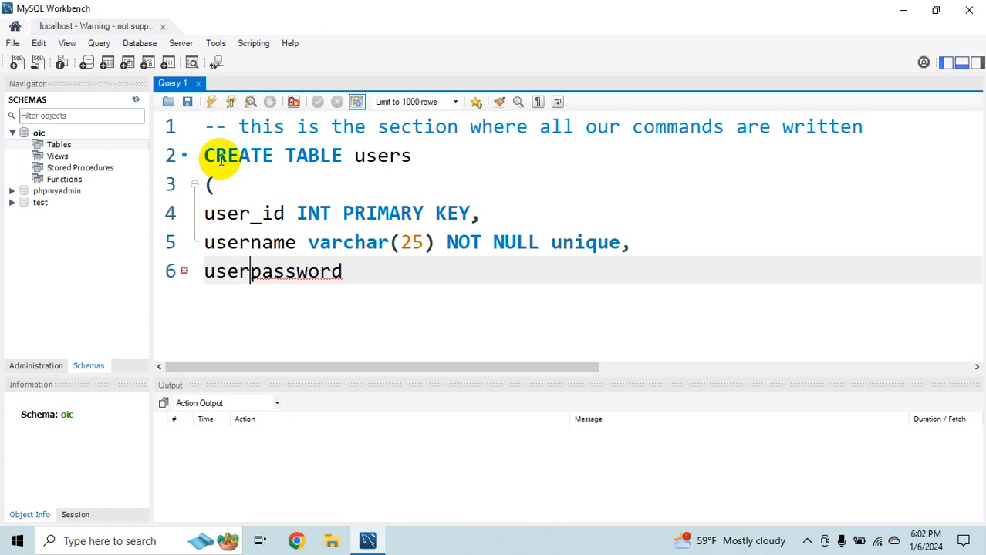
pyautogui.write('_')
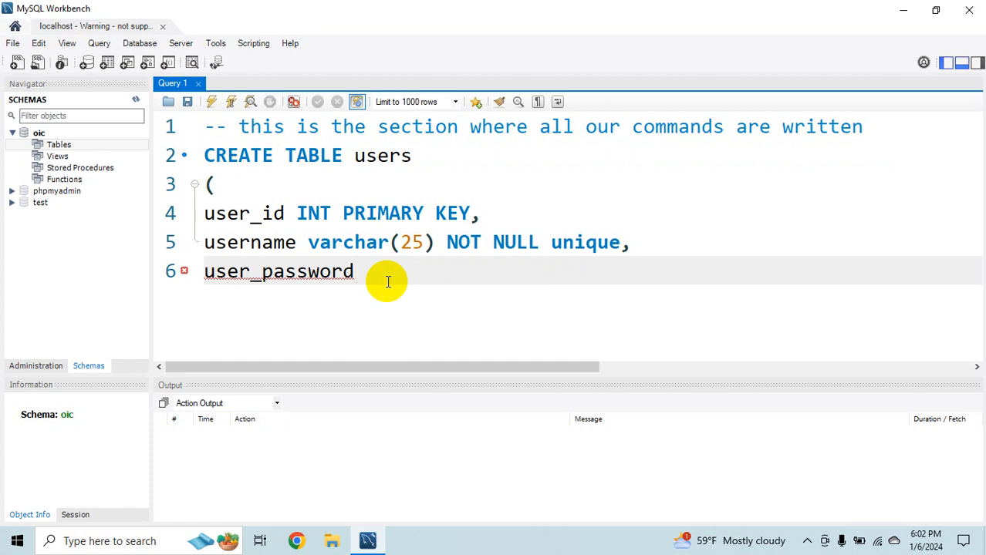
pyautogui.write('VARCHAR(50')
pyautogui.click(418, 242)
pyautogui.write('VARCAHR')
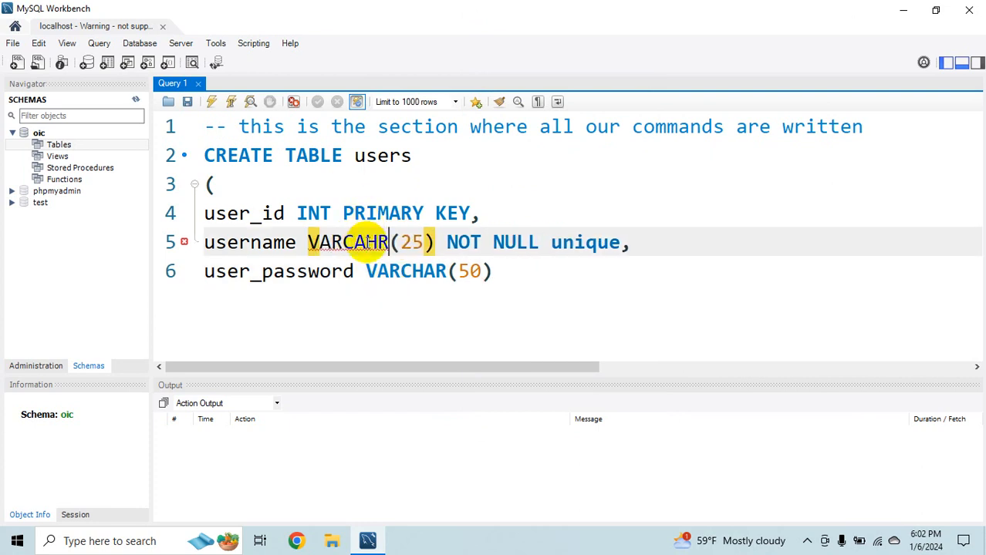
# Fix username's UNIQUE clause, make user_password NOT NULL and close the statement with ');'
pyautogui.press('Backspace')
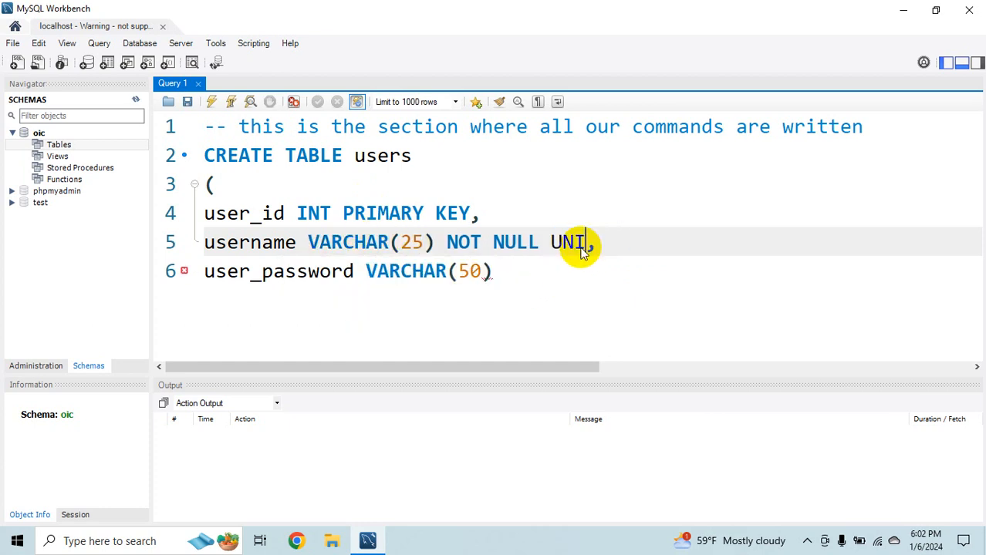
pyautogui.write('QUE,')
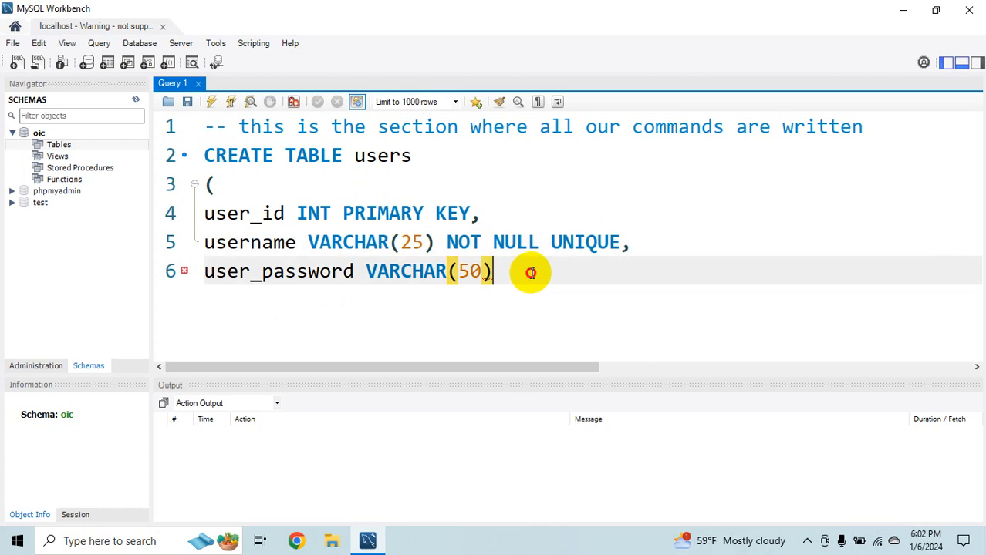
pyautogui.moveTo(571, 278)
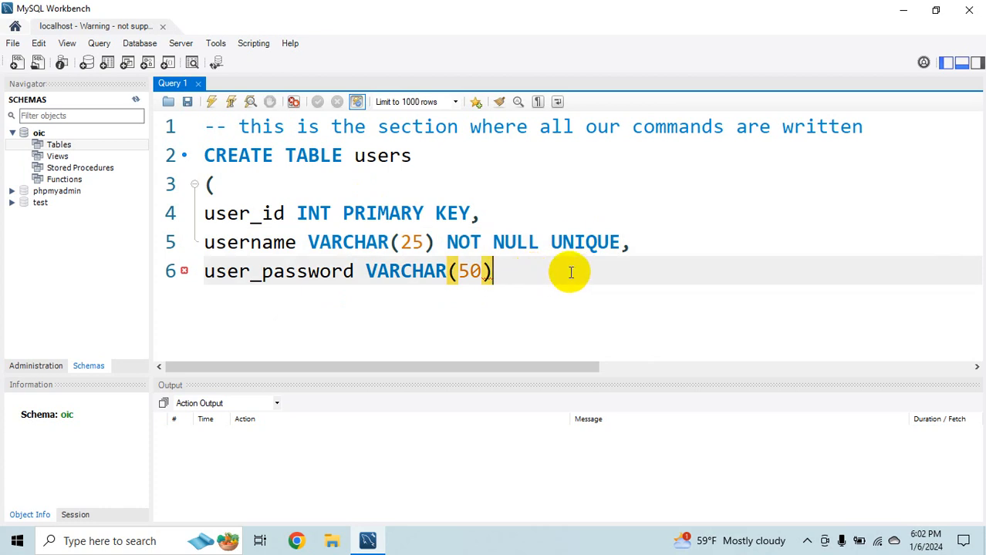
pyautogui.moveTo(567, 276)
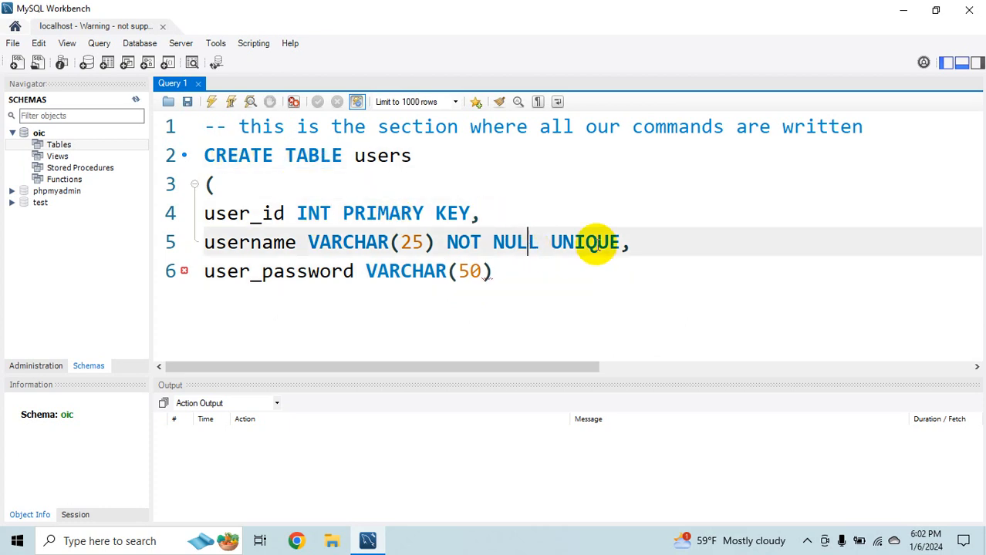
pyautogui.click(492, 271)
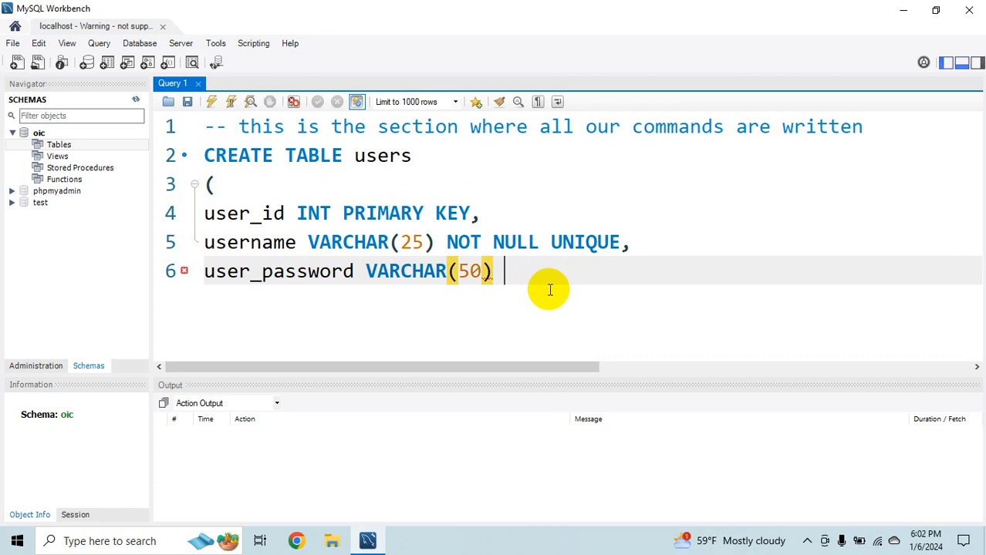
pyautogui.write('NOT NULL')
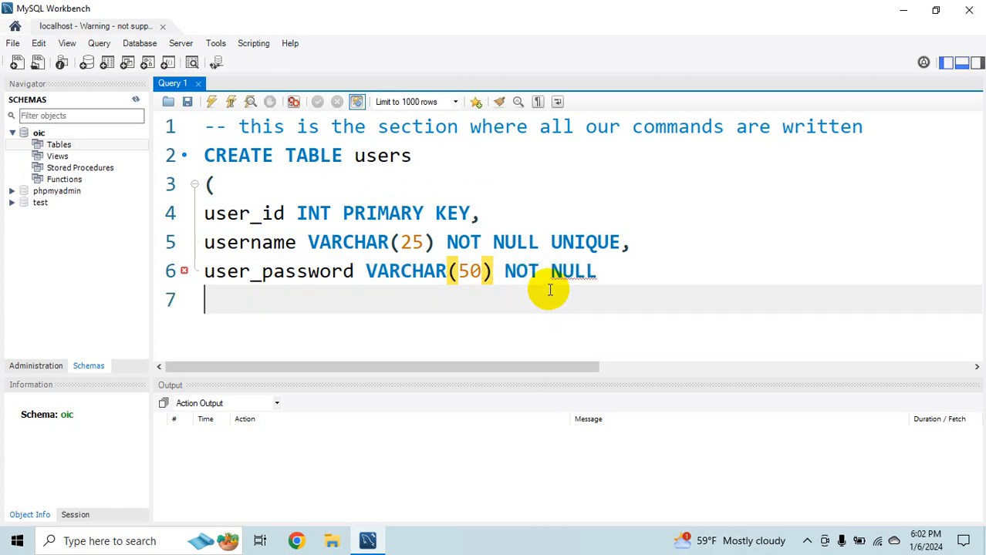
pyautogui.write(')')
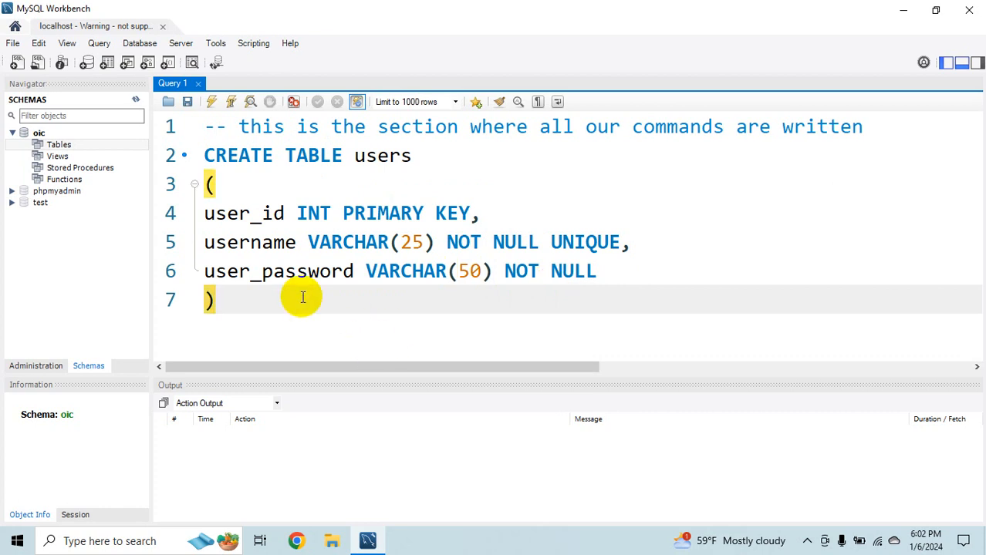
pyautogui.write(';')
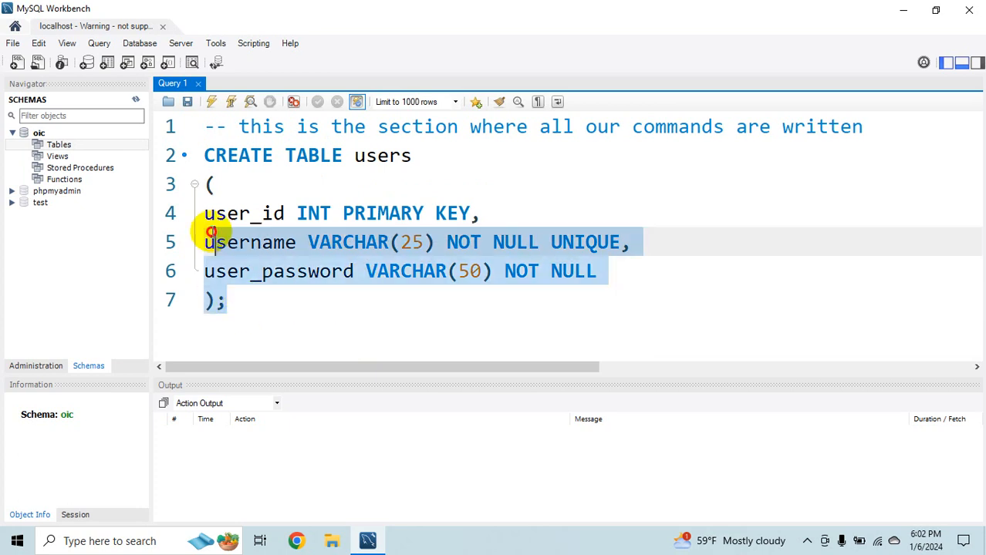
# Execute the selected CREATE TABLE users statement, creating the table with 0 rows affected
pyautogui.click(224, 299)
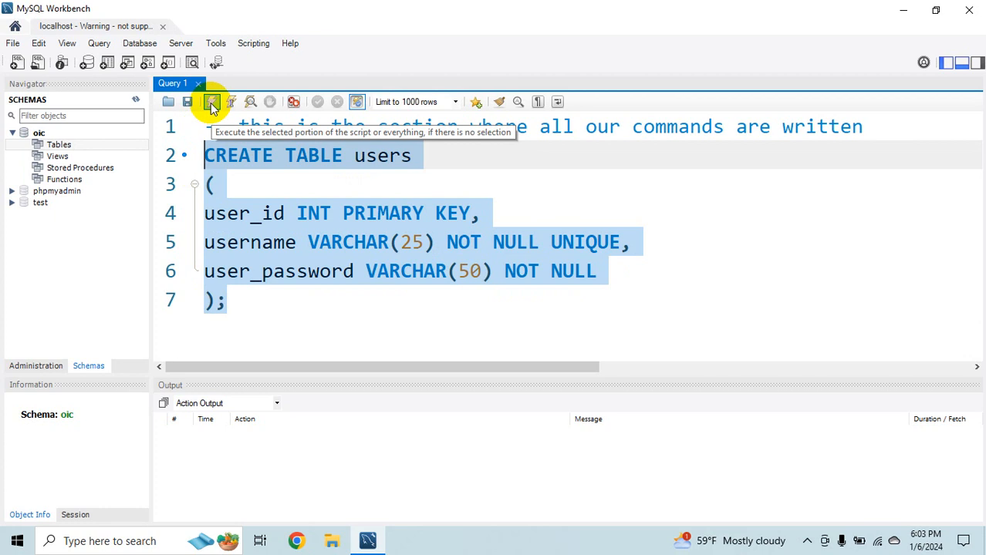
pyautogui.click(254, 301)
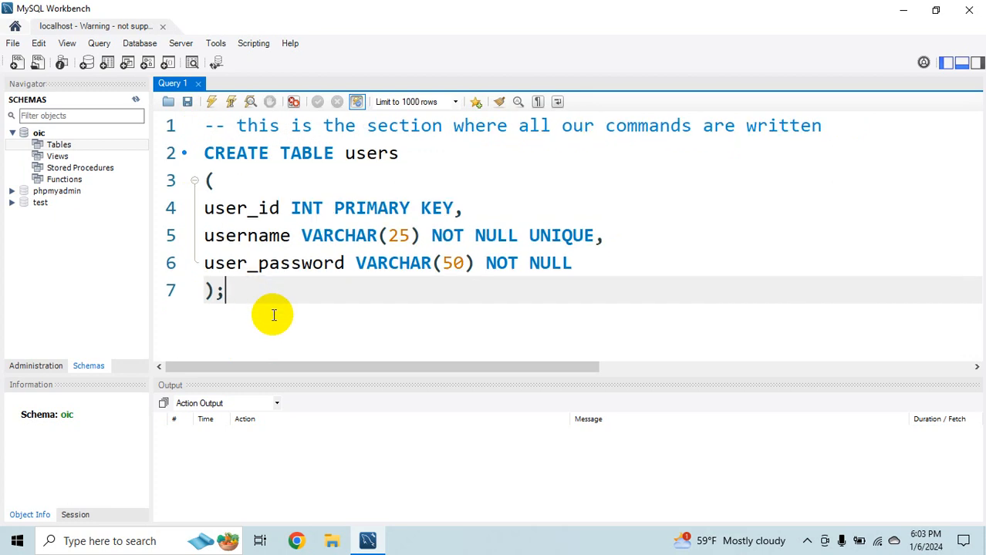
pyautogui.moveTo(262, 299)
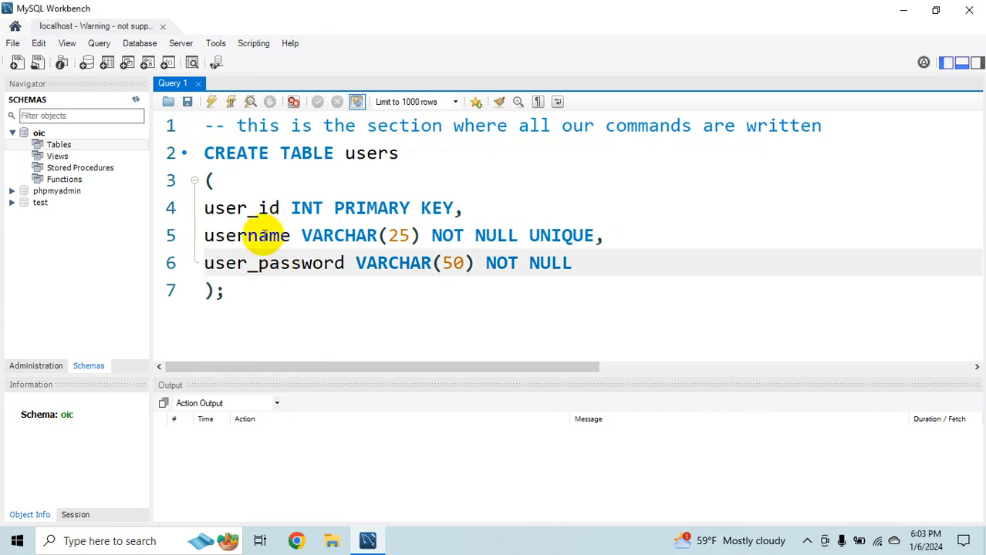
pyautogui.click(265, 262)
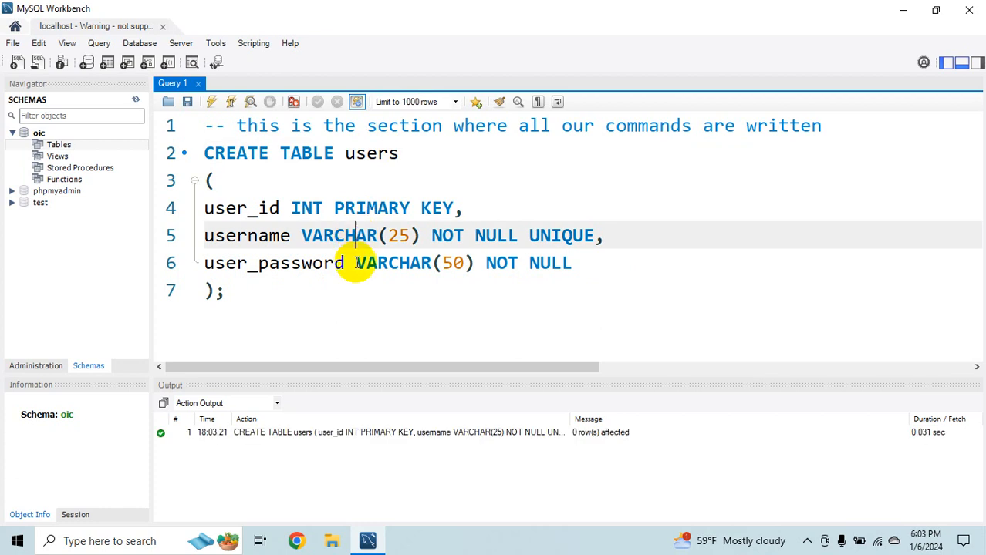
pyautogui.click(224, 290)
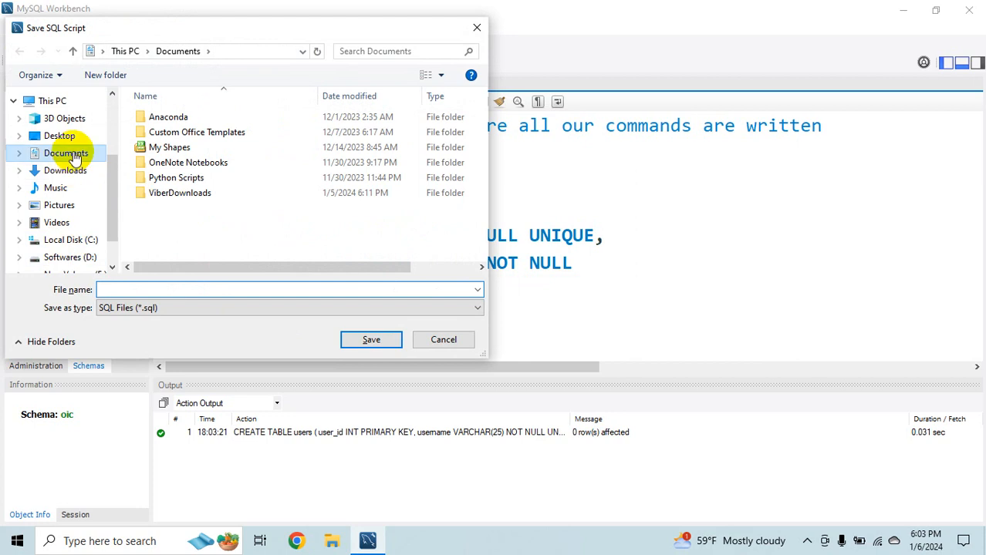
# Save the script as 'DDL statements' in the Documents folder
pyautogui.write('DDL statem')
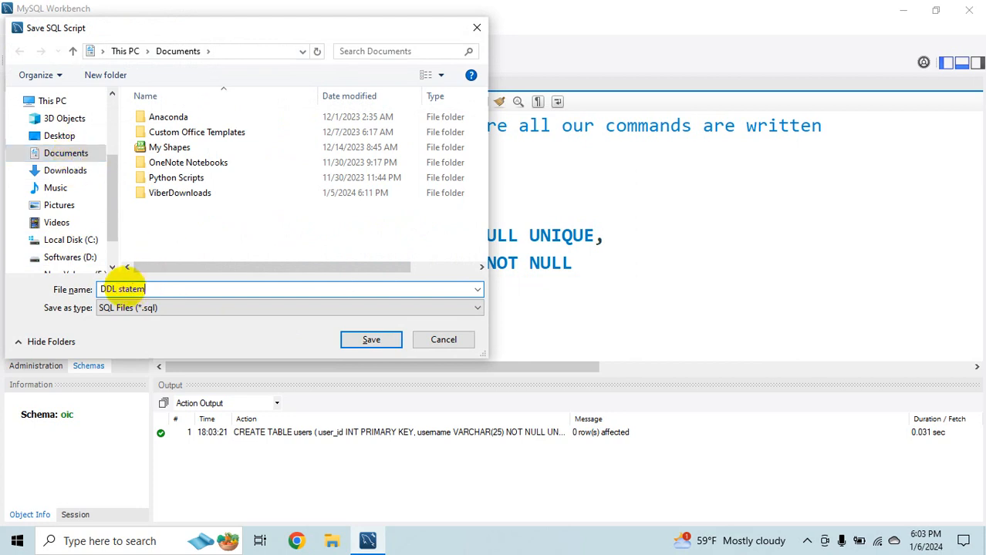
pyautogui.click(370, 339)
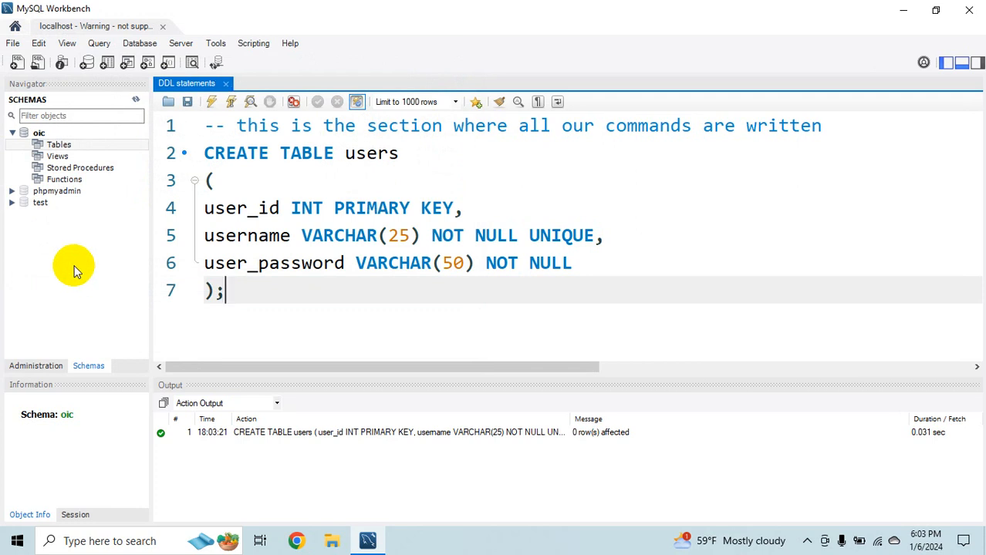
pyautogui.moveTo(322, 284)
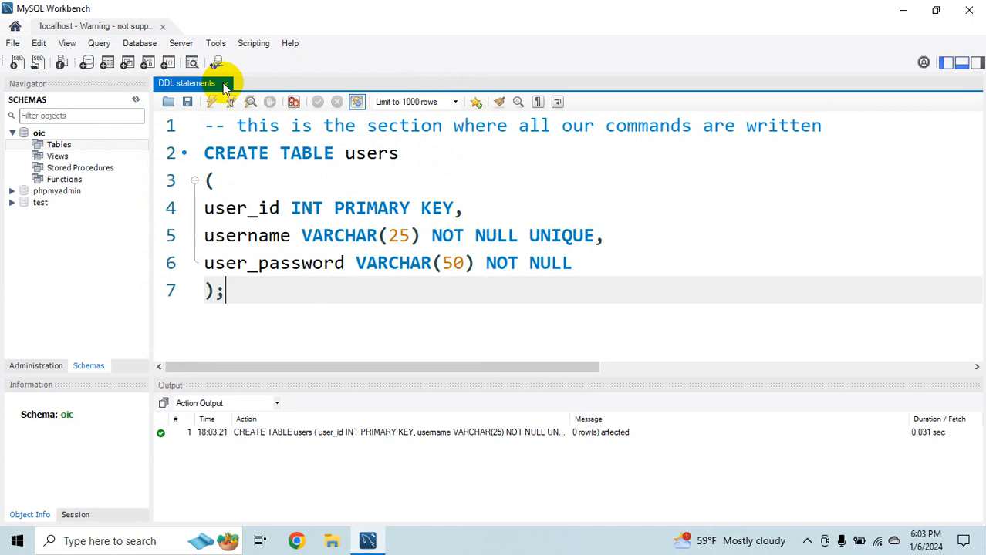
pyautogui.click(13, 44)
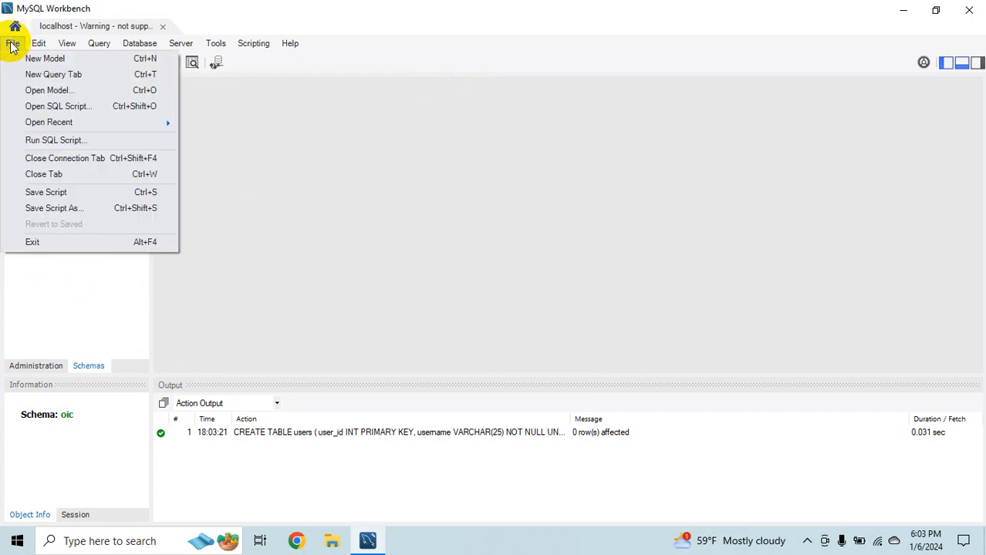
pyautogui.moveTo(50, 89)
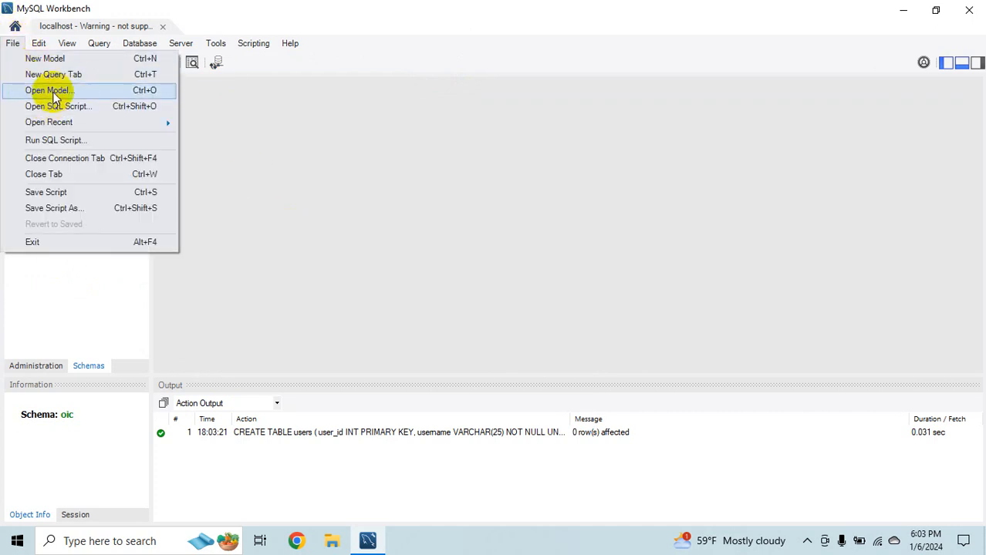
pyautogui.moveTo(59, 107)
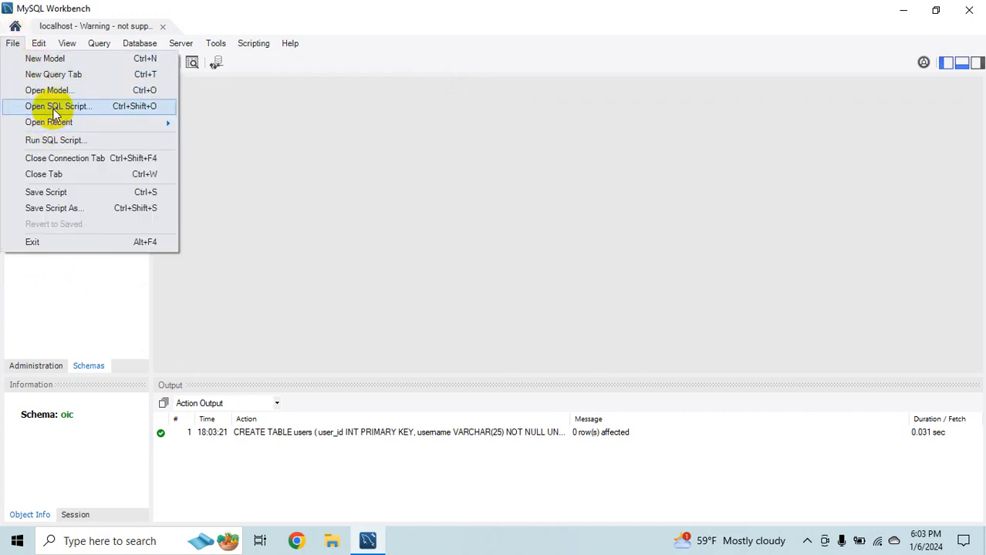
pyautogui.click(59, 106)
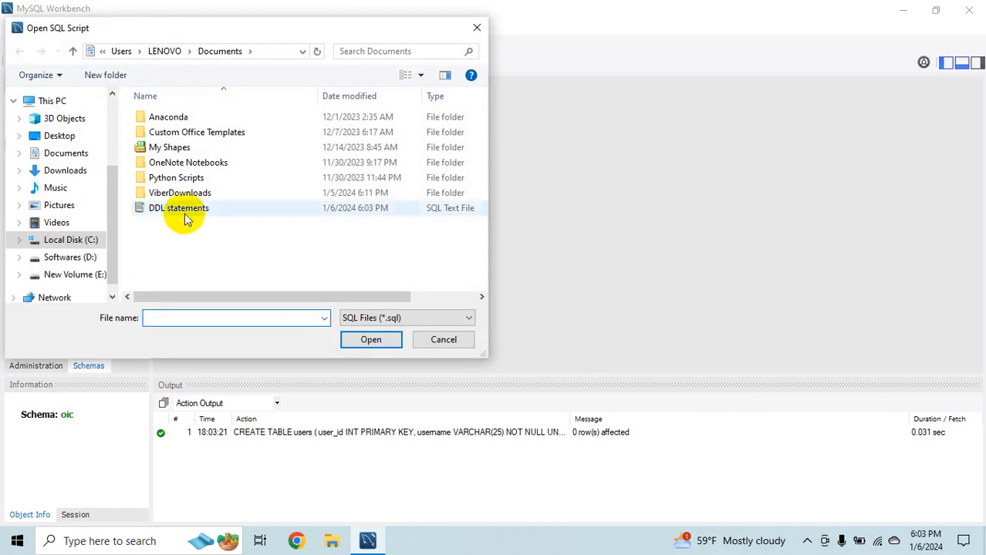
pyautogui.doubleClick(179, 207)
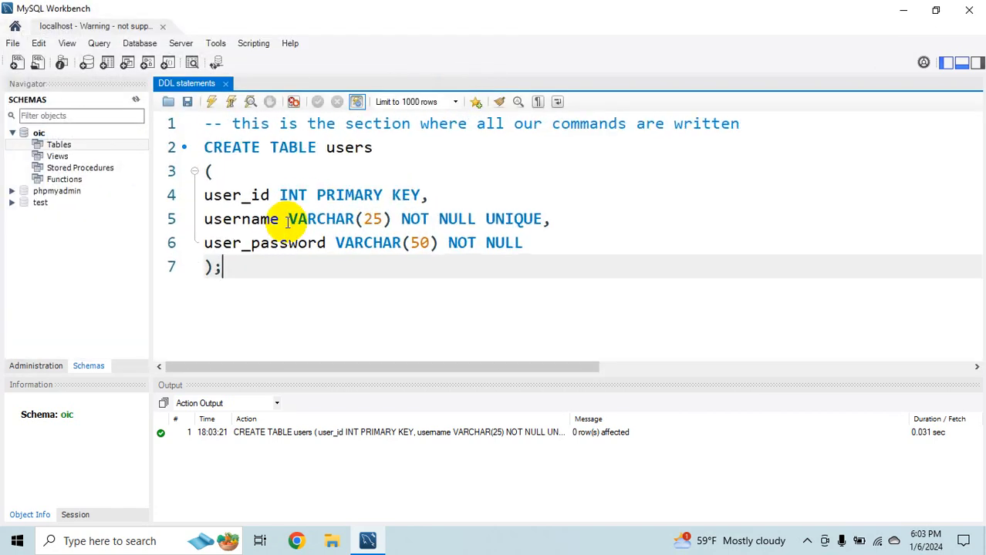
pyautogui.moveTo(296, 234)
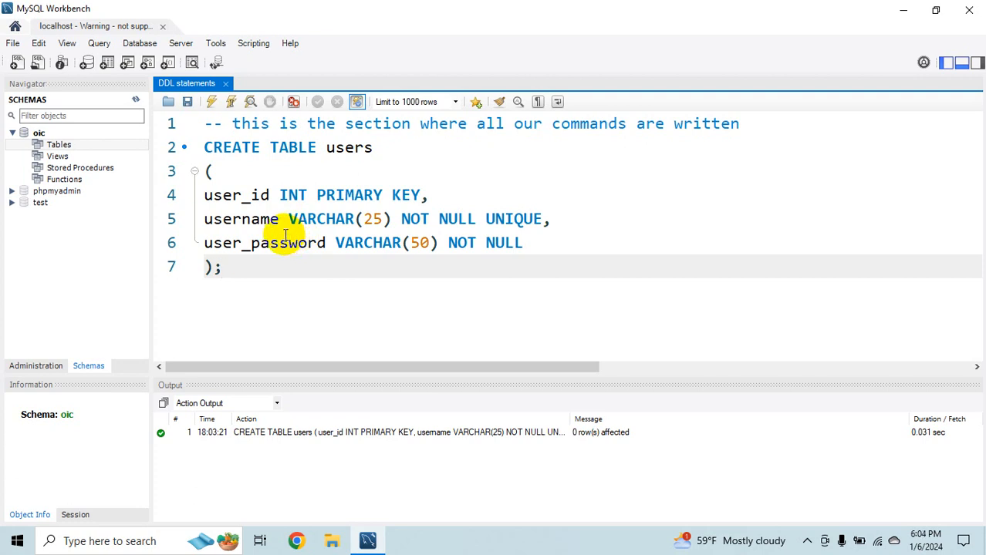
pyautogui.moveTo(276, 228)
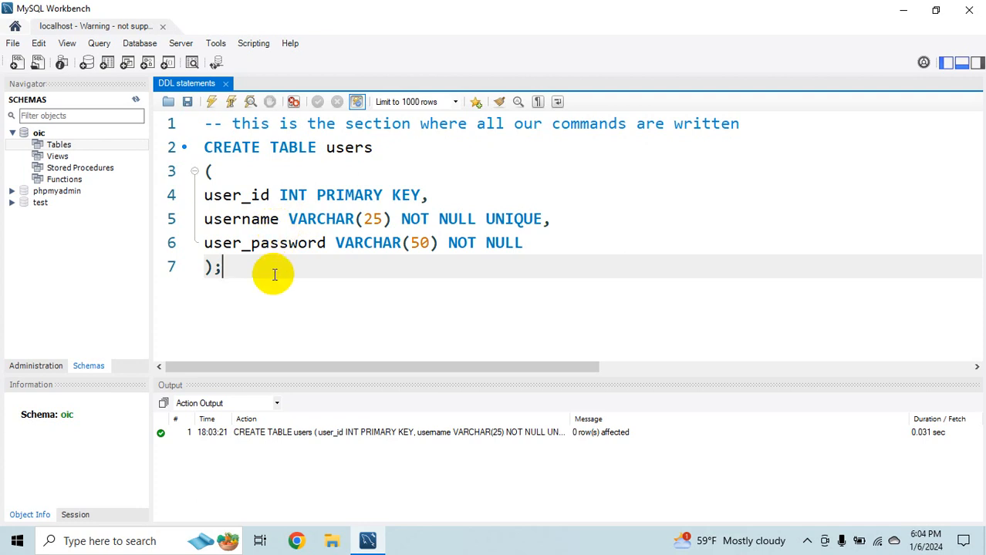
pyautogui.moveTo(280, 279)
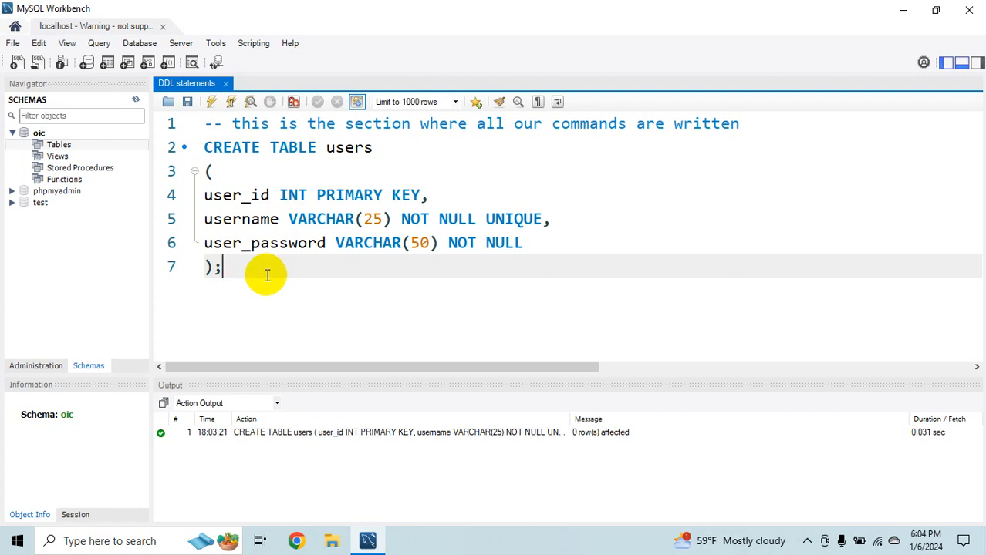
pyautogui.moveTo(271, 275)
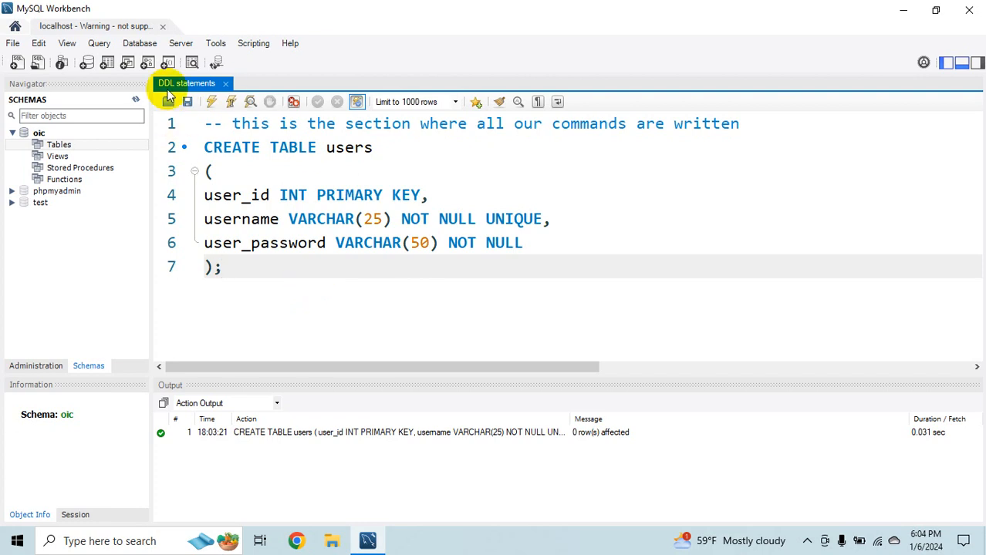
pyautogui.click(294, 270)
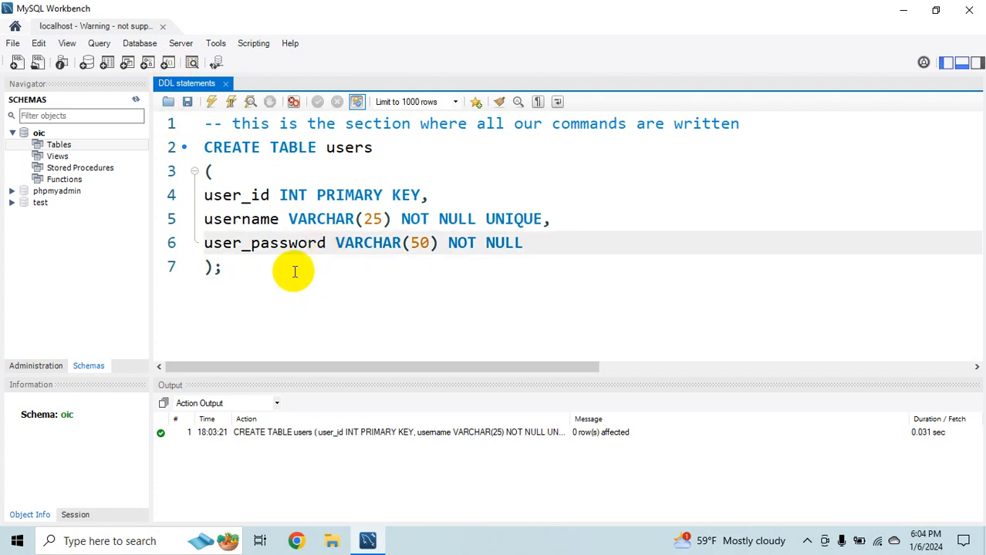
pyautogui.moveTo(298, 304)
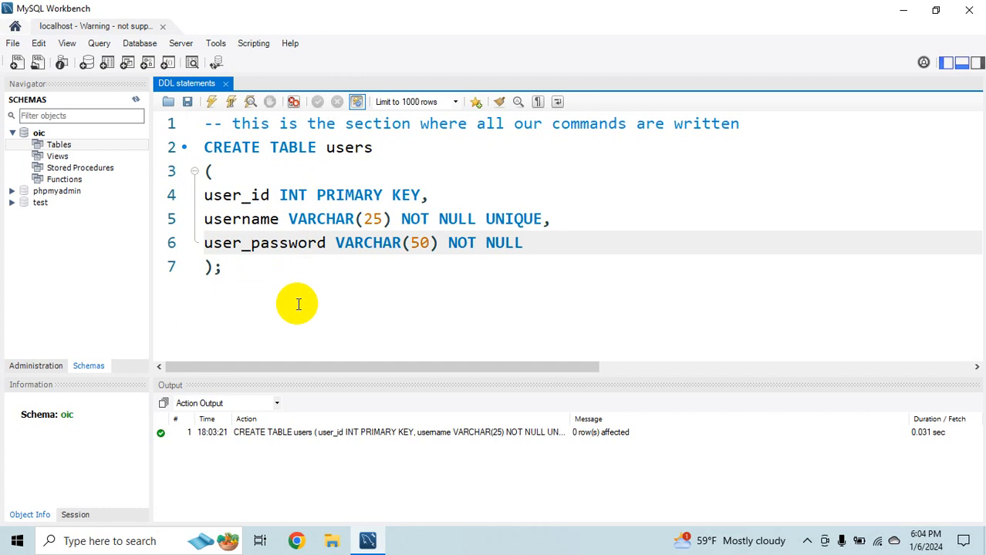
pyautogui.moveTo(297, 312)
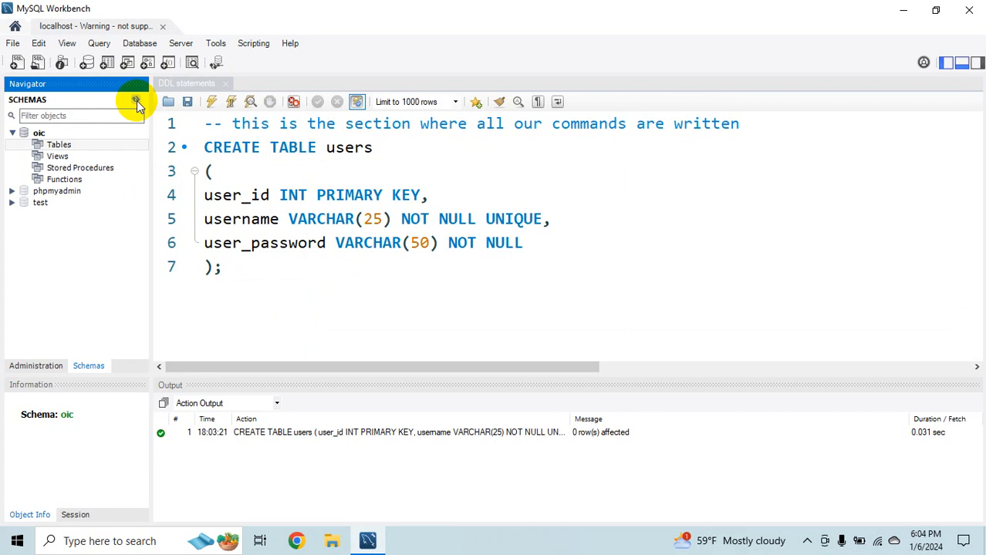
# Refresh oic and expand users to show user_id, username and user_password columns
pyautogui.click(59, 145)
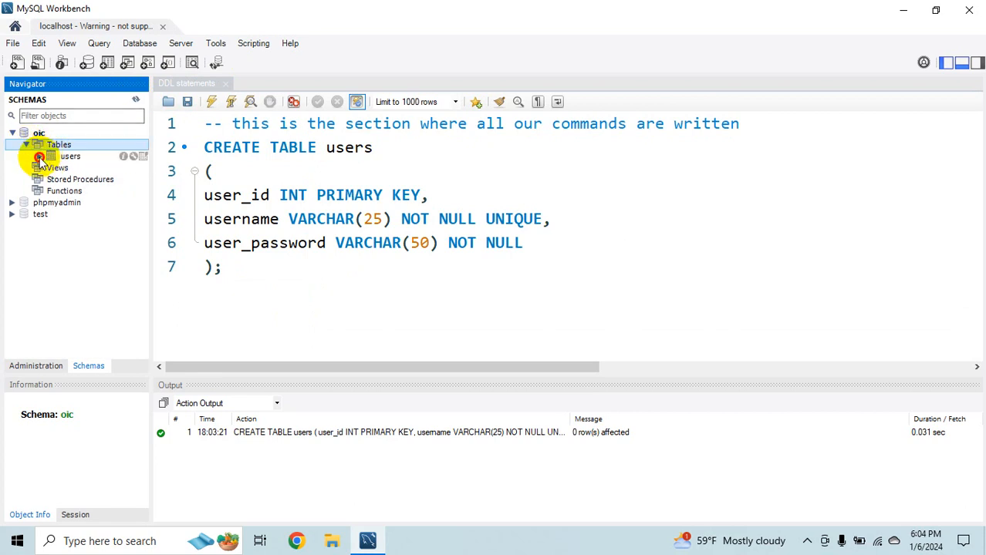
pyautogui.click(40, 156)
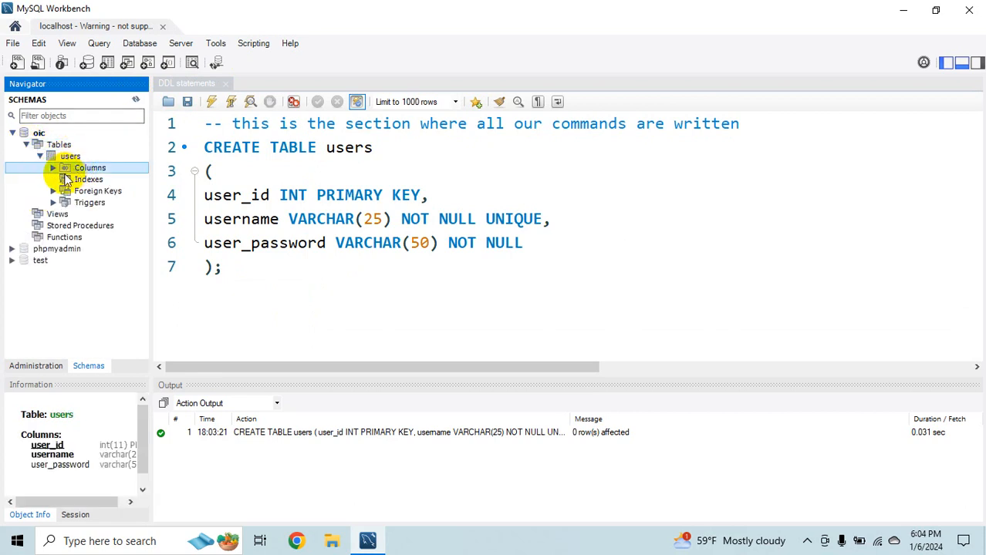
pyautogui.click(89, 166)
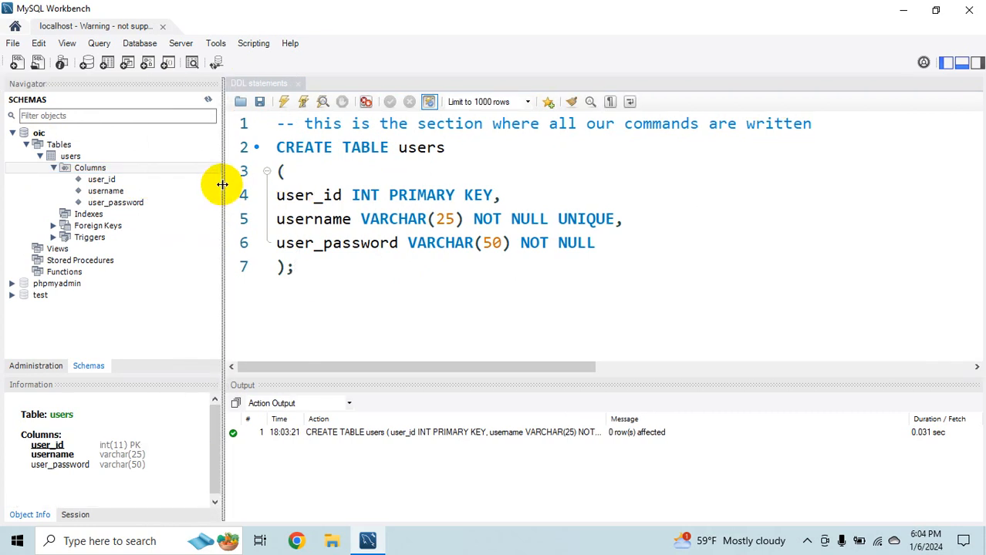
pyautogui.click(90, 167)
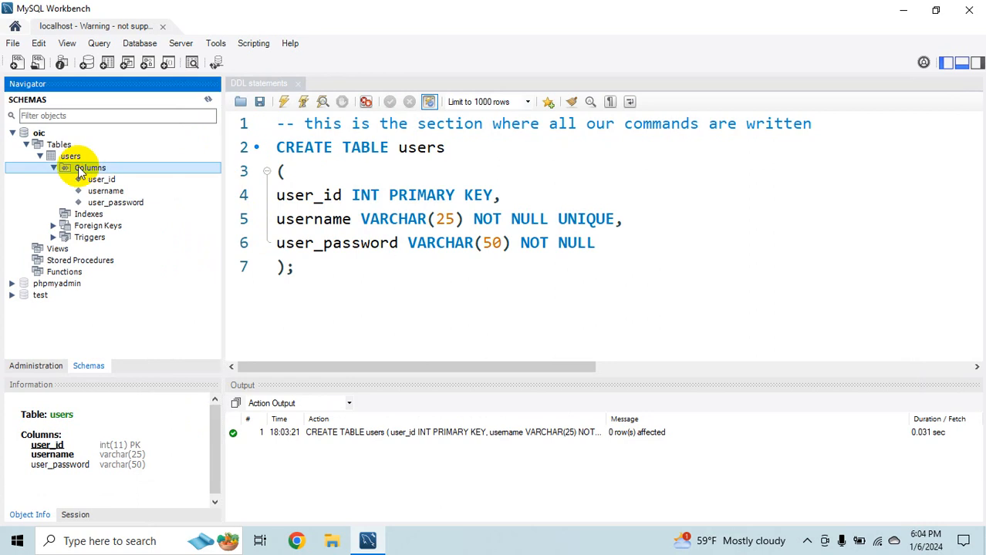
pyautogui.rightClick(71, 155)
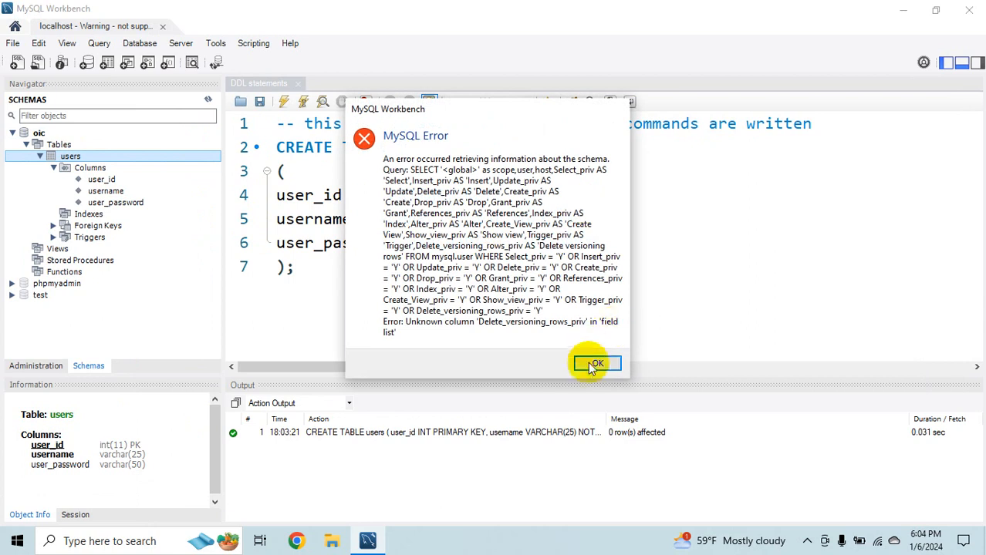
# Dismiss the schema error and review the users table's columns and PRIMARY/username indexes
pyautogui.click(595, 364)
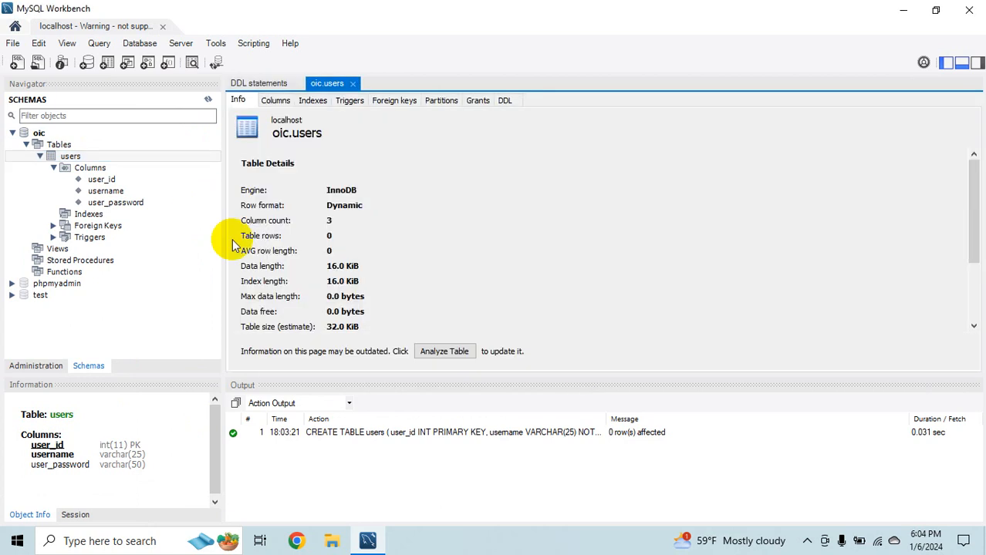
pyautogui.click(274, 100)
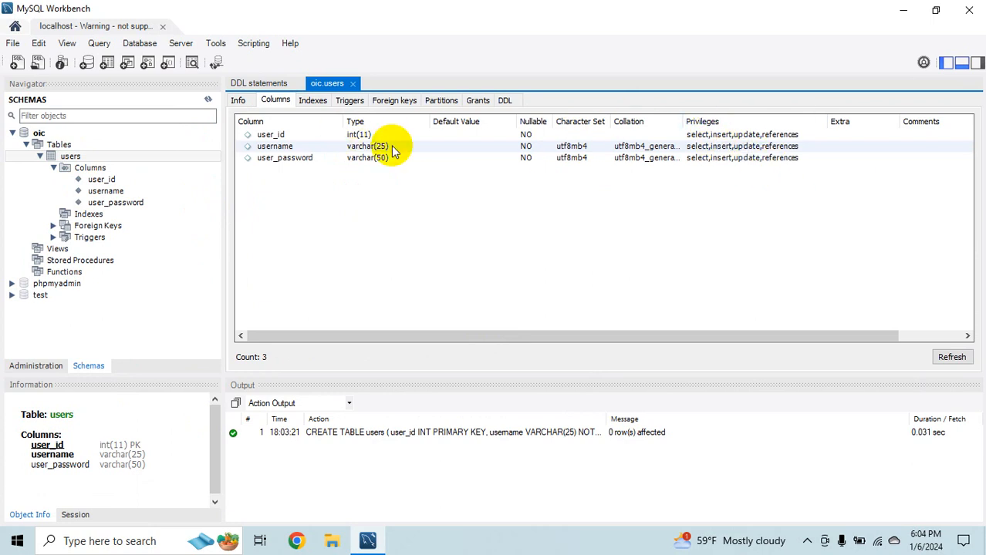
pyautogui.click(312, 99)
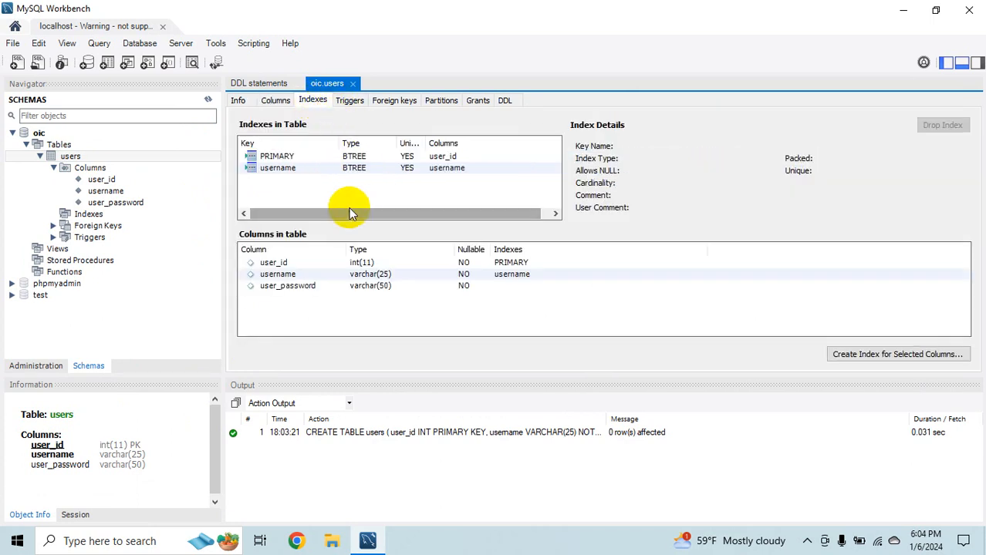
pyautogui.moveTo(316, 207)
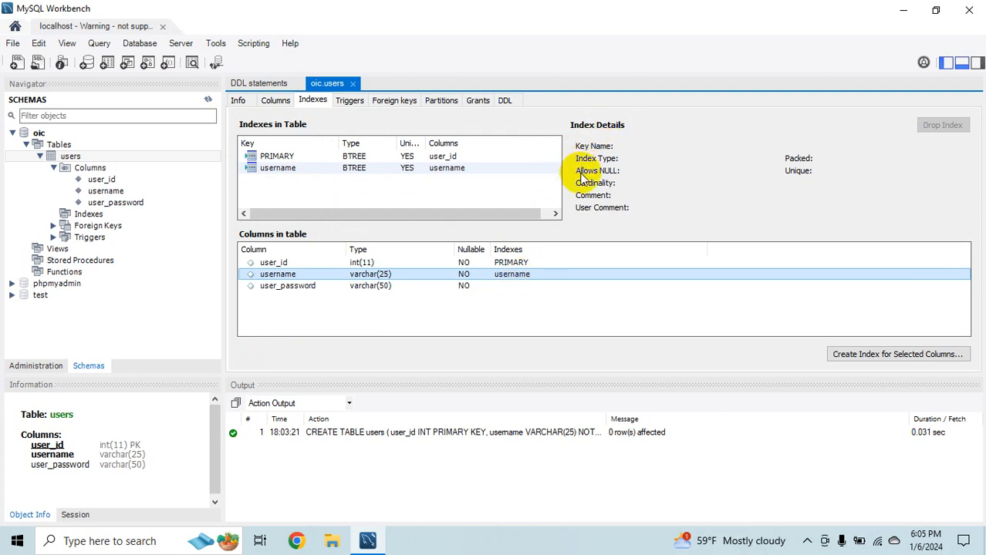
pyautogui.moveTo(609, 173)
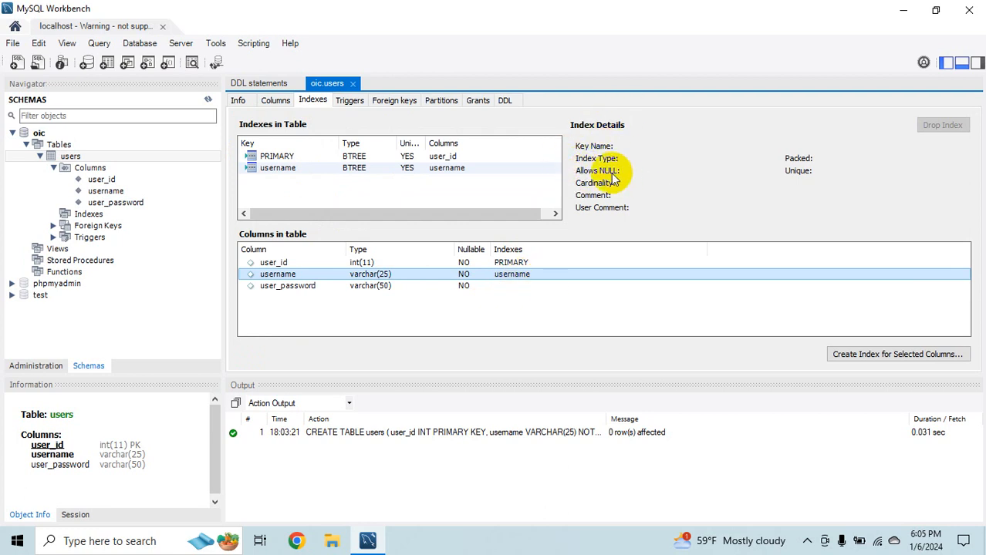
# Check the users table's triggers, foreign keys and granted privileges
pyautogui.click(349, 100)
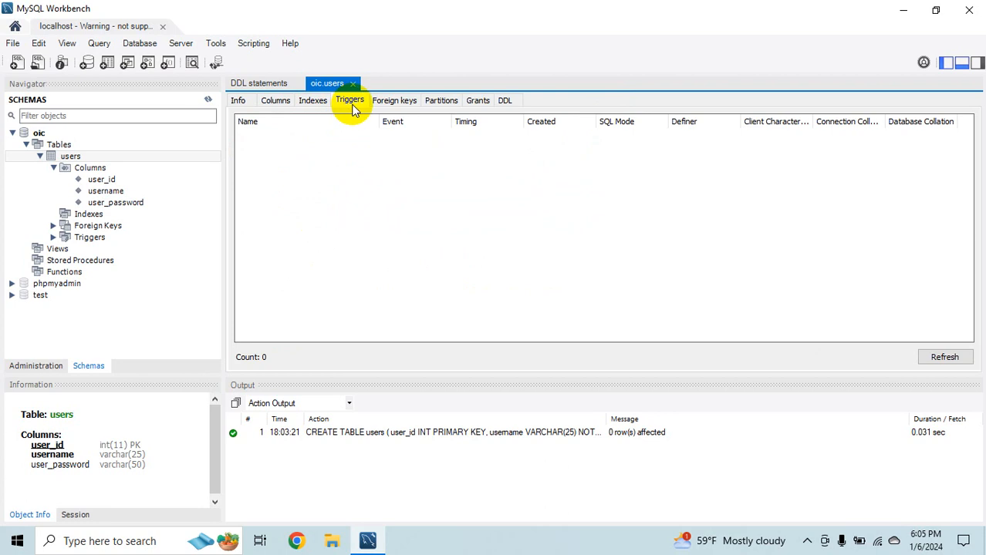
pyautogui.click(394, 99)
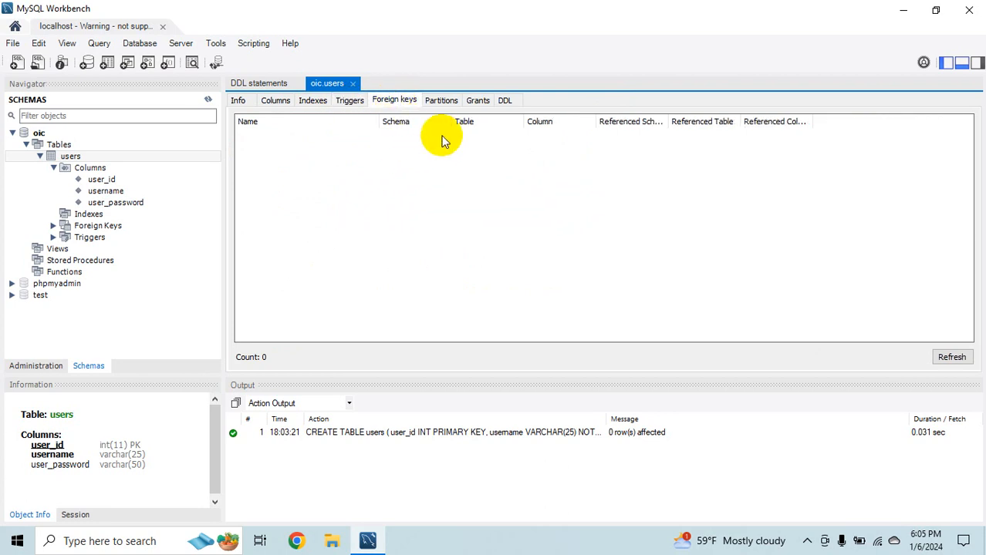
pyautogui.click(479, 100)
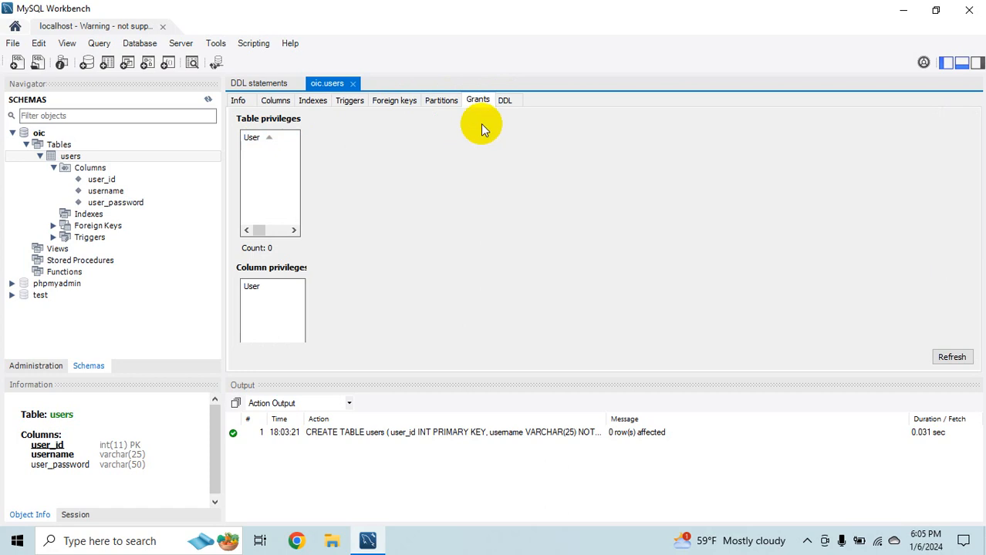
# Review the users table's DDL, then start a new empty SQL File 2 query
pyautogui.click(505, 100)
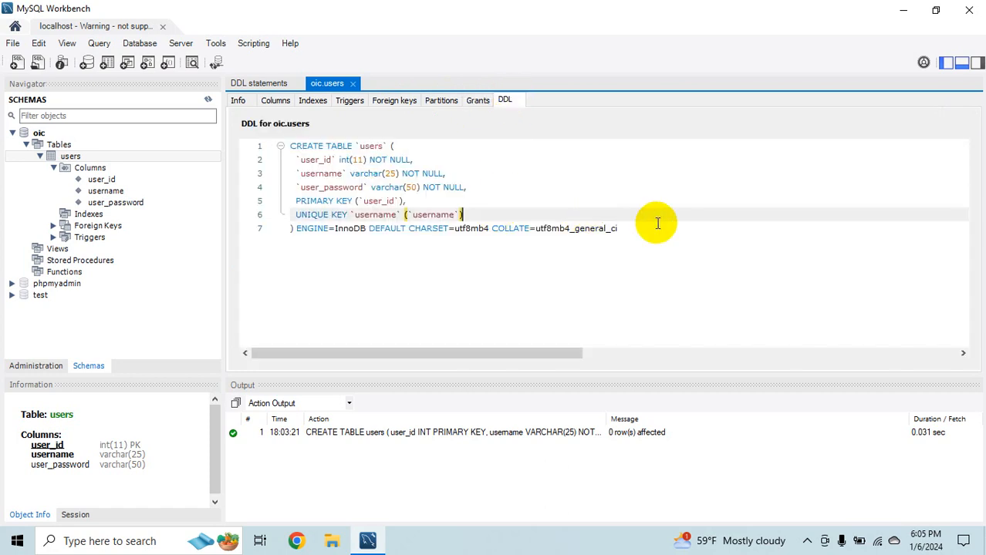
pyautogui.moveTo(540, 210)
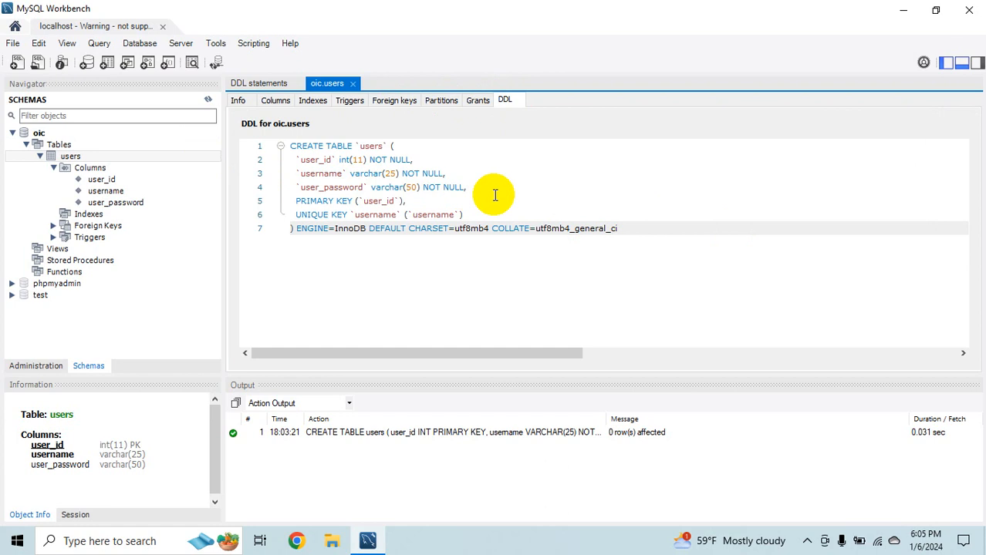
pyautogui.moveTo(466, 262)
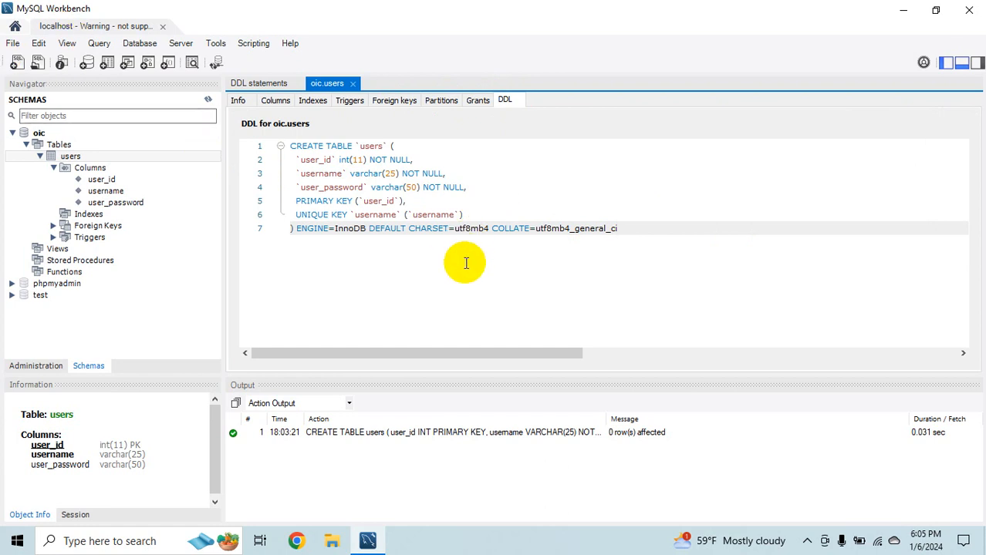
pyautogui.moveTo(469, 274)
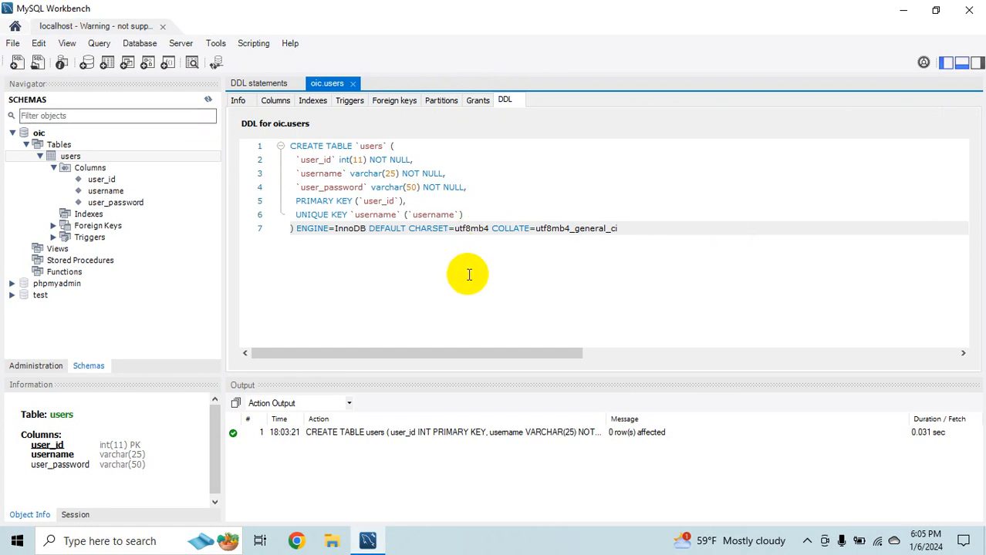
pyautogui.moveTo(457, 272)
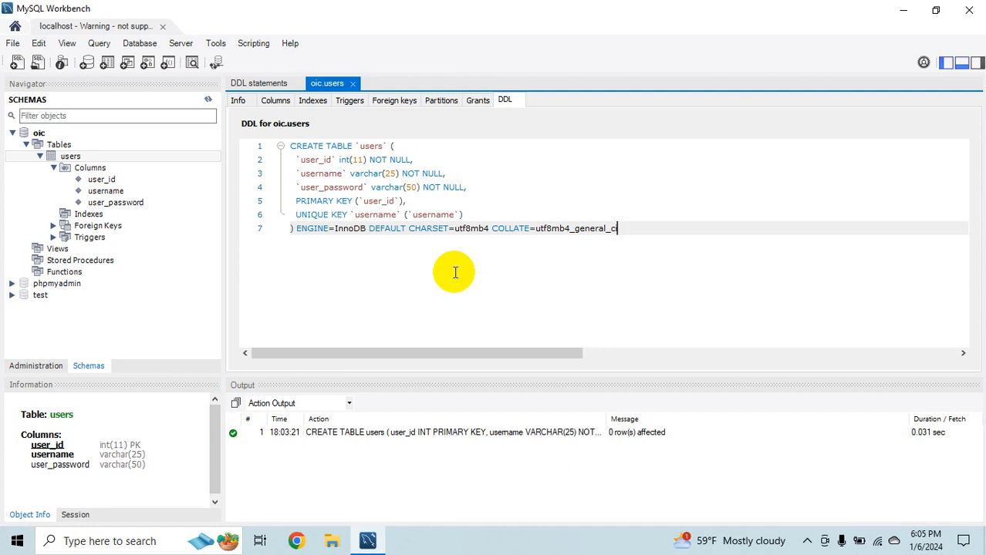
pyautogui.write('i')
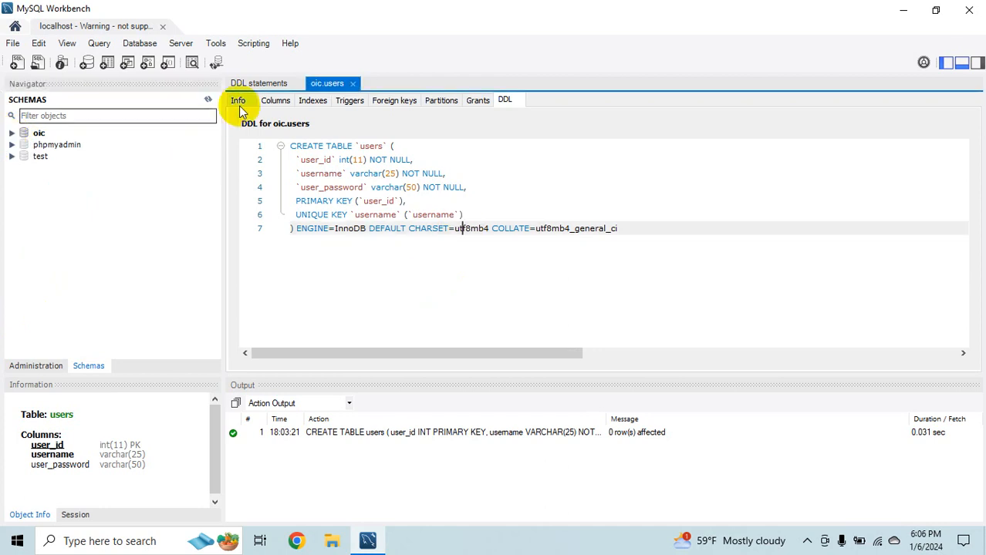
pyautogui.click(259, 83)
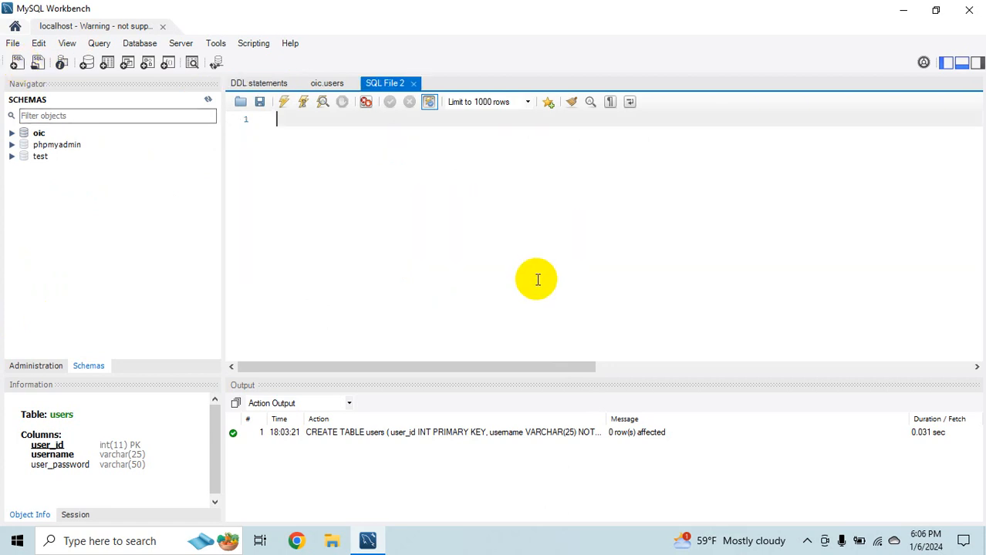
pyautogui.moveTo(540, 275)
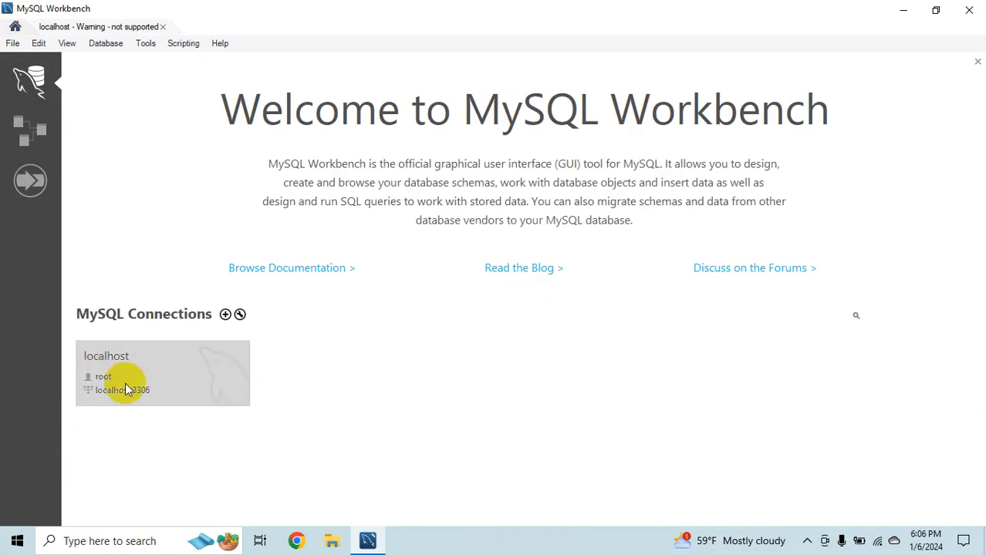
pyautogui.moveTo(469, 355)
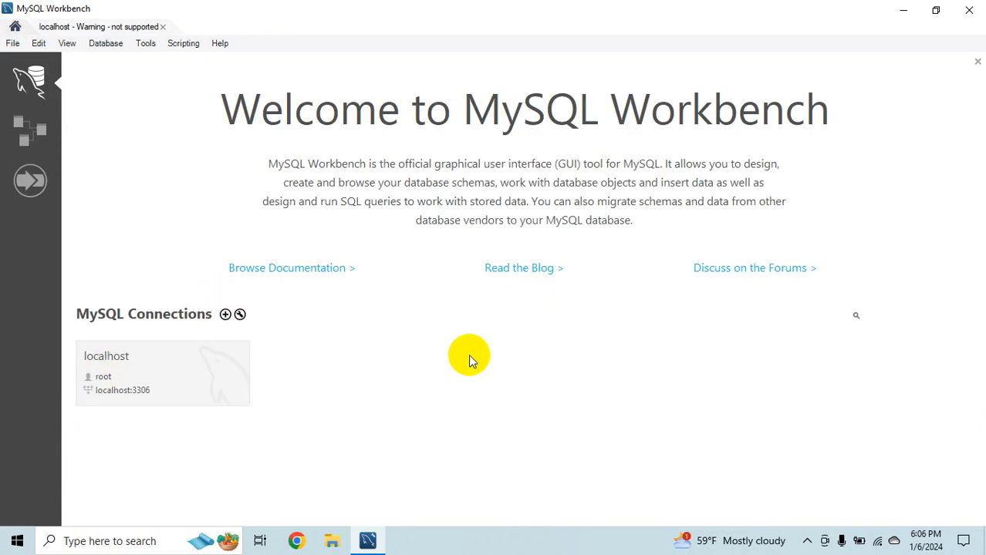
pyautogui.moveTo(472, 362)
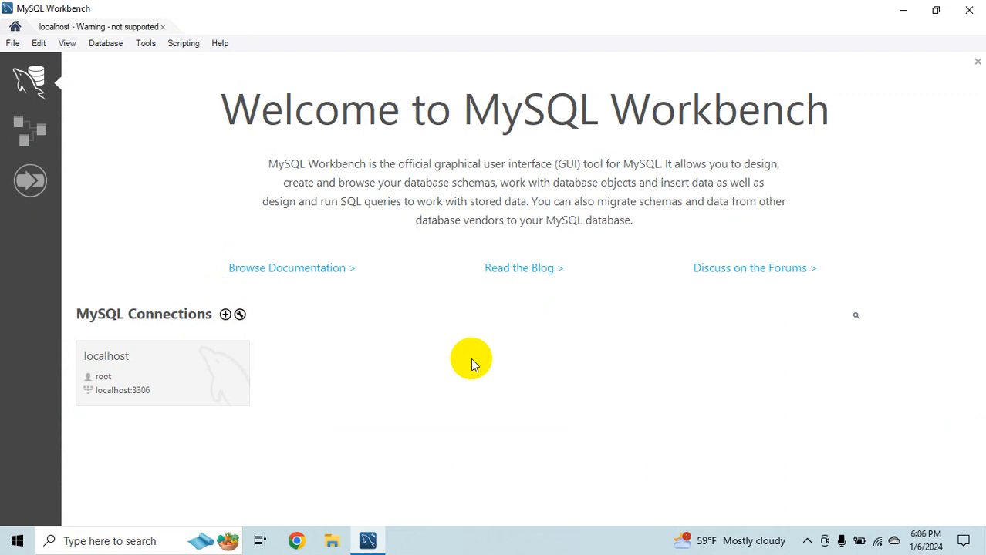
pyautogui.moveTo(201, 316)
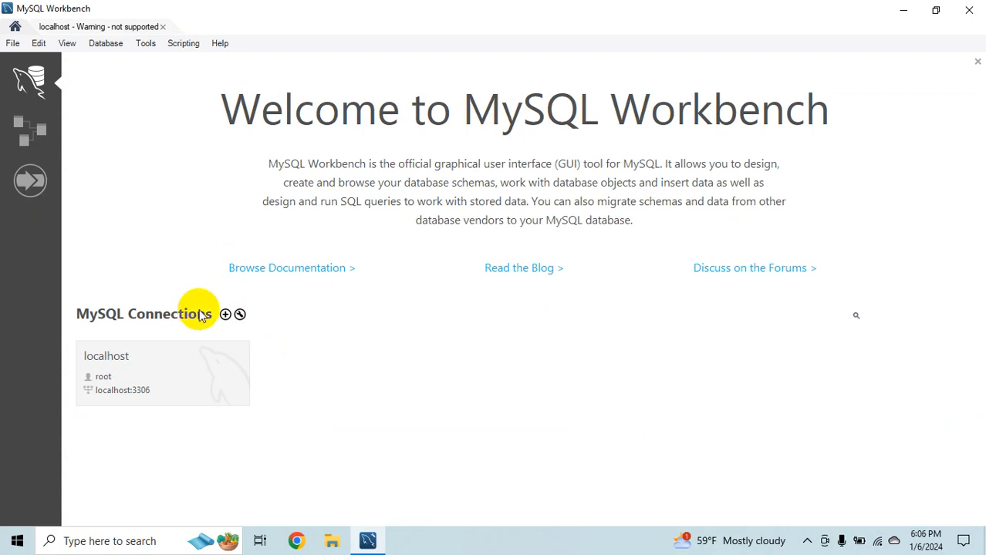
# Start a new server connection with defaults host 127.0.0.1, port 3306, user root
pyautogui.click(226, 314)
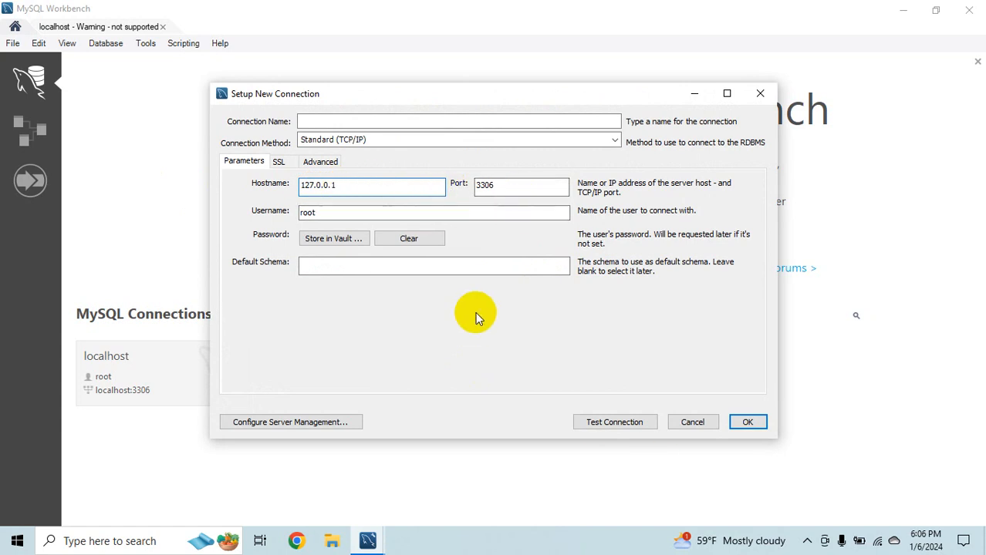
# Cancel the unsaved connection form and show the Models page listing sakila_full
pyautogui.click(691, 422)
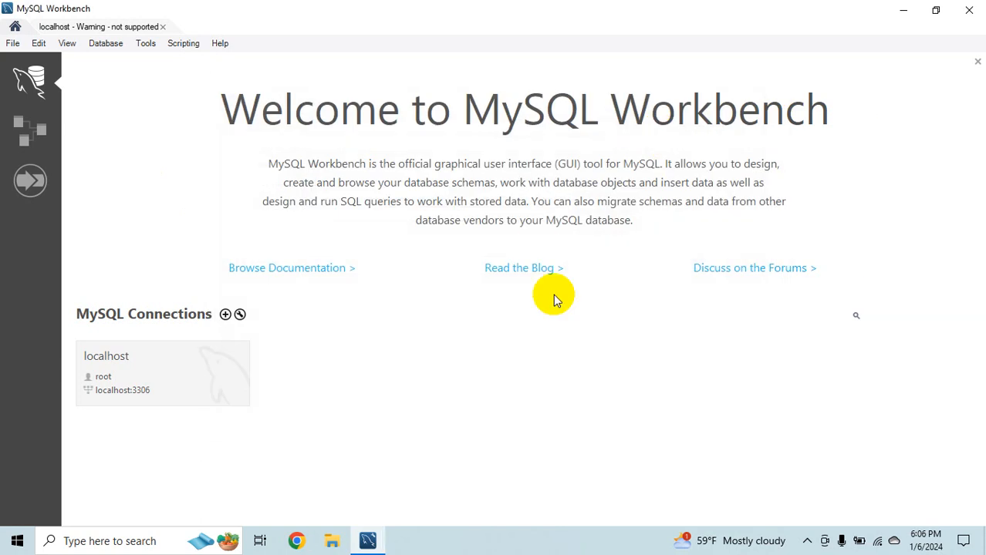
pyautogui.moveTo(188, 159)
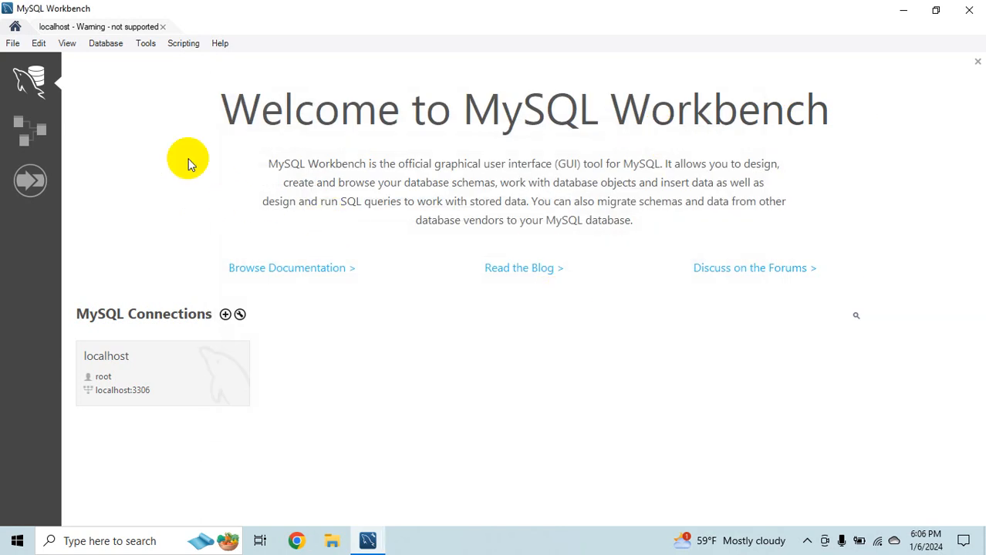
pyautogui.click(31, 130)
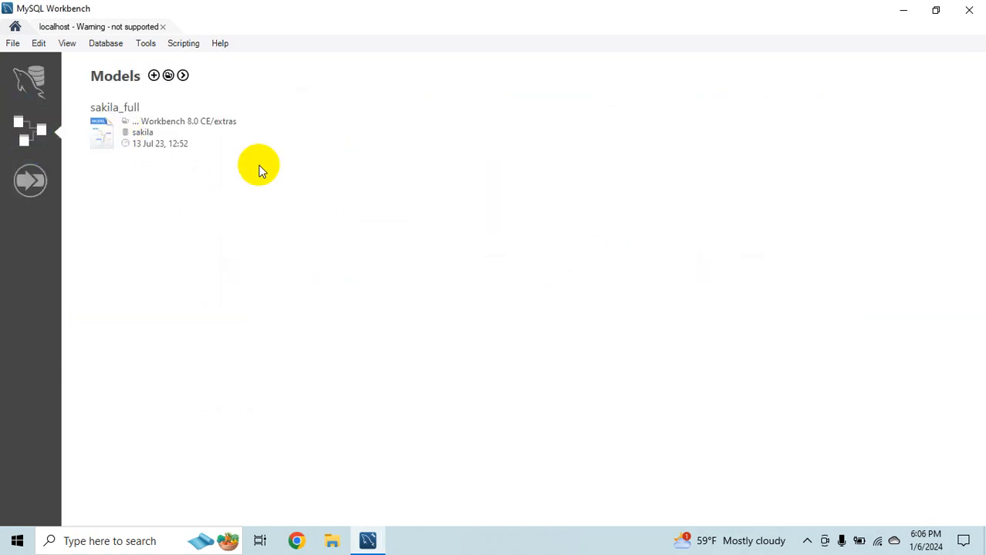
pyautogui.moveTo(264, 294)
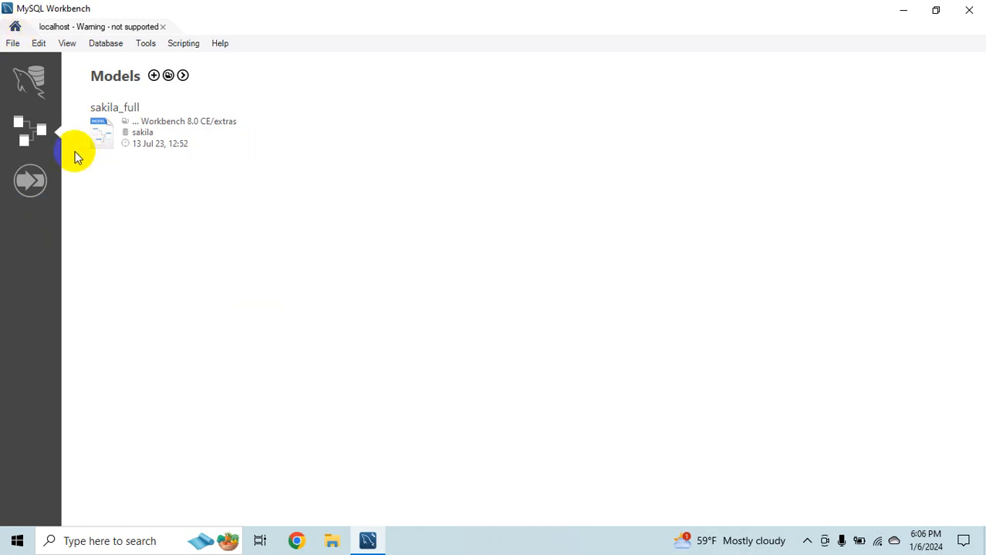
pyautogui.moveTo(339, 229)
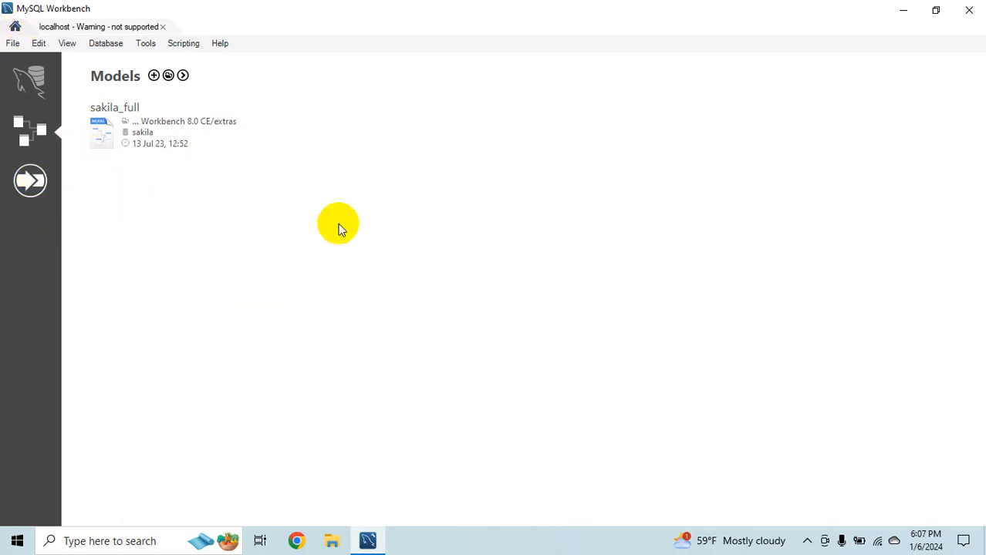
# Bring up the Migration Wizard on its Overview page with prerequisites and task steps
pyautogui.click(31, 179)
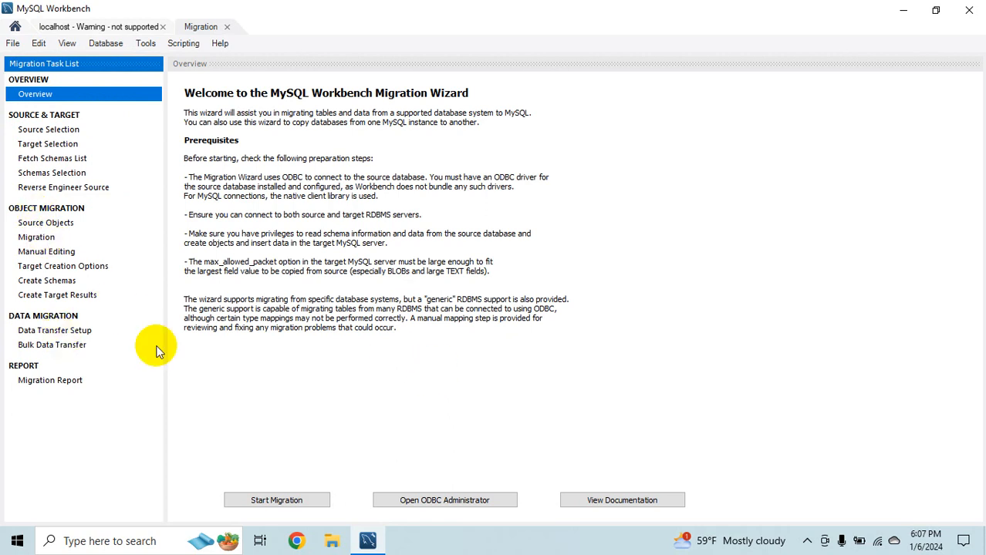
pyautogui.moveTo(224, 358)
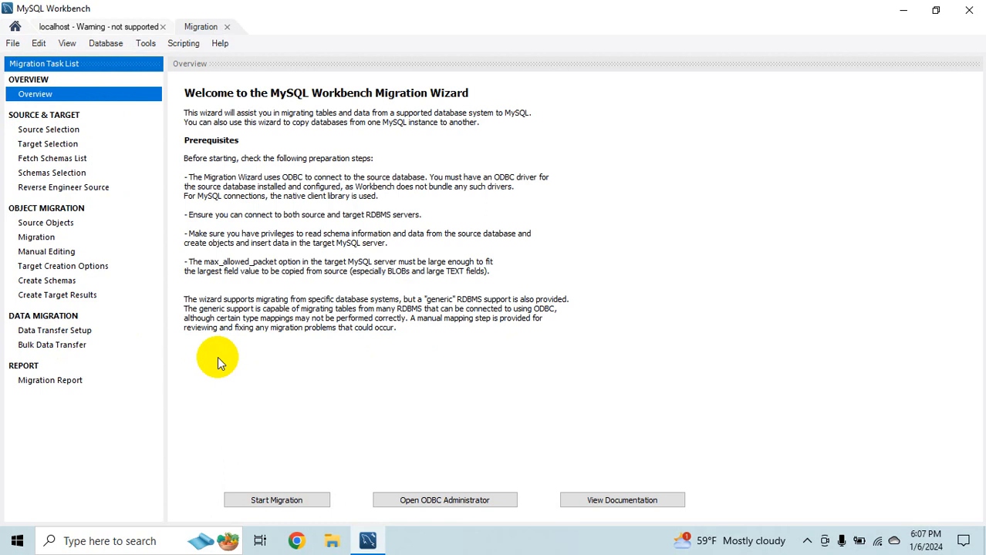
pyautogui.moveTo(30, 301)
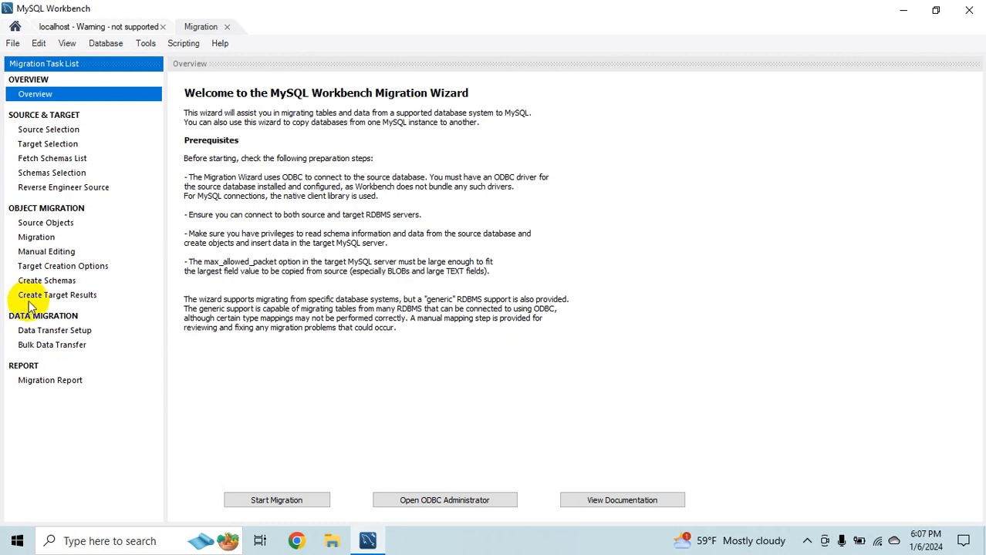
pyautogui.moveTo(399, 336)
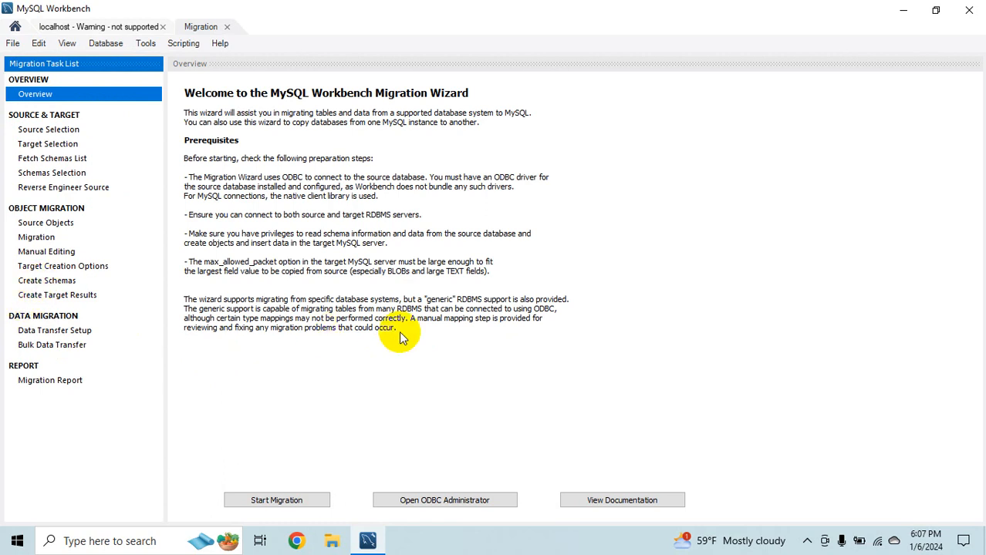
pyautogui.moveTo(540, 324)
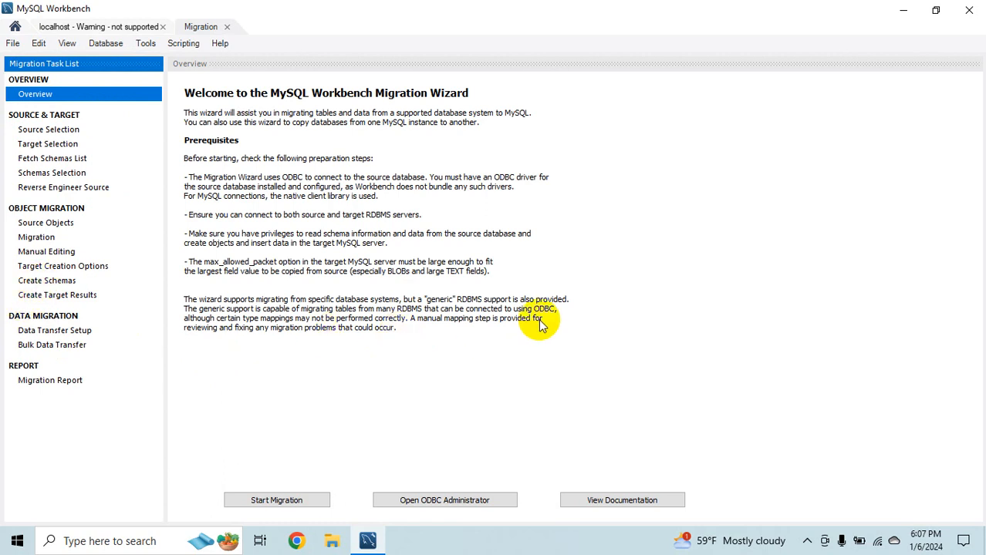
pyautogui.moveTo(144, 38)
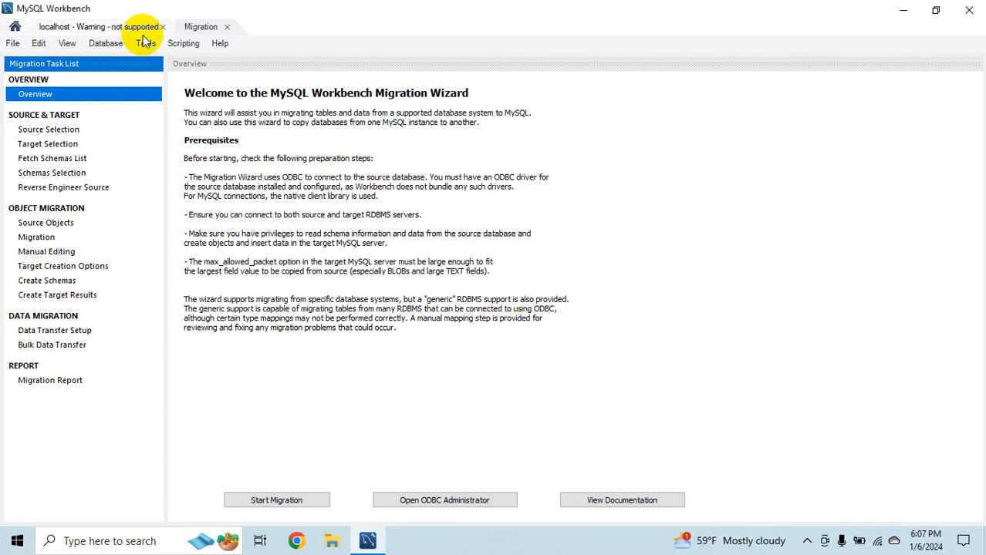
pyautogui.moveTo(219, 39)
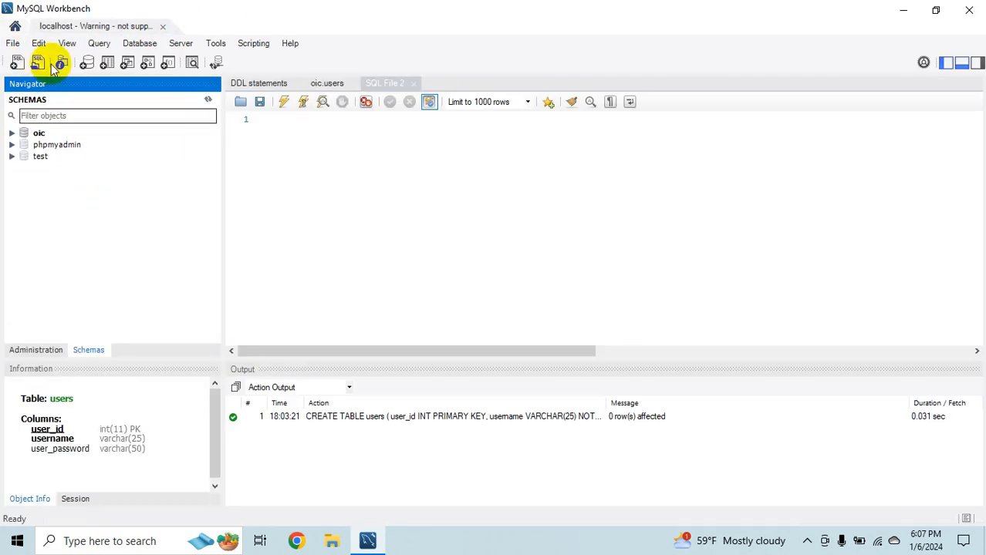
# Return Home via Models and start a second localhost (oic) session with Query 1
pyautogui.click(15, 25)
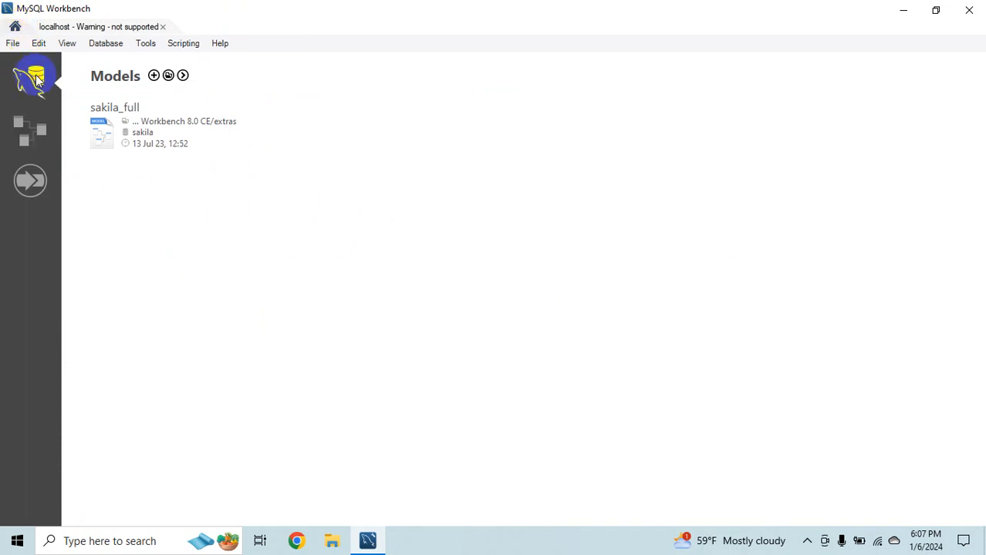
pyautogui.click(31, 74)
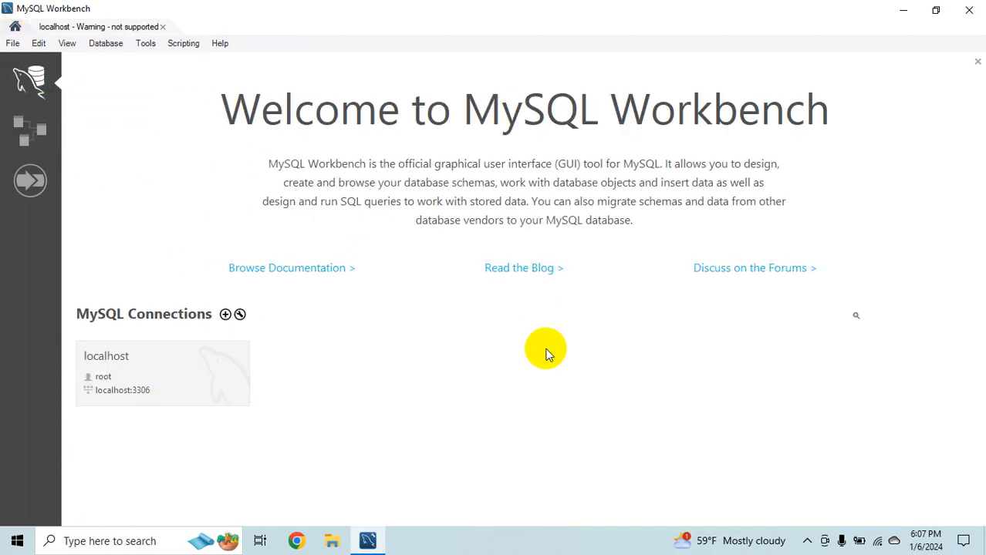
pyautogui.doubleClick(162, 372)
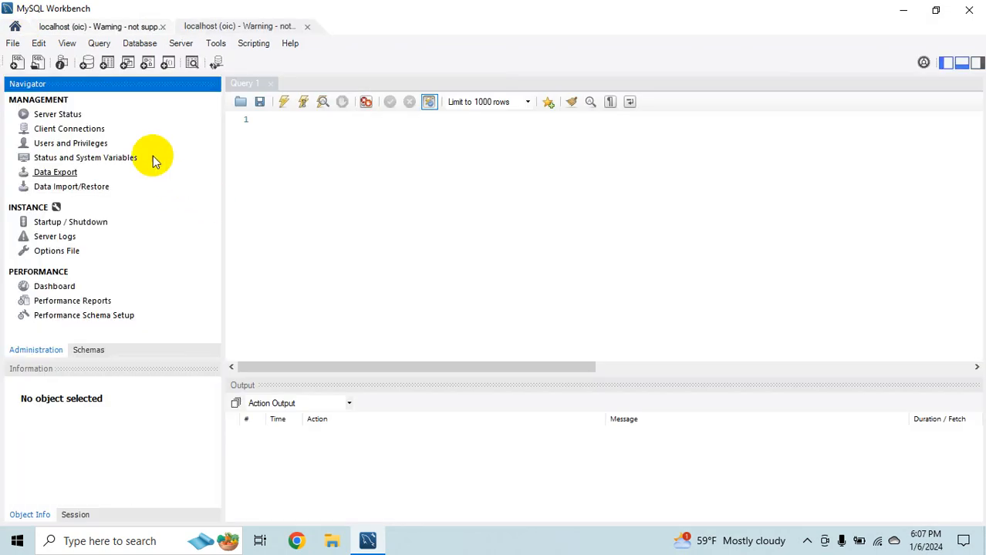
pyautogui.moveTo(54, 285)
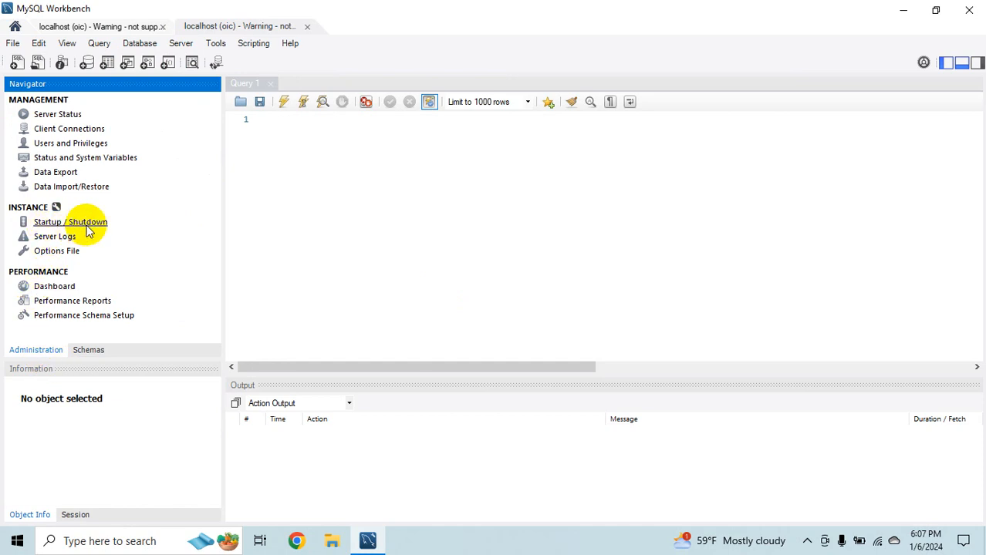
pyautogui.moveTo(127, 224)
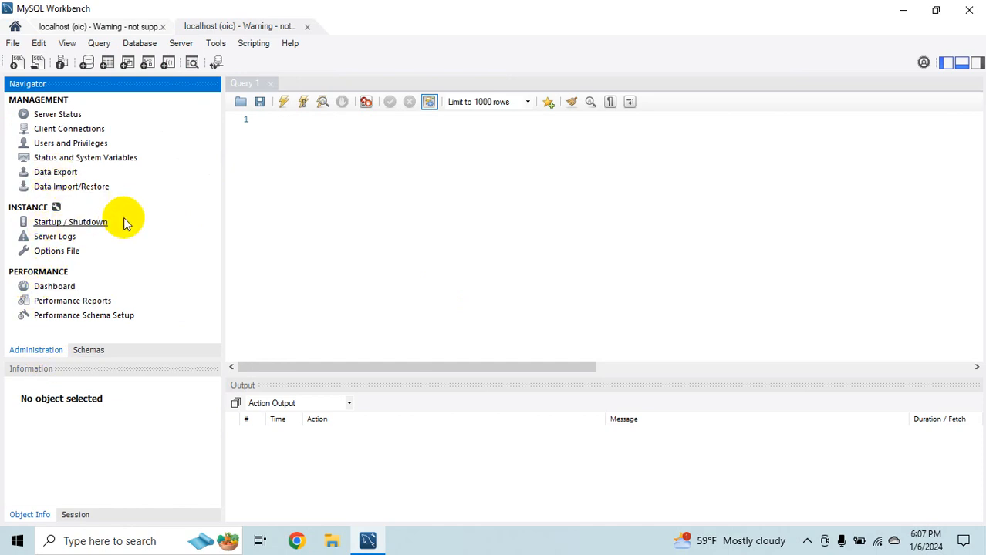
# Show Client Connections with sleeping connections hidden, dismissing the column-label error
pyautogui.click(69, 128)
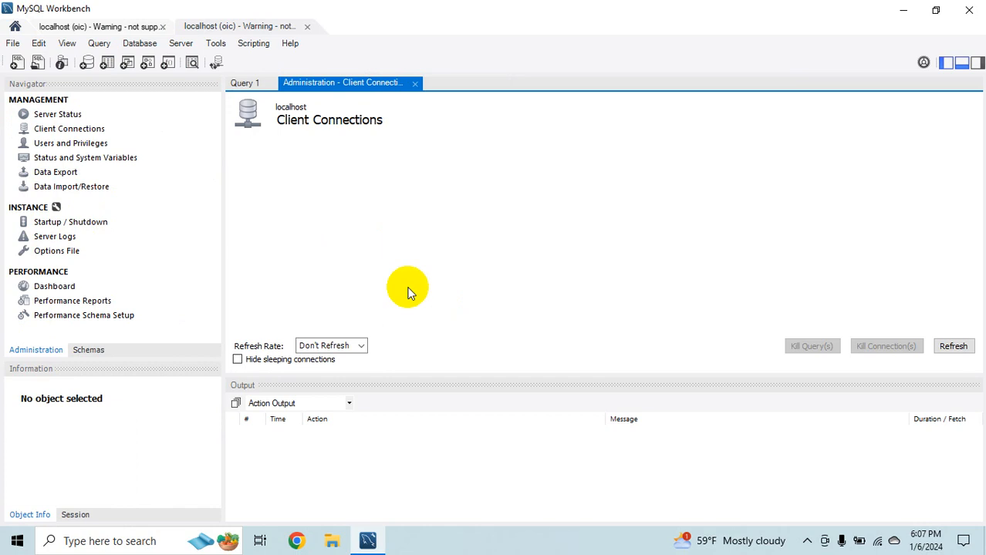
pyautogui.moveTo(981, 370)
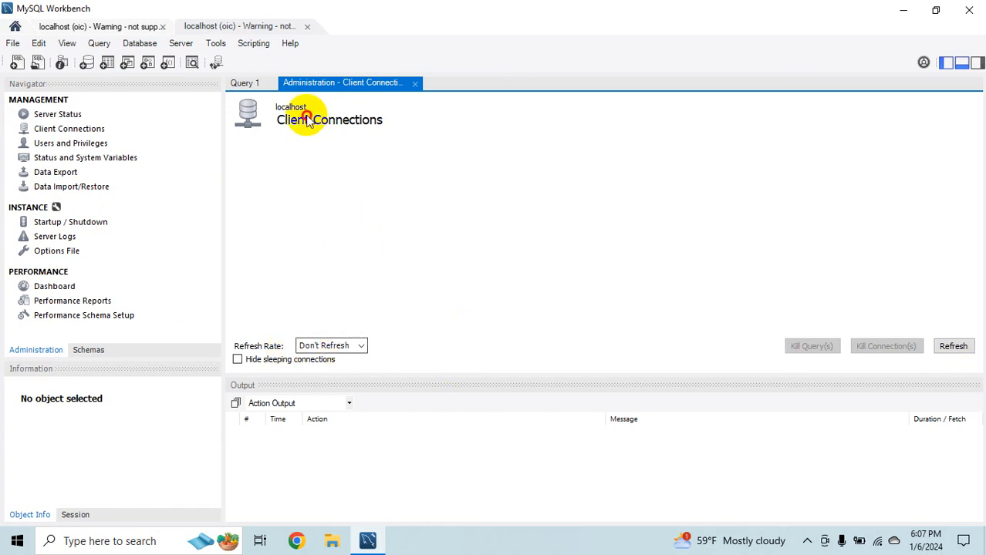
pyautogui.click(238, 359)
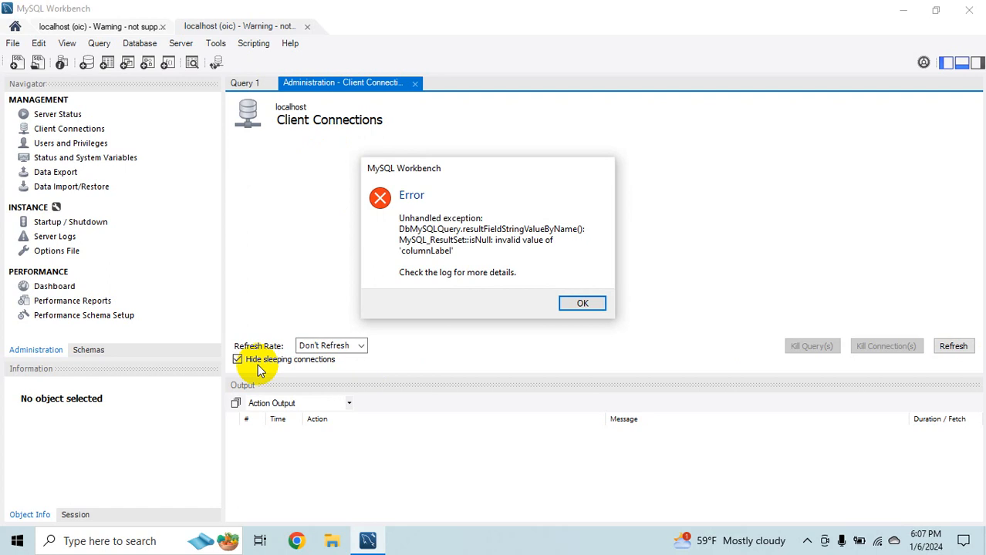
pyautogui.click(583, 302)
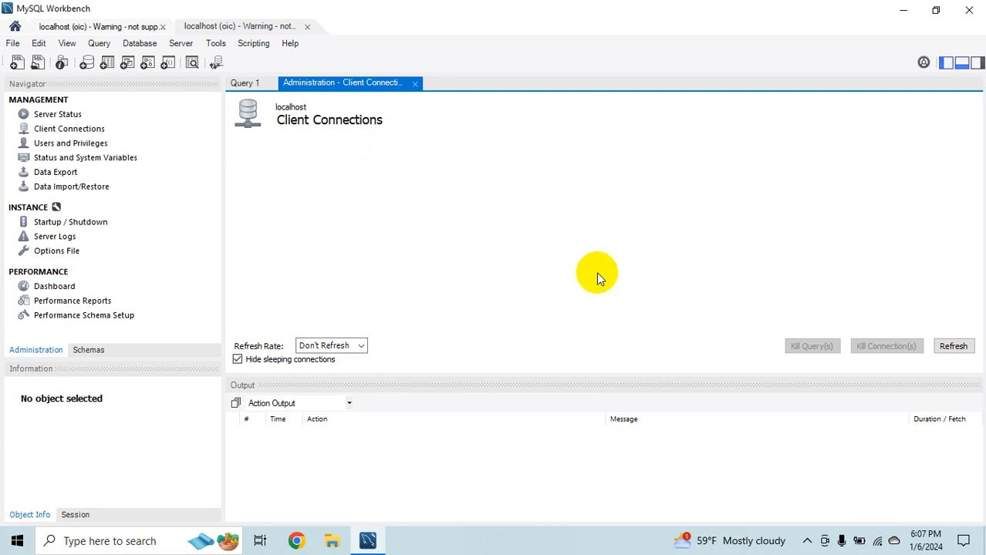
pyautogui.moveTo(69, 177)
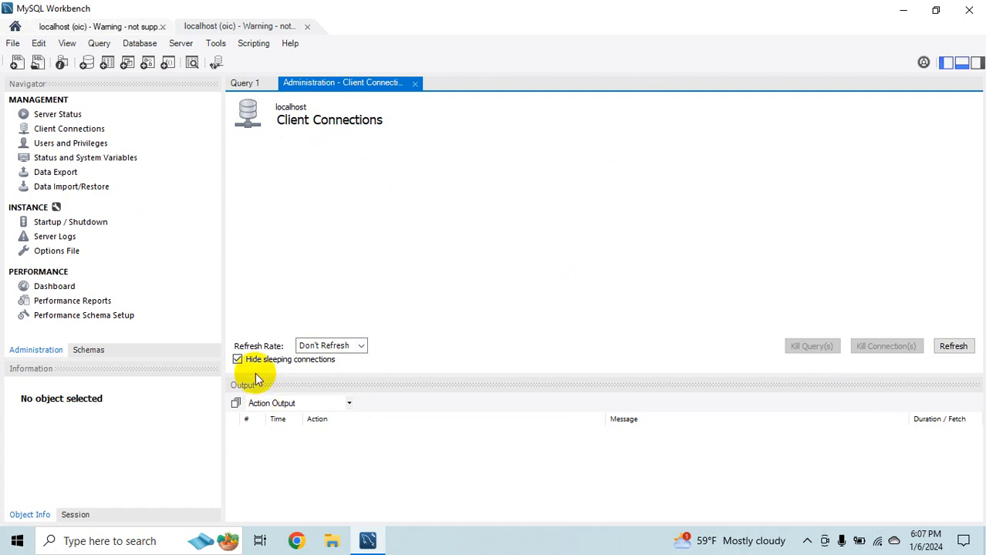
# Set the connection list refresh rate to 5 seconds, dismissing the repeated error
pyautogui.click(330, 345)
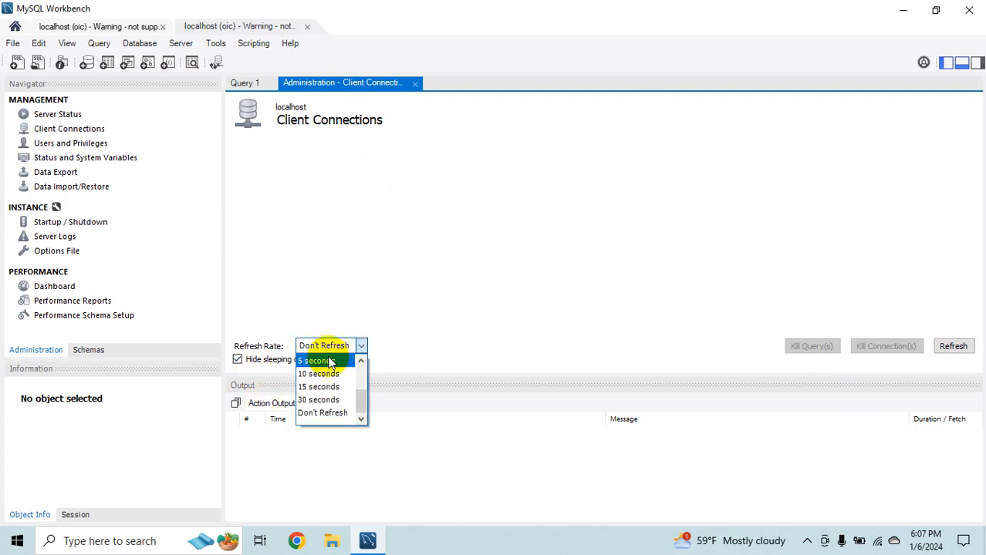
pyautogui.click(314, 361)
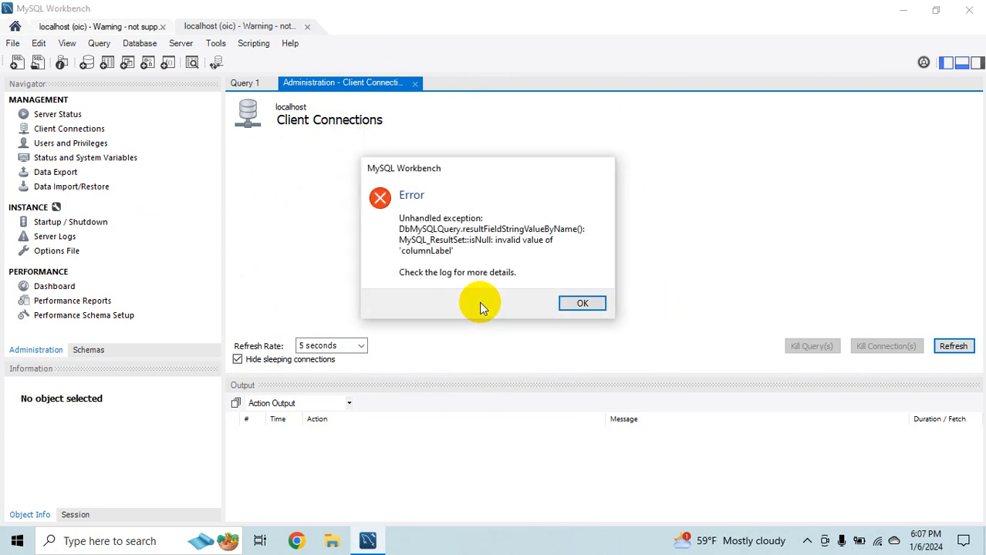
pyautogui.click(583, 302)
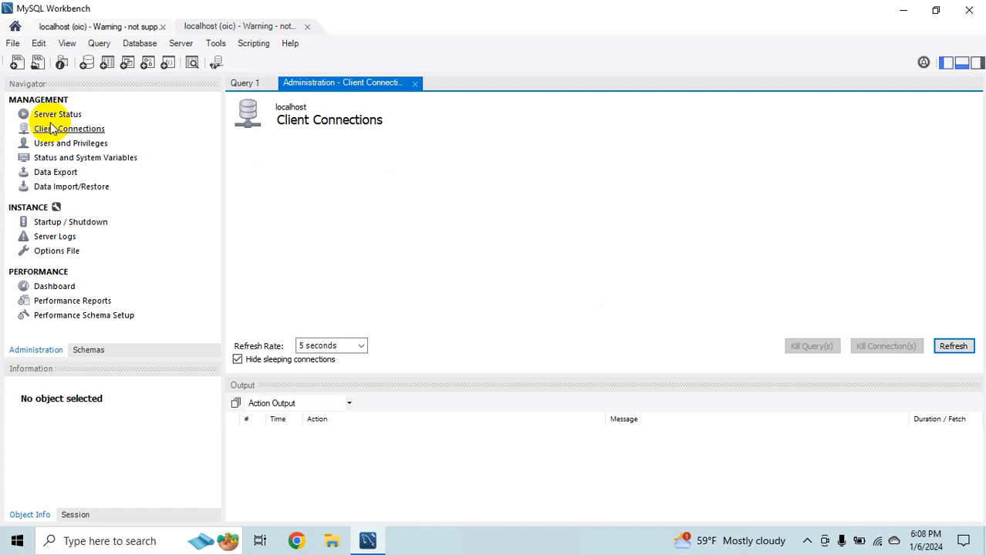
# Show Server Status and refresh until CPU load reads 52% with 6 connections
pyautogui.click(58, 114)
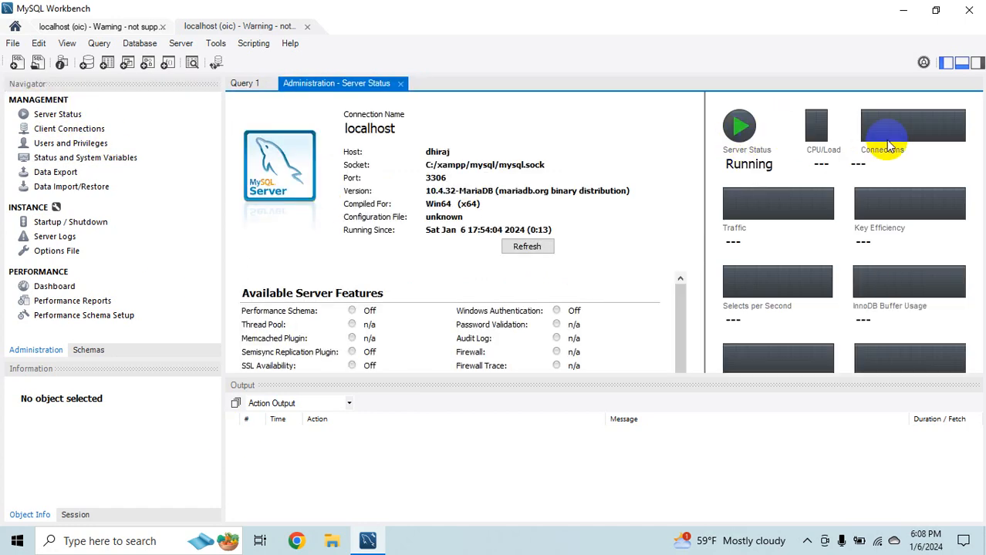
pyautogui.scroll(-3)
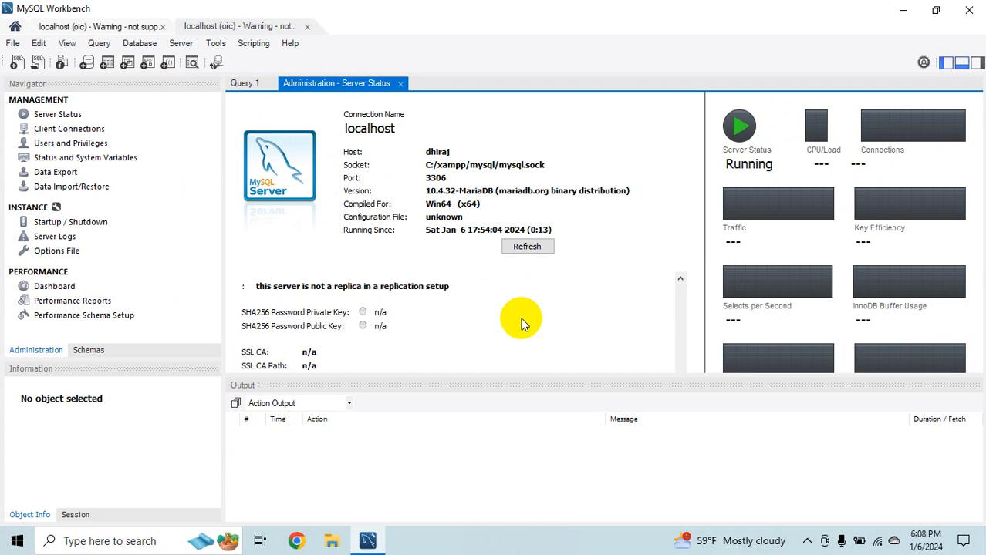
pyautogui.click(528, 247)
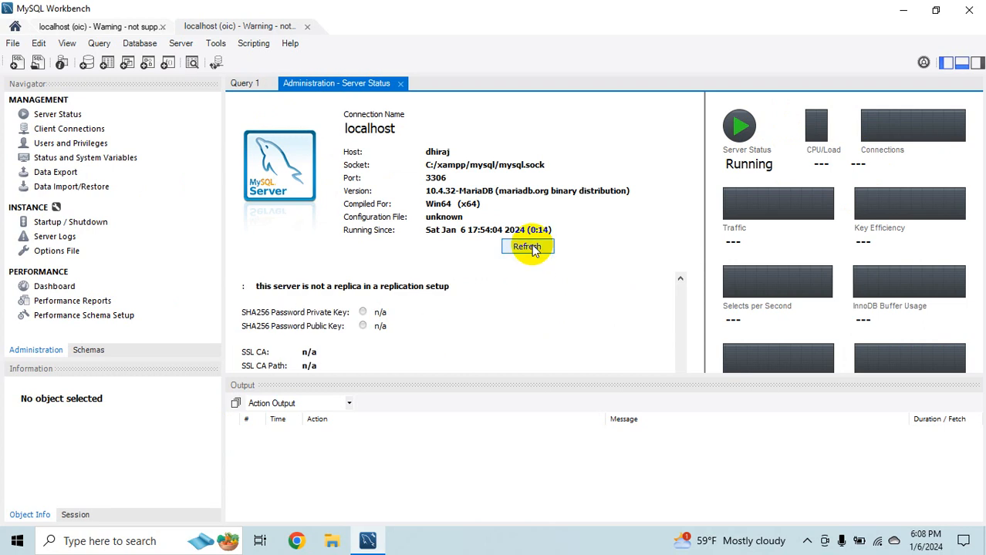
pyautogui.click(528, 246)
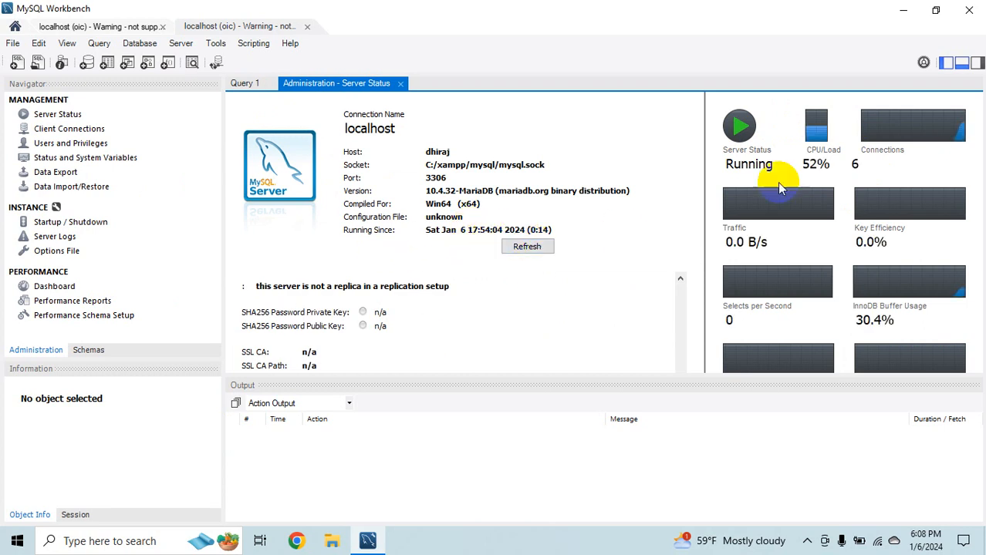
pyautogui.moveTo(882, 193)
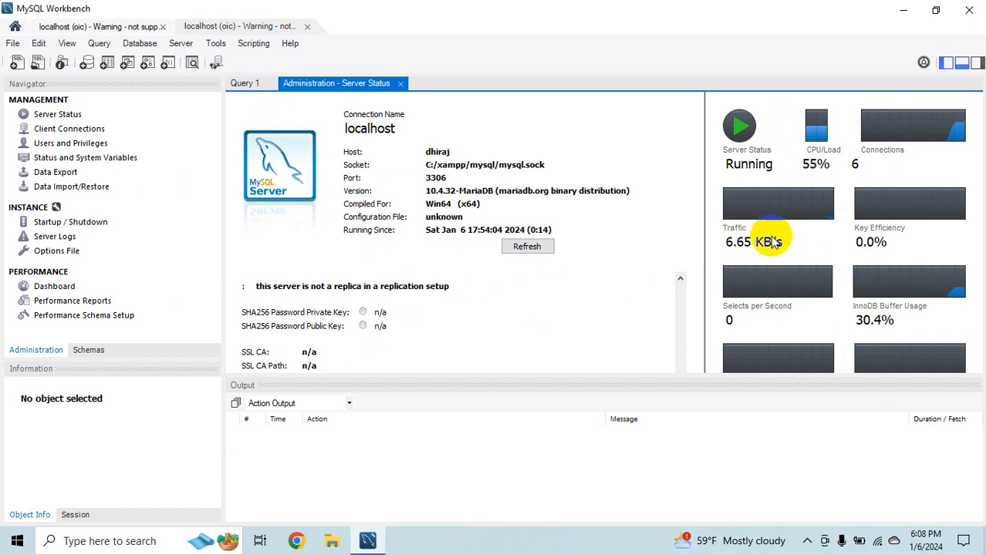
pyautogui.moveTo(841, 280)
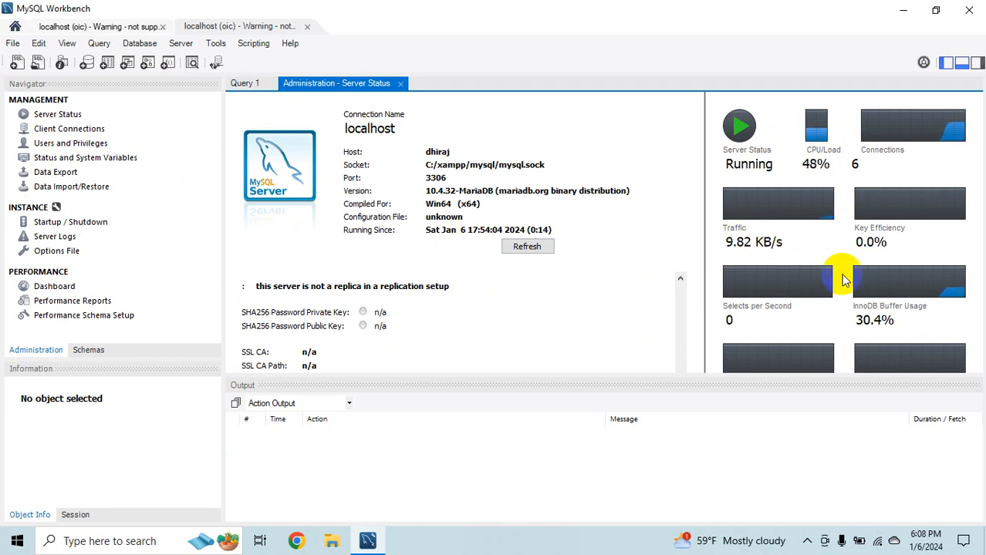
pyautogui.moveTo(768, 265)
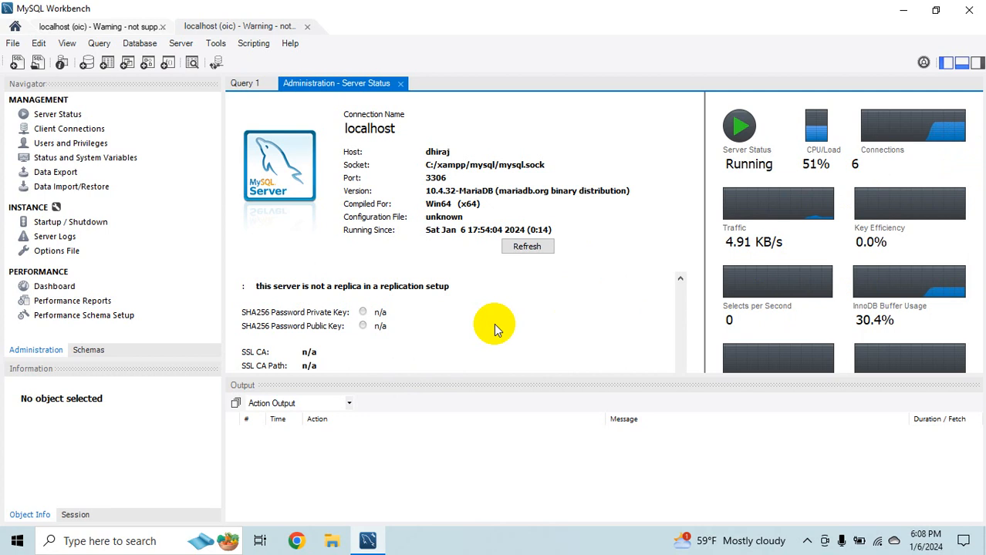
pyautogui.moveTo(486, 324)
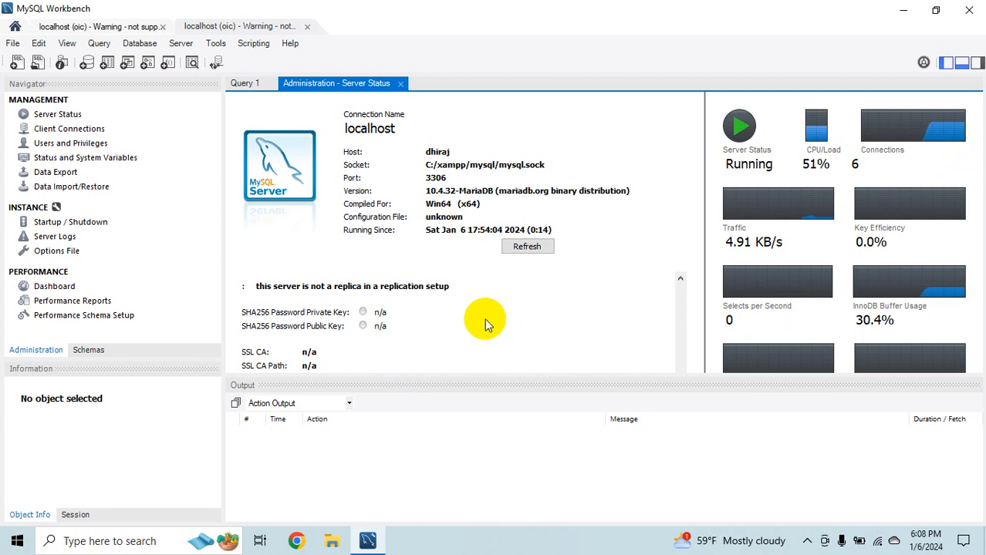
pyautogui.moveTo(481, 319)
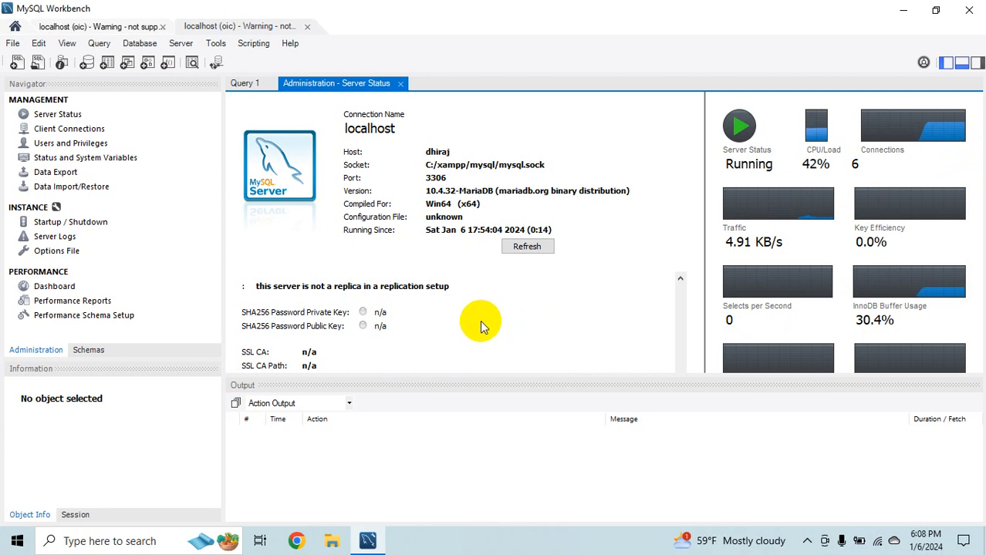
pyautogui.moveTo(81, 167)
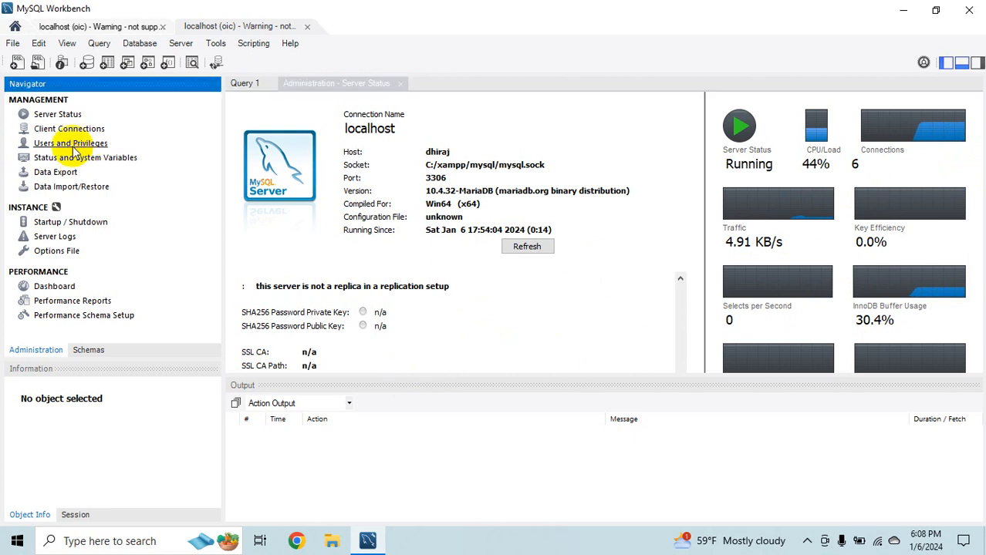
# Review the five accounts in Users and Privileges, revisit Server Status, then quit Workbench
pyautogui.click(71, 142)
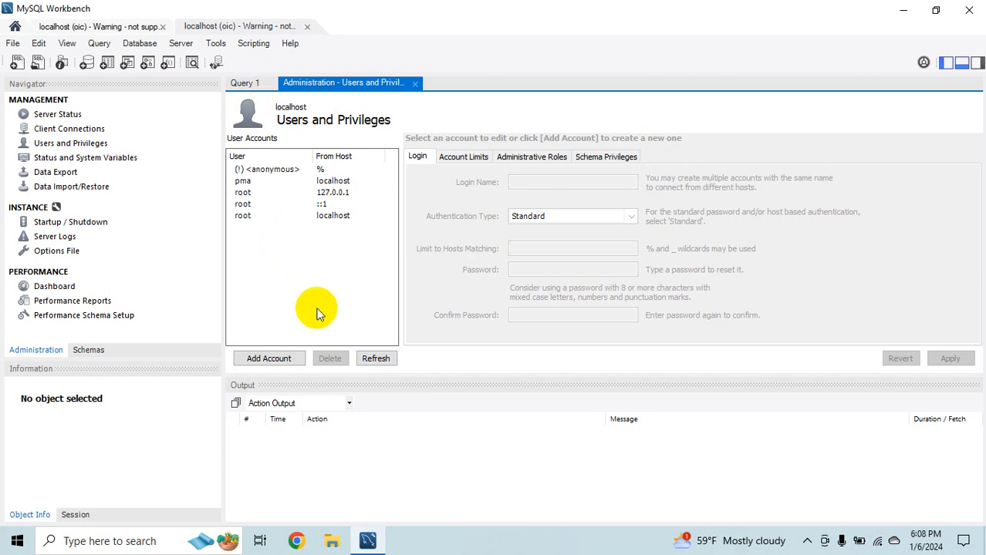
pyautogui.moveTo(263, 296)
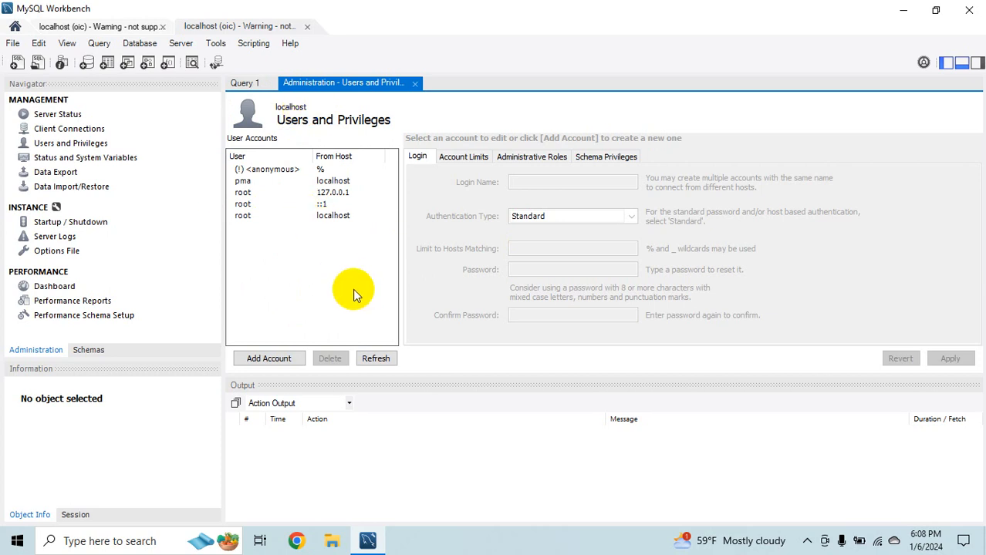
pyautogui.moveTo(378, 299)
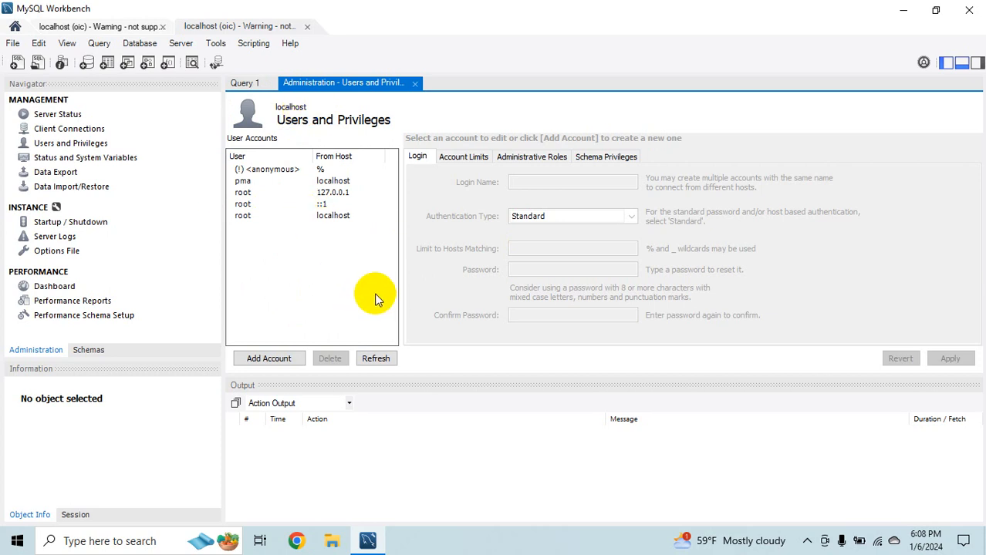
pyautogui.click(57, 114)
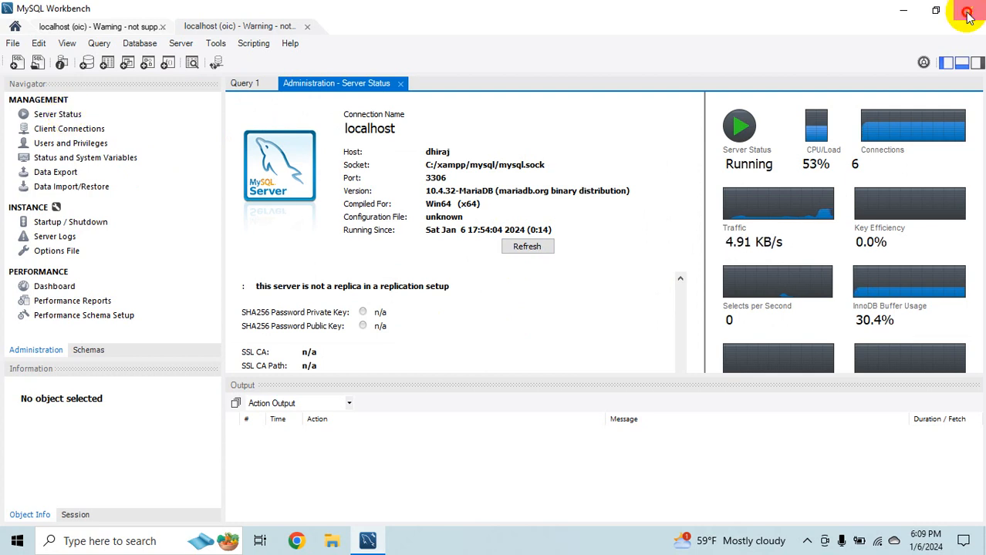
pyautogui.click(968, 16)
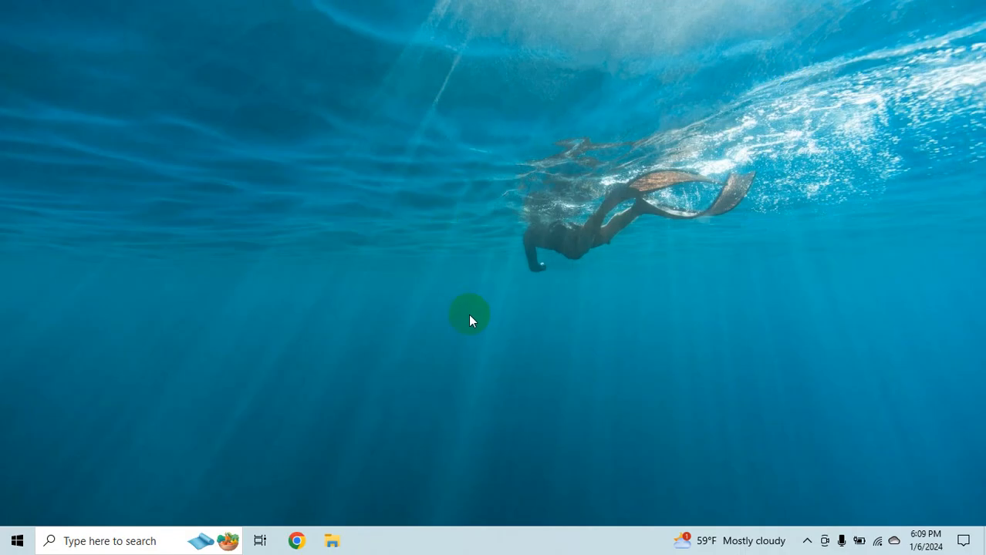